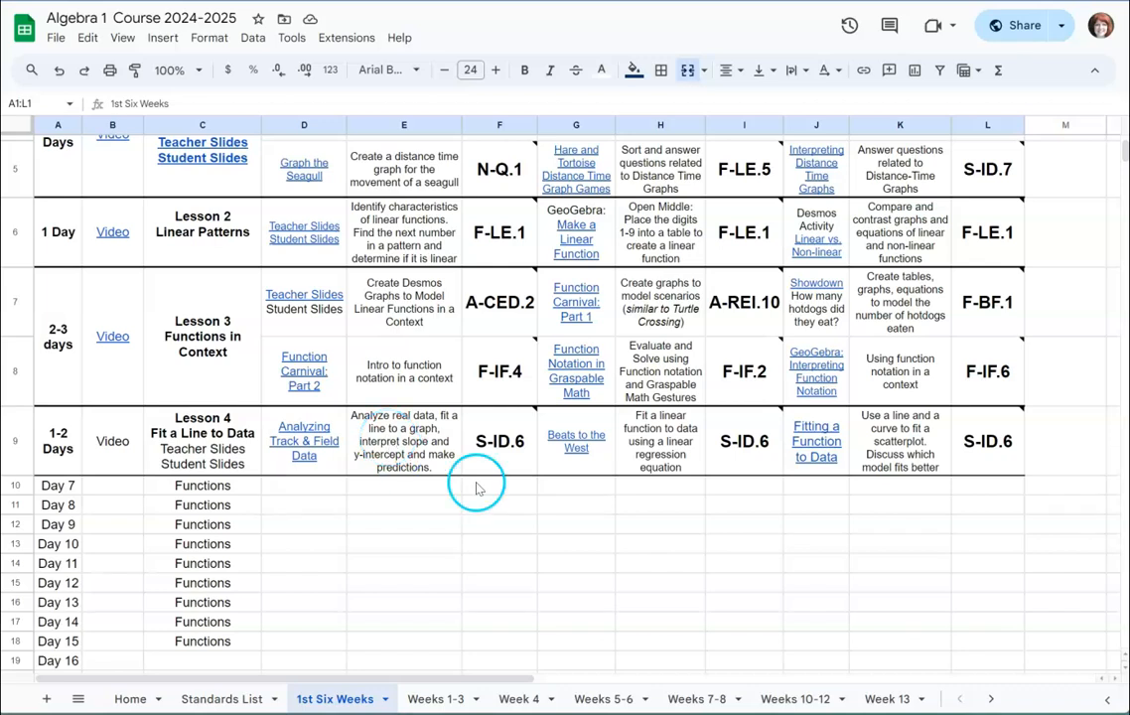
pyautogui.moveTo(659, 453)
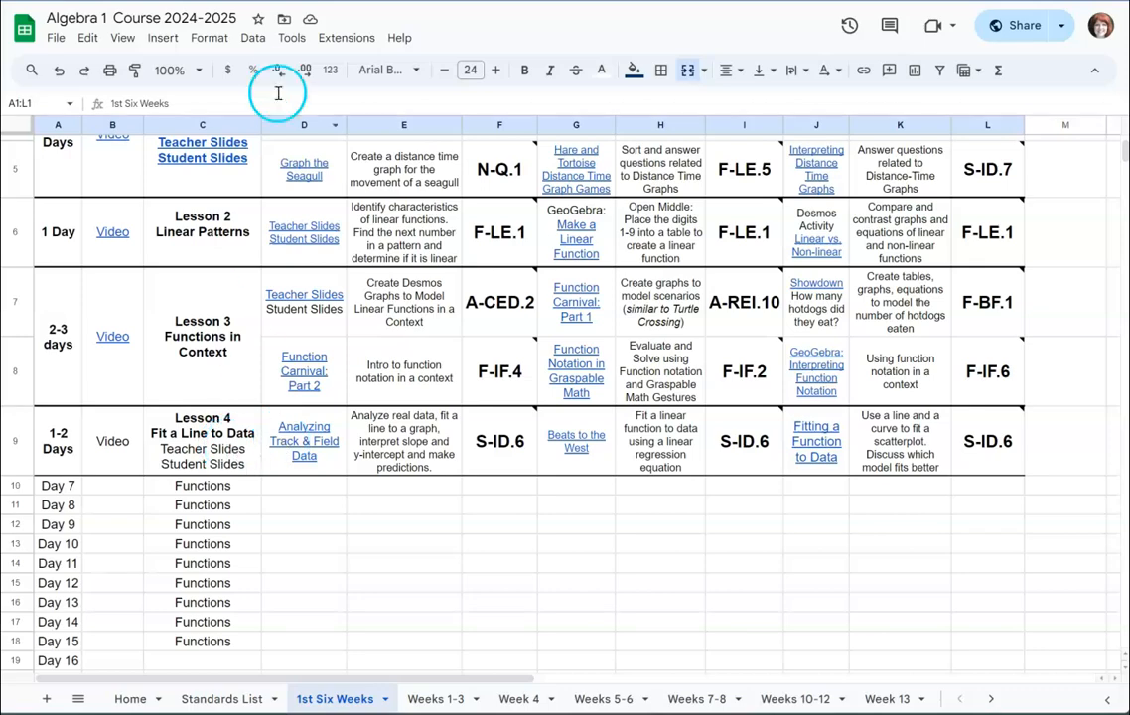
# - Show the Analyzing Track & Field Data activity and scroll to its ten screens
pyautogui.click(304, 441)
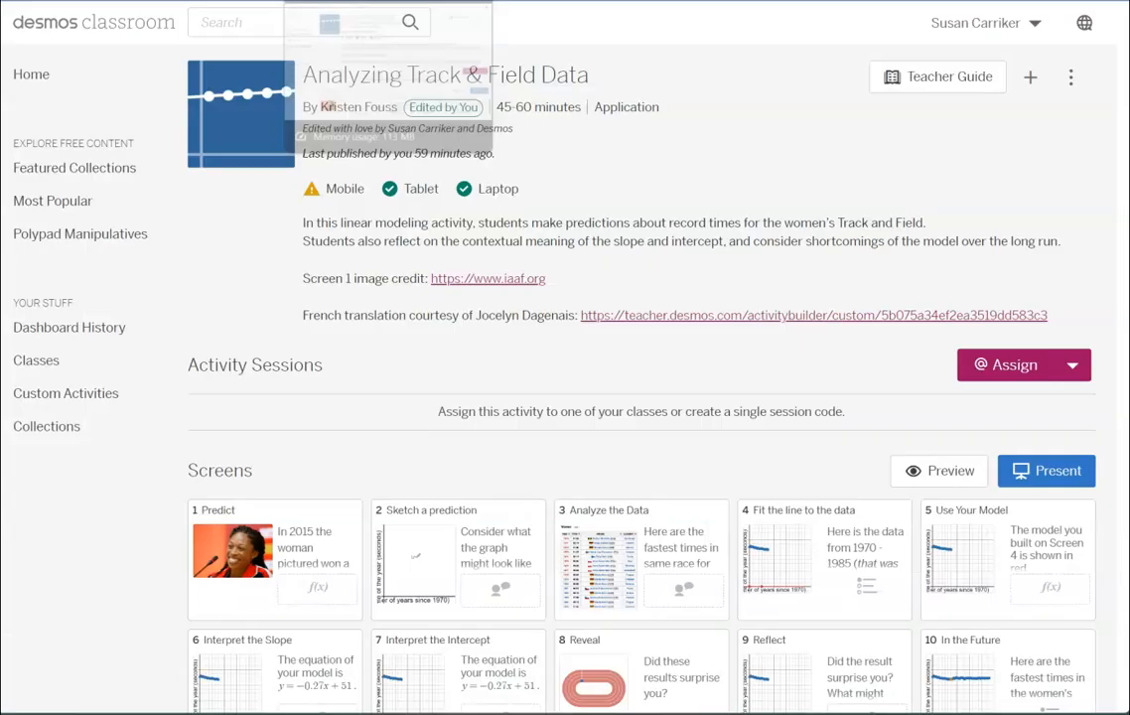
pyautogui.scroll(-3)
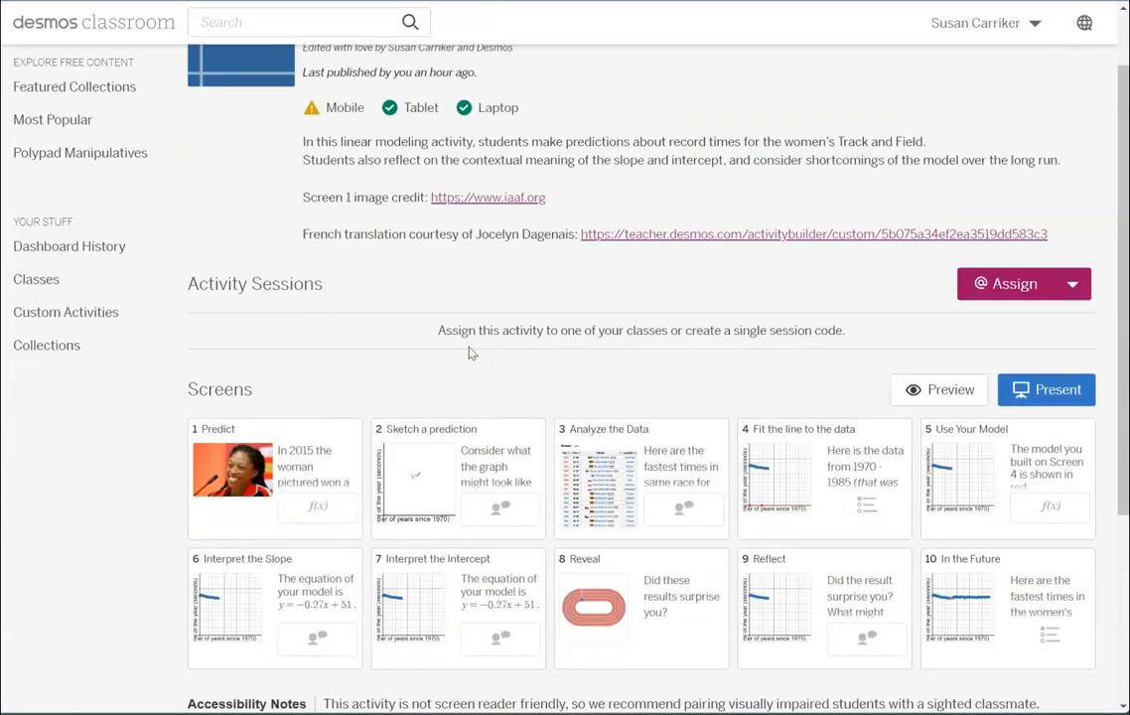
pyautogui.scroll(-3)
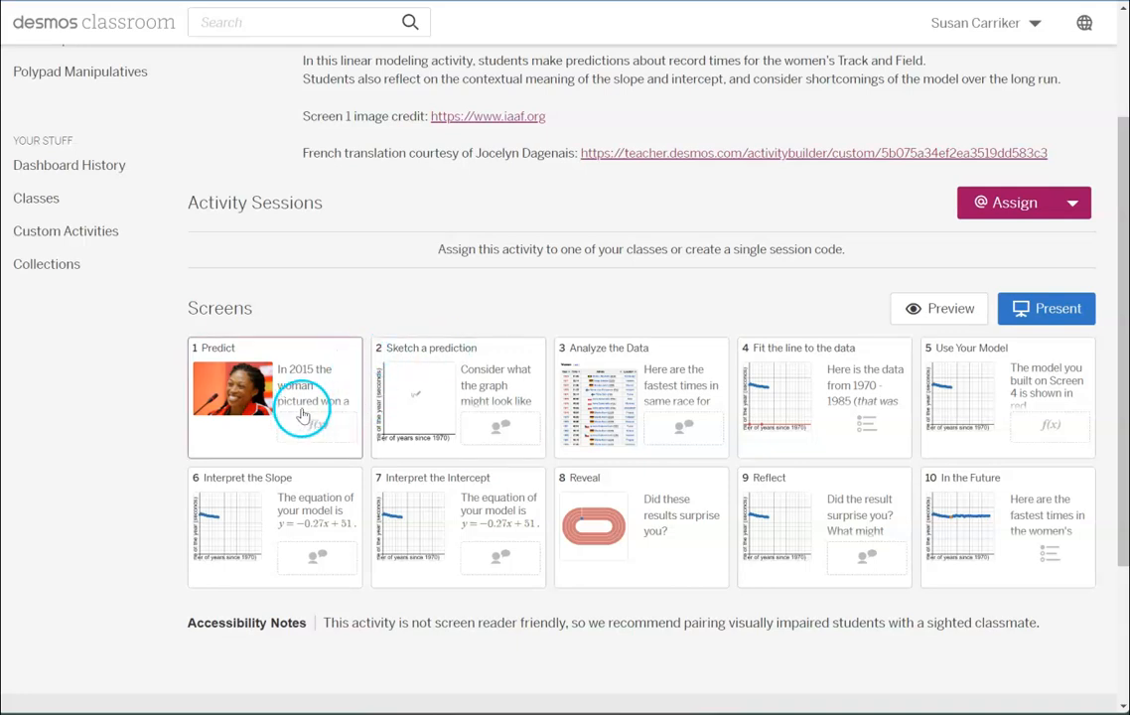
pyautogui.moveTo(313, 393)
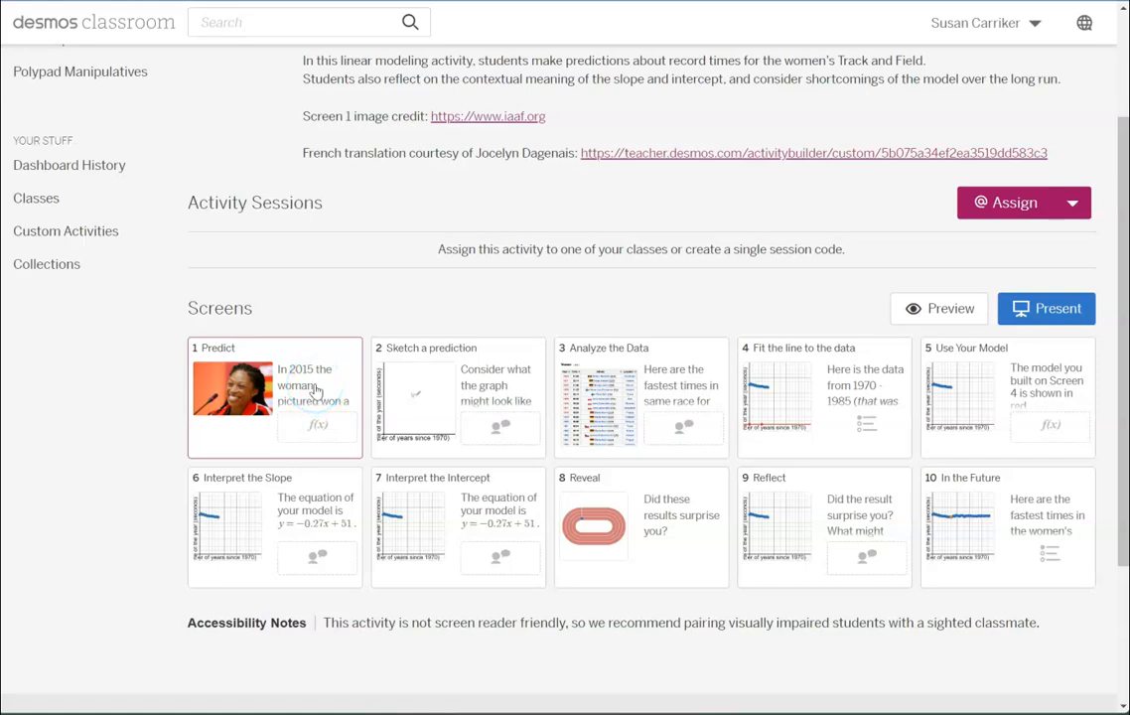
# - Preview the Predict screen as a student and focus the gold-medal prediction box
pyautogui.click(274, 397)
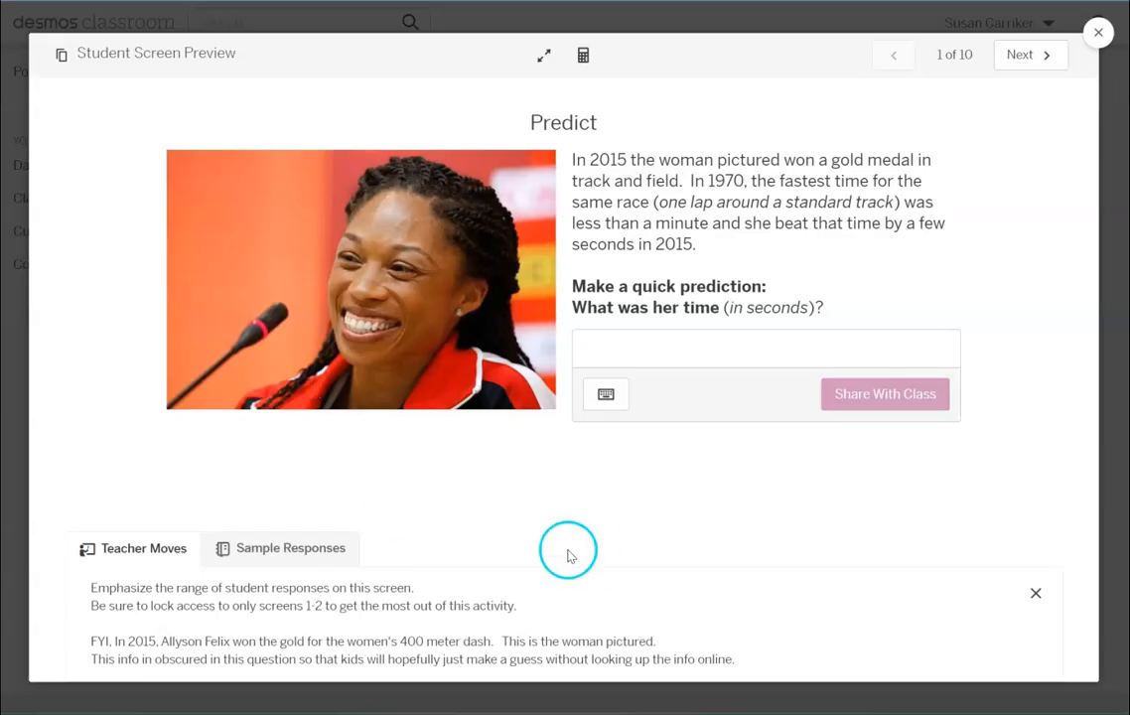
pyautogui.moveTo(572, 548)
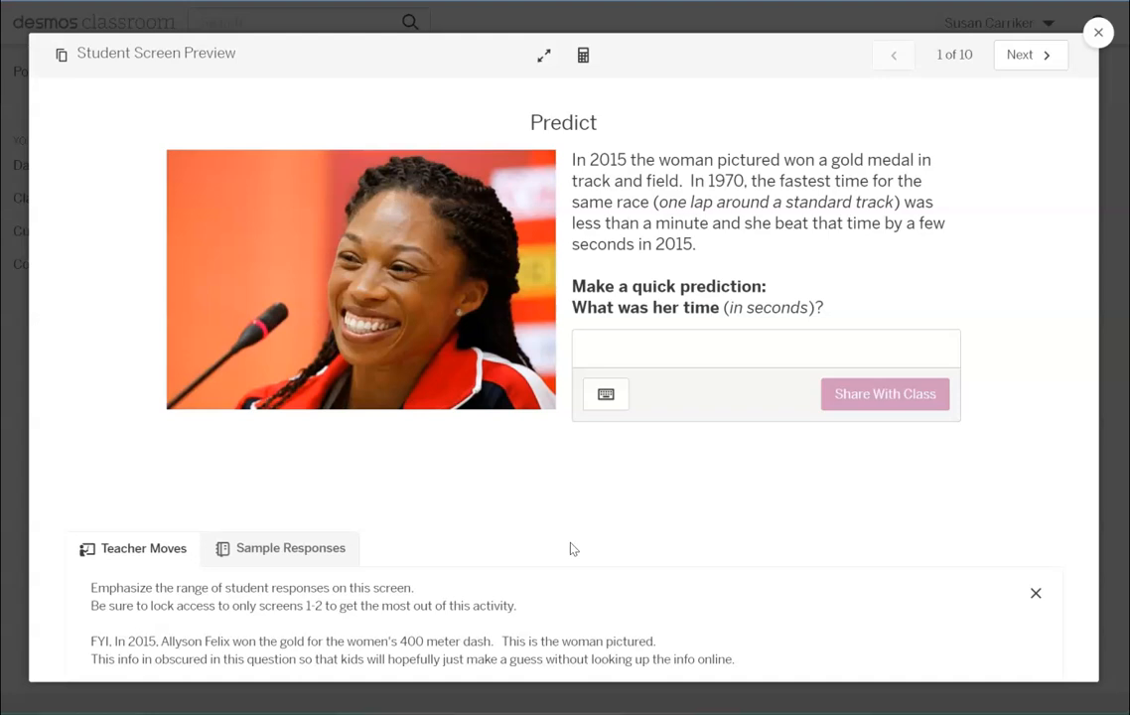
pyautogui.moveTo(735, 532)
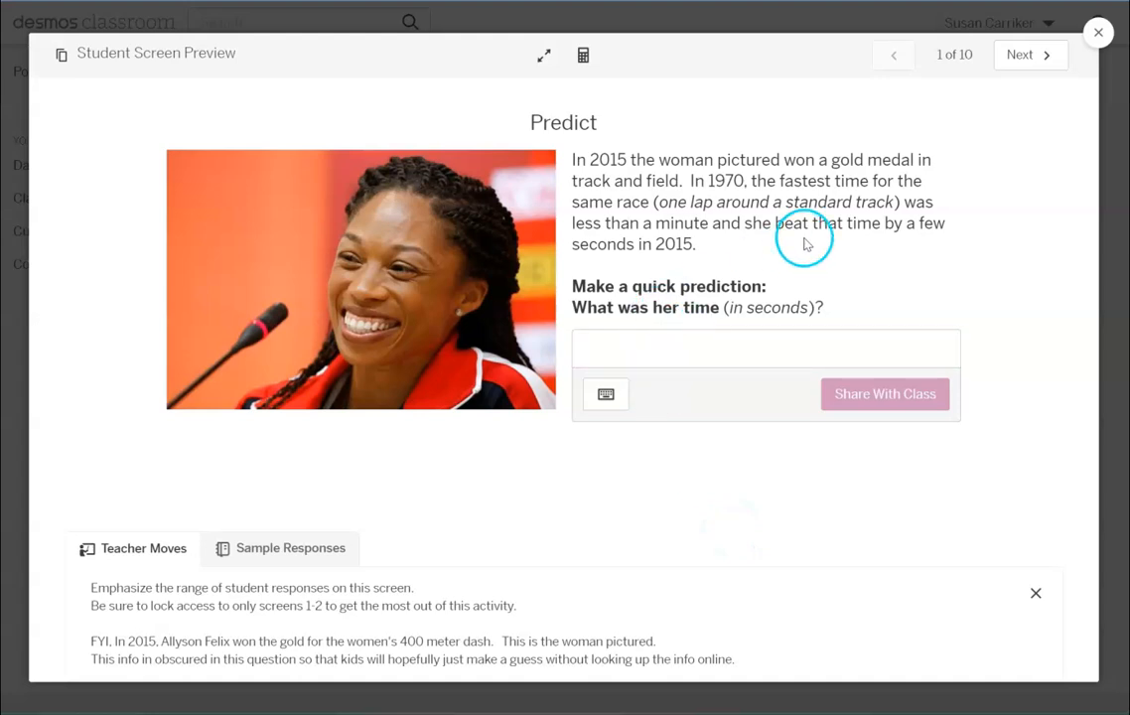
pyautogui.click(764, 348)
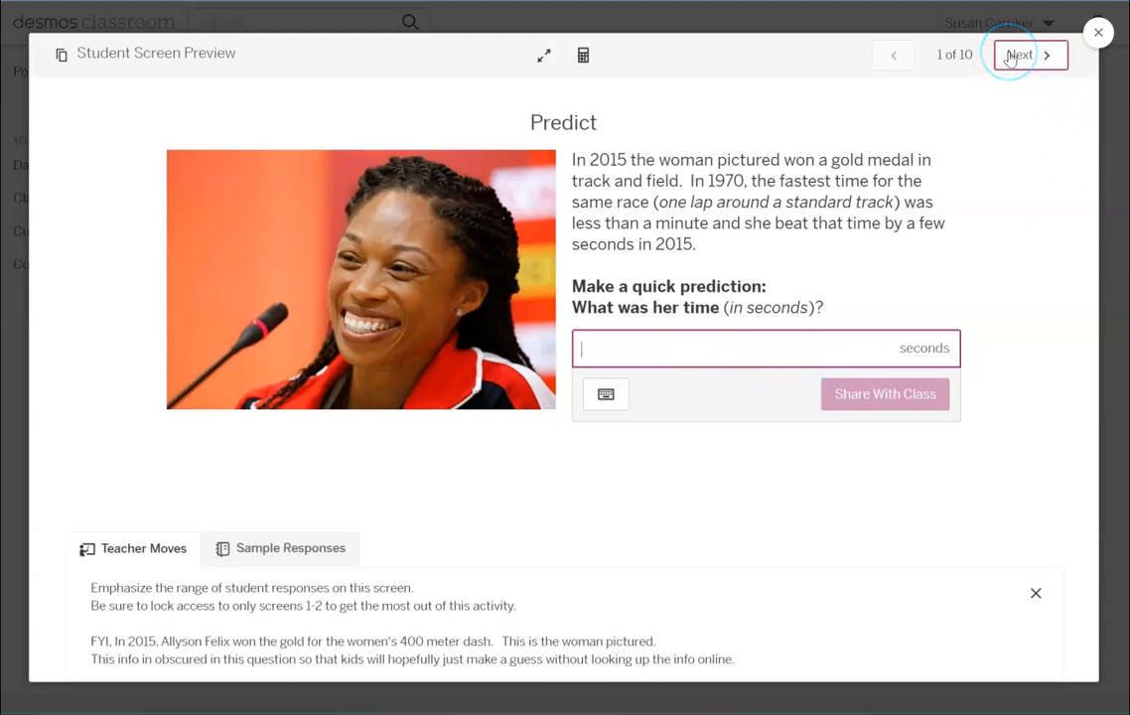
# - Advance the student preview to screen 2, Sketch a prediction
pyautogui.click(1020, 56)
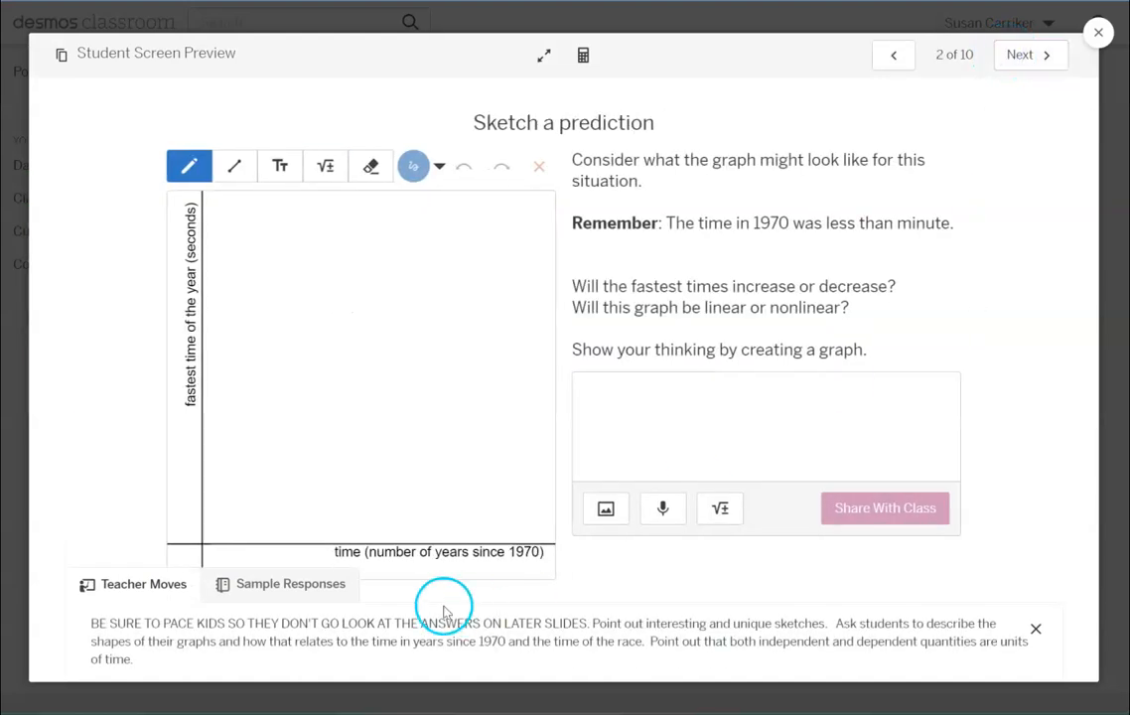
pyautogui.moveTo(928, 574)
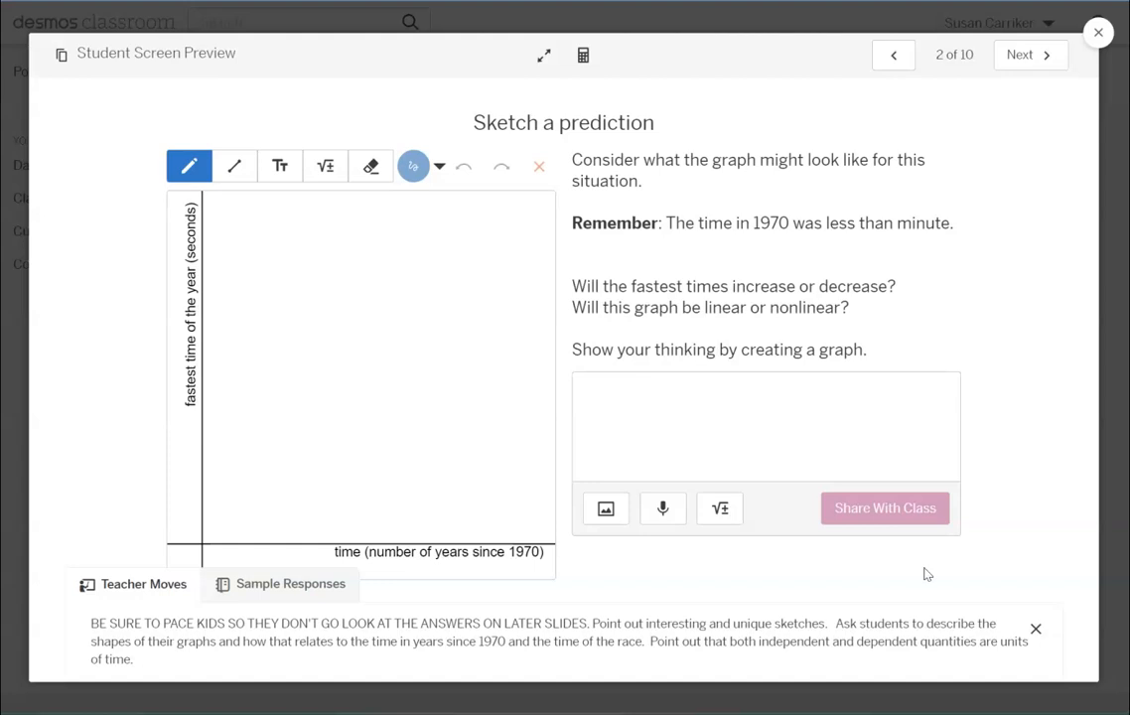
# - Advance to screen 3, Analyze the Data, and focus the describe-the-table box
pyautogui.click(1023, 55)
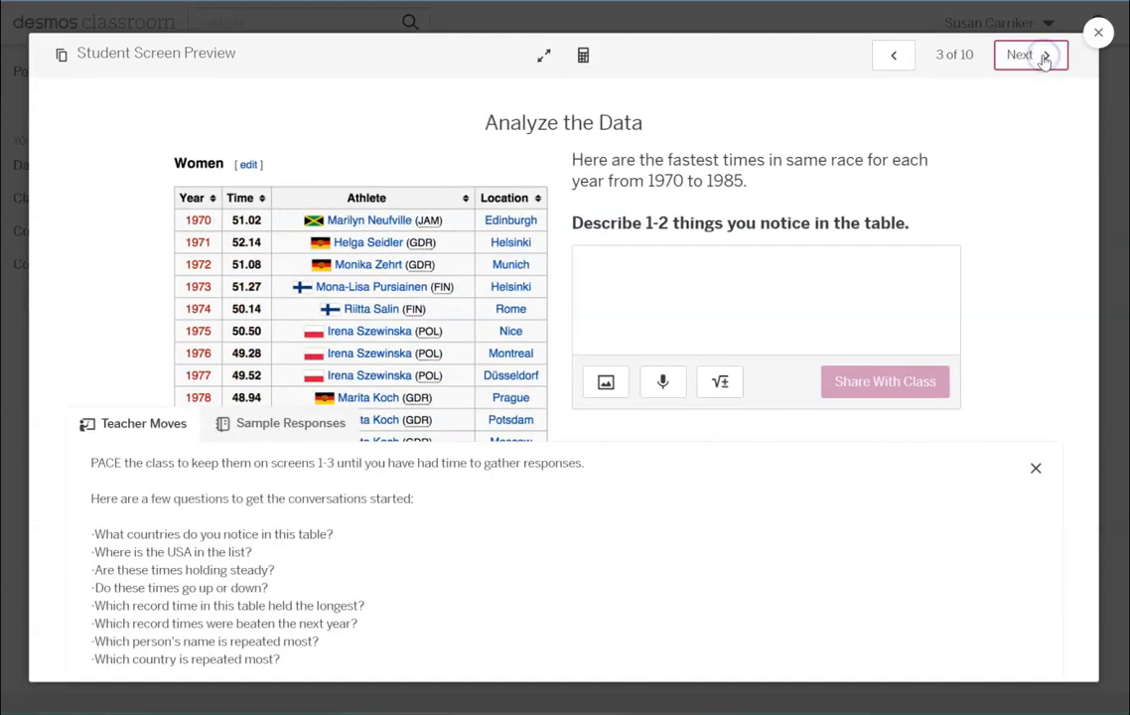
pyautogui.moveTo(778, 449)
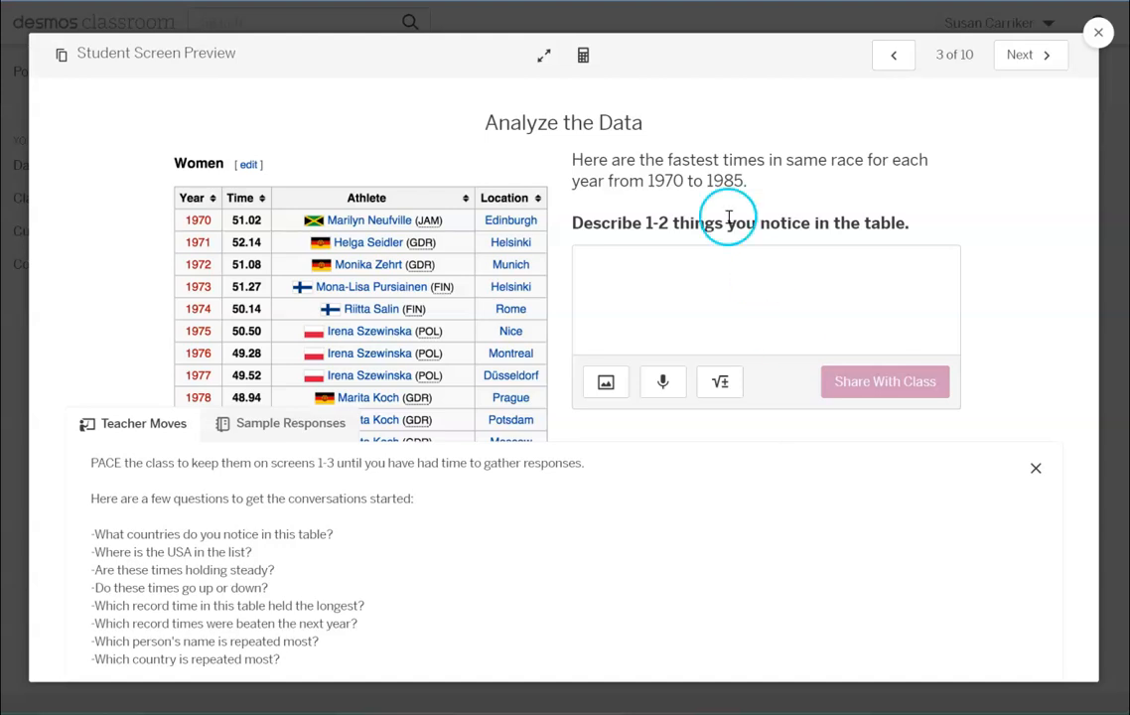
pyautogui.moveTo(1001, 137)
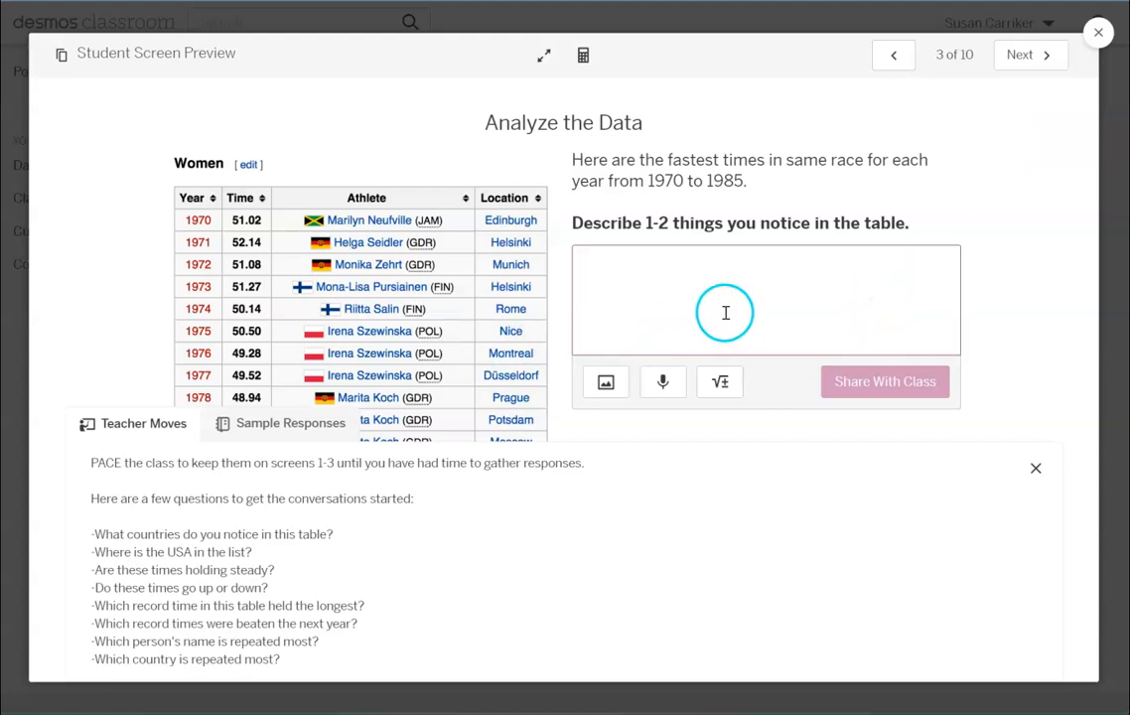
pyautogui.moveTo(401, 310)
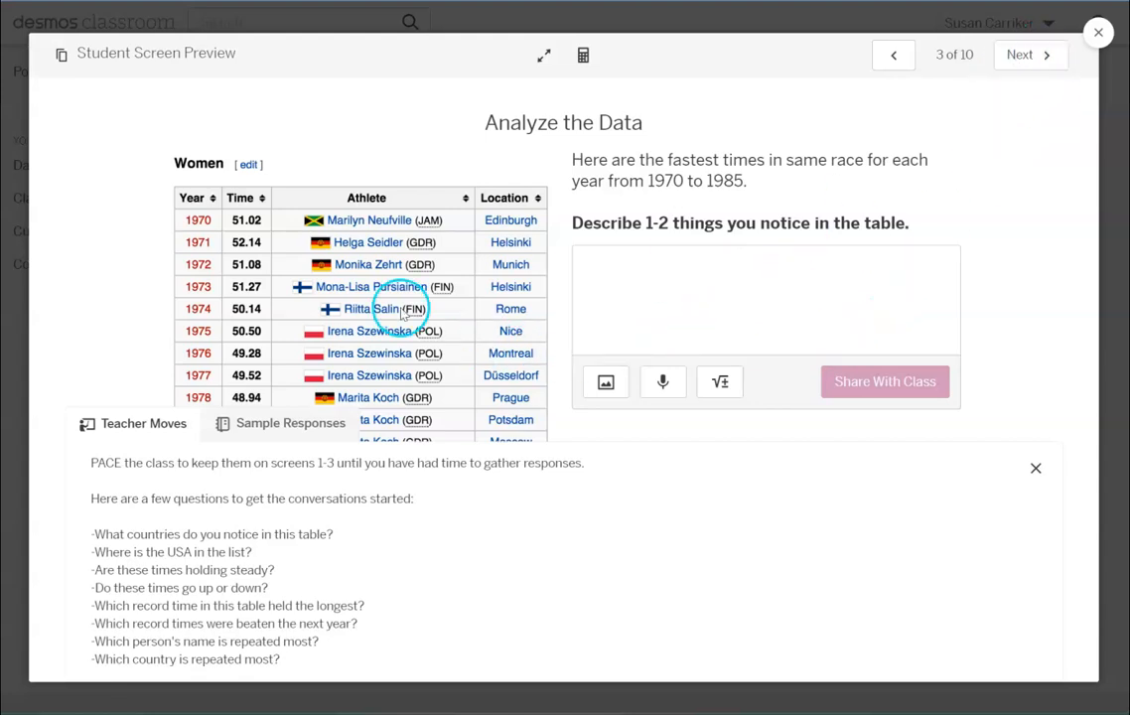
pyautogui.click(764, 298)
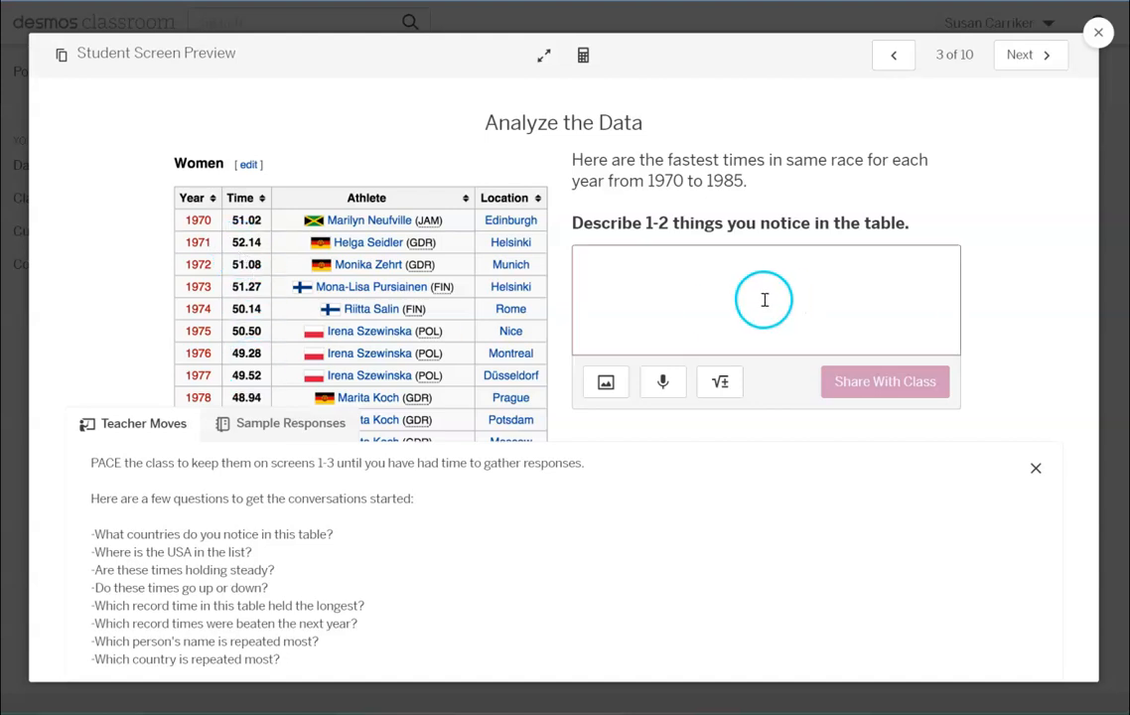
pyautogui.moveTo(1053, 218)
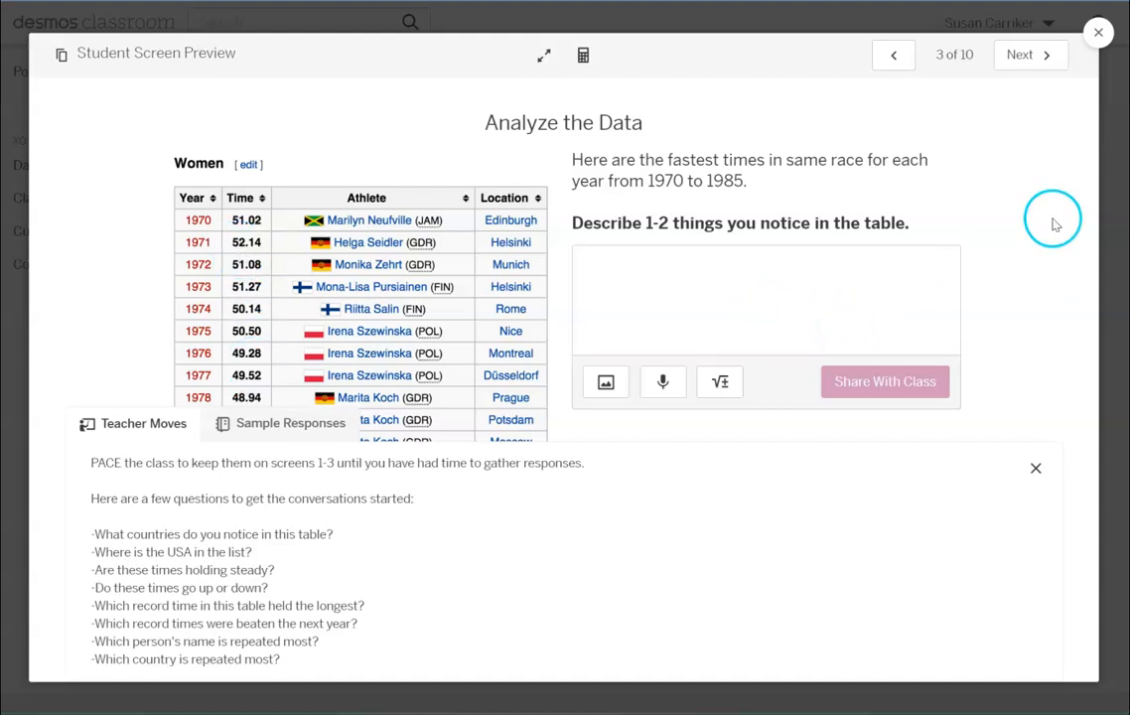
pyautogui.moveTo(988, 131)
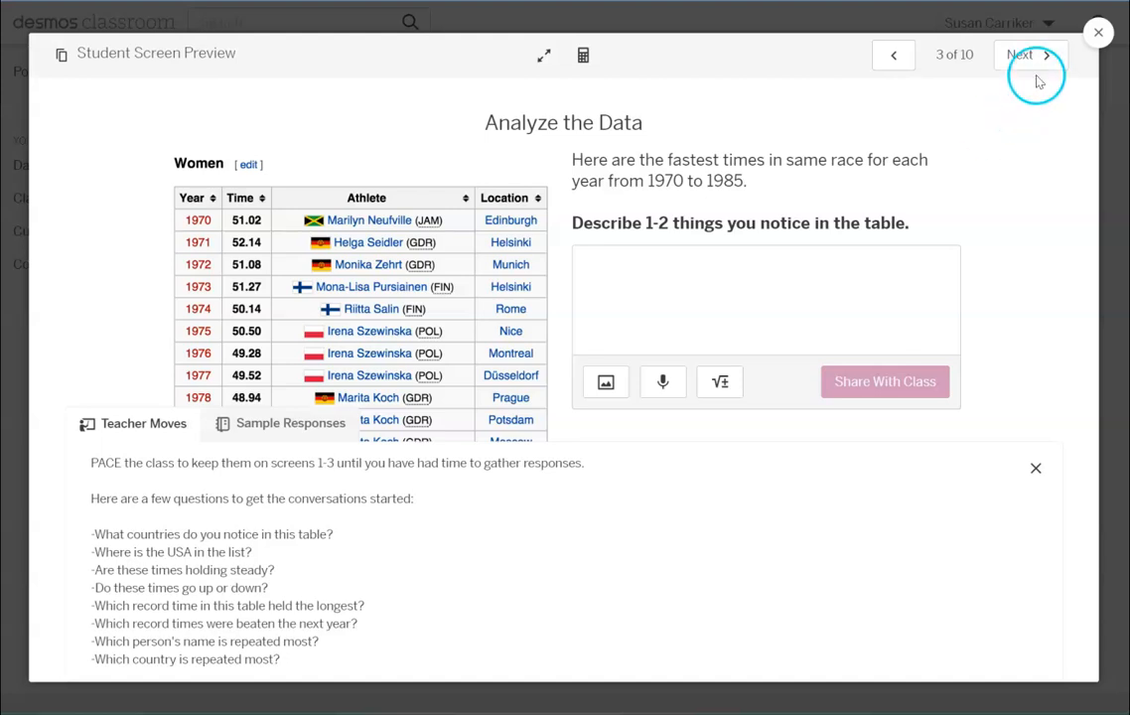
# - Advance to screen 4 and drag the red line through the blue 1970–1985 points
pyautogui.click(1025, 55)
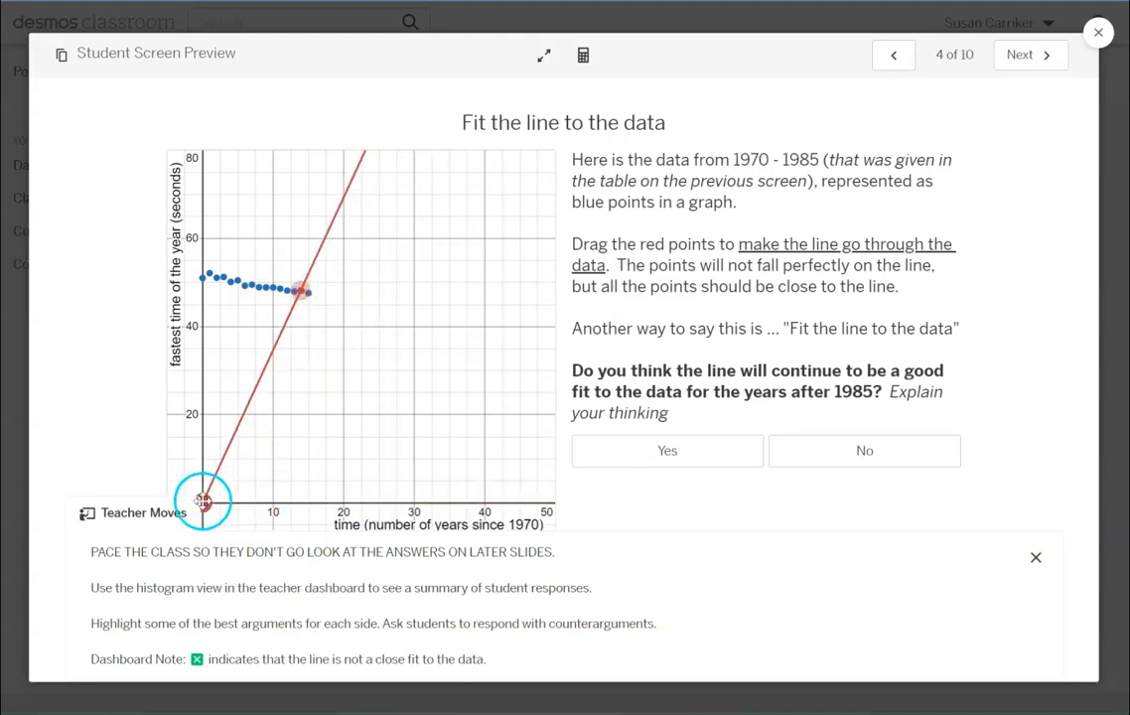
pyautogui.moveTo(202, 501); pyautogui.dragTo(202, 274)
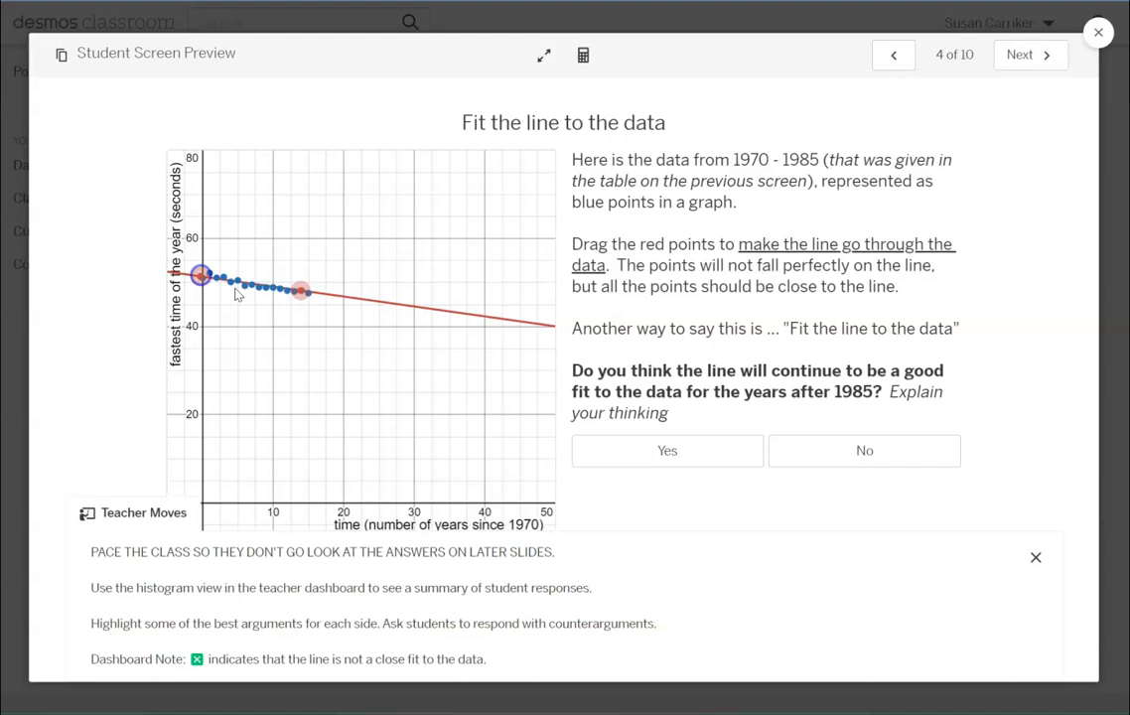
pyautogui.moveTo(300, 290); pyautogui.dragTo(320, 300)
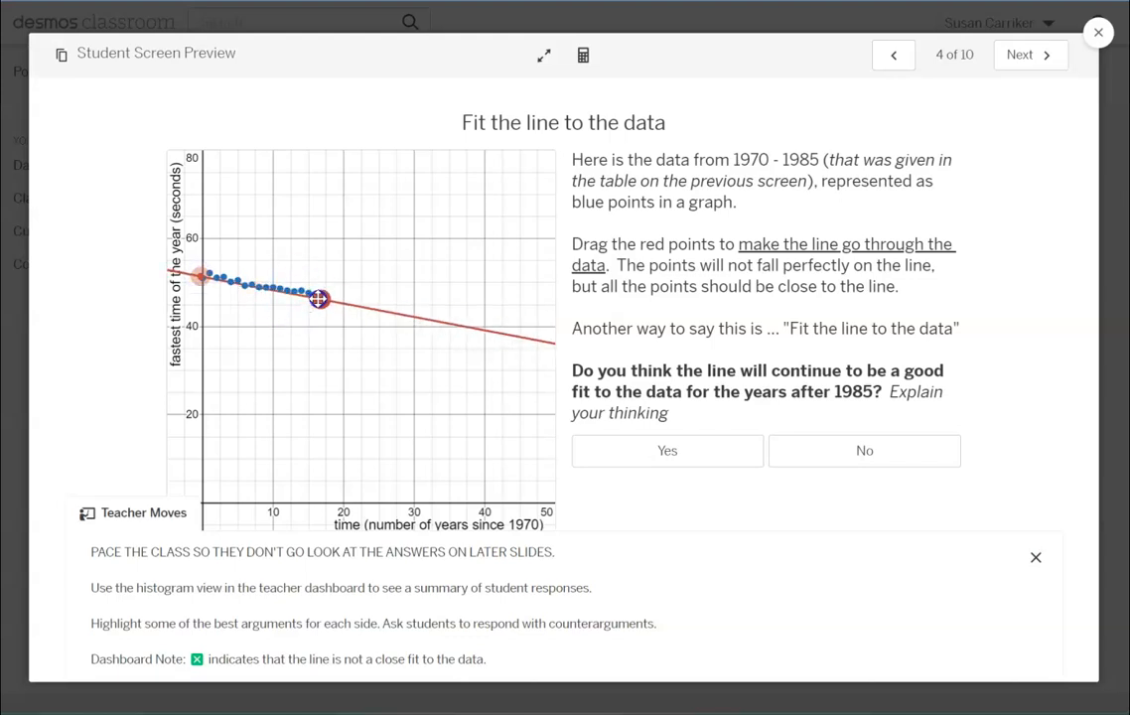
pyautogui.moveTo(321, 300); pyautogui.dragTo(326, 294)
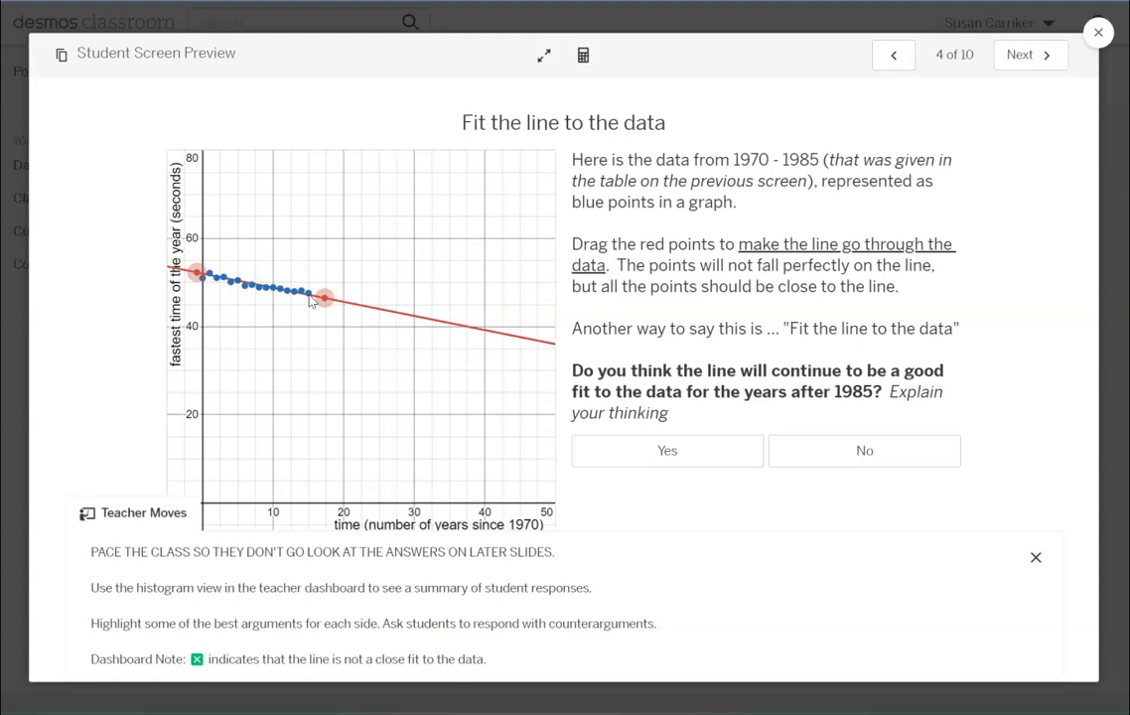
pyautogui.click(317, 302)
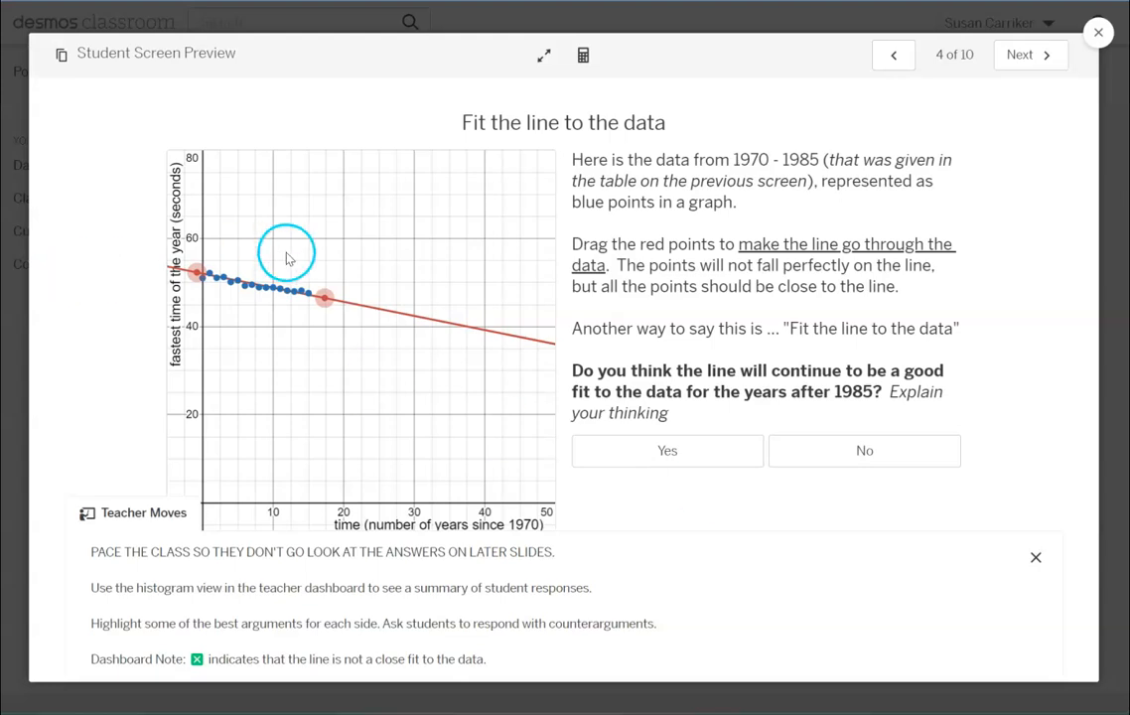
pyautogui.moveTo(306, 294)
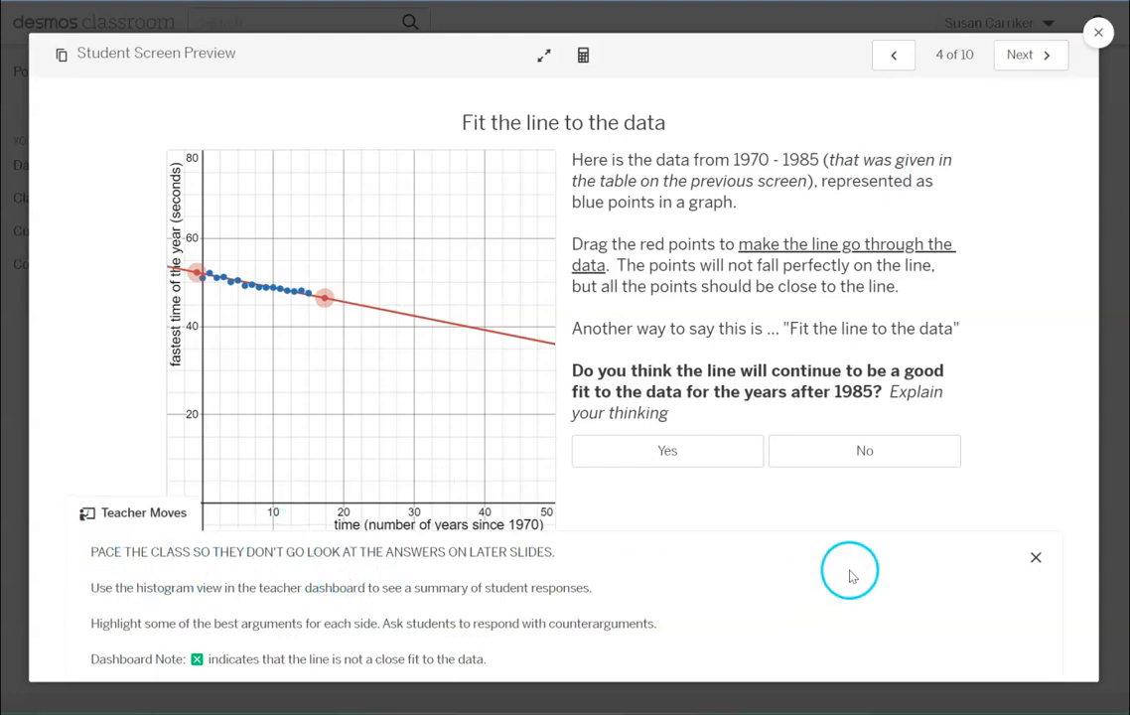
pyautogui.moveTo(887, 576)
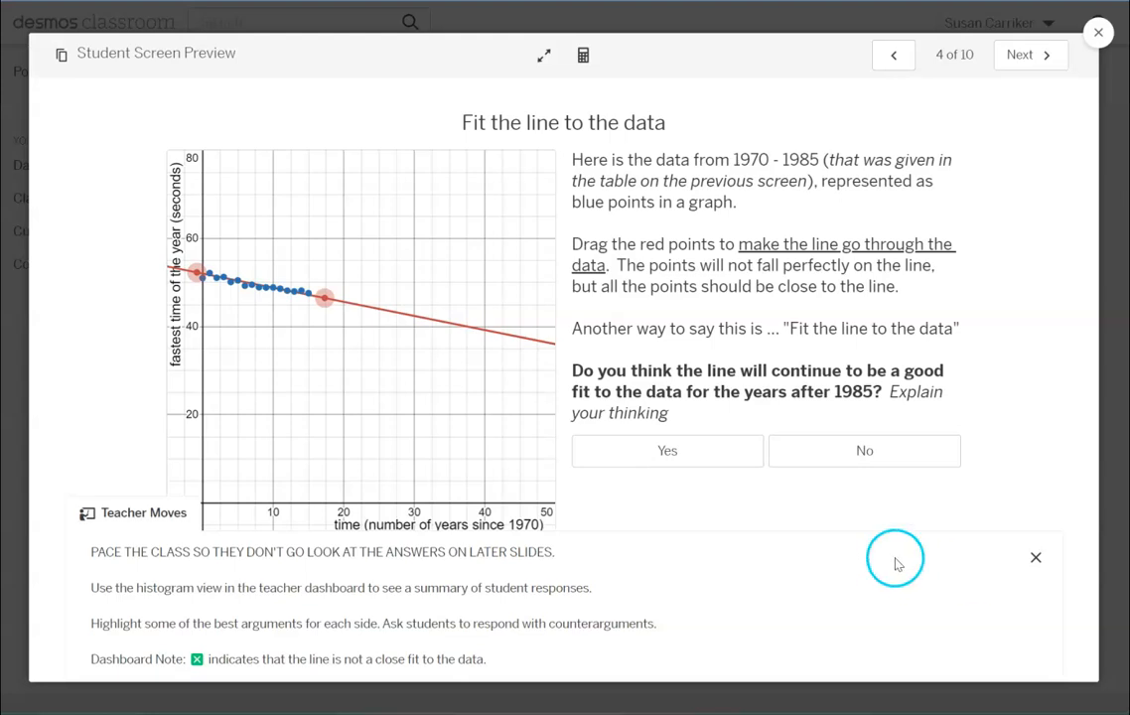
pyautogui.moveTo(934, 117)
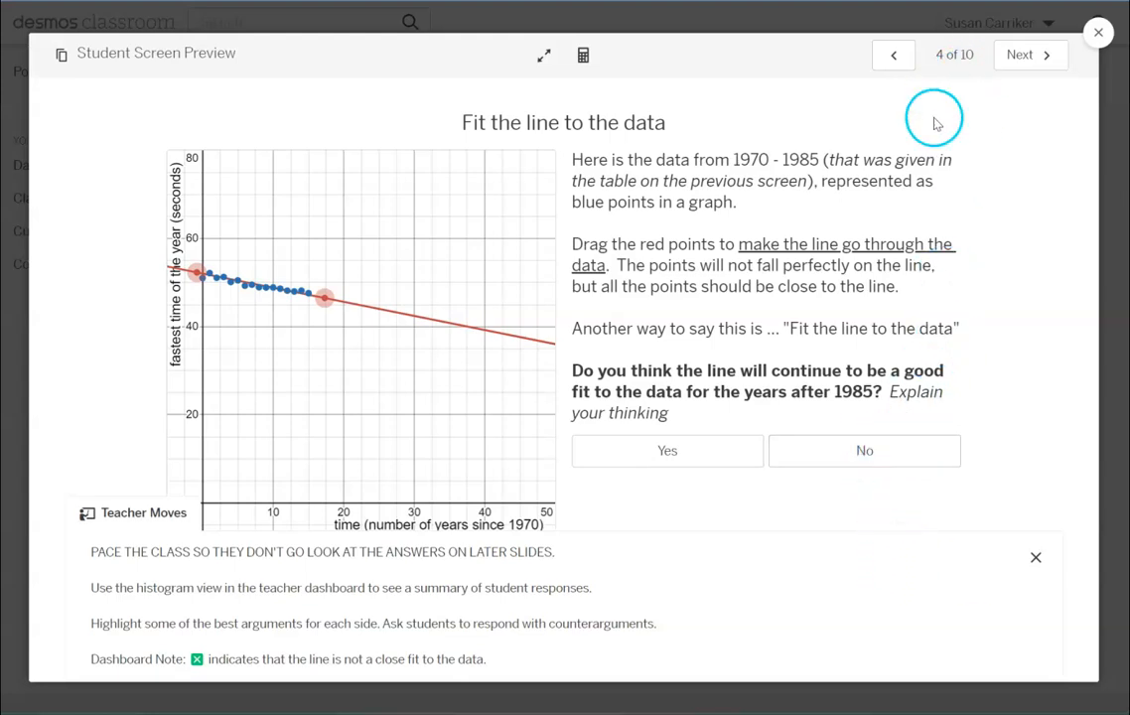
pyautogui.click(1028, 55)
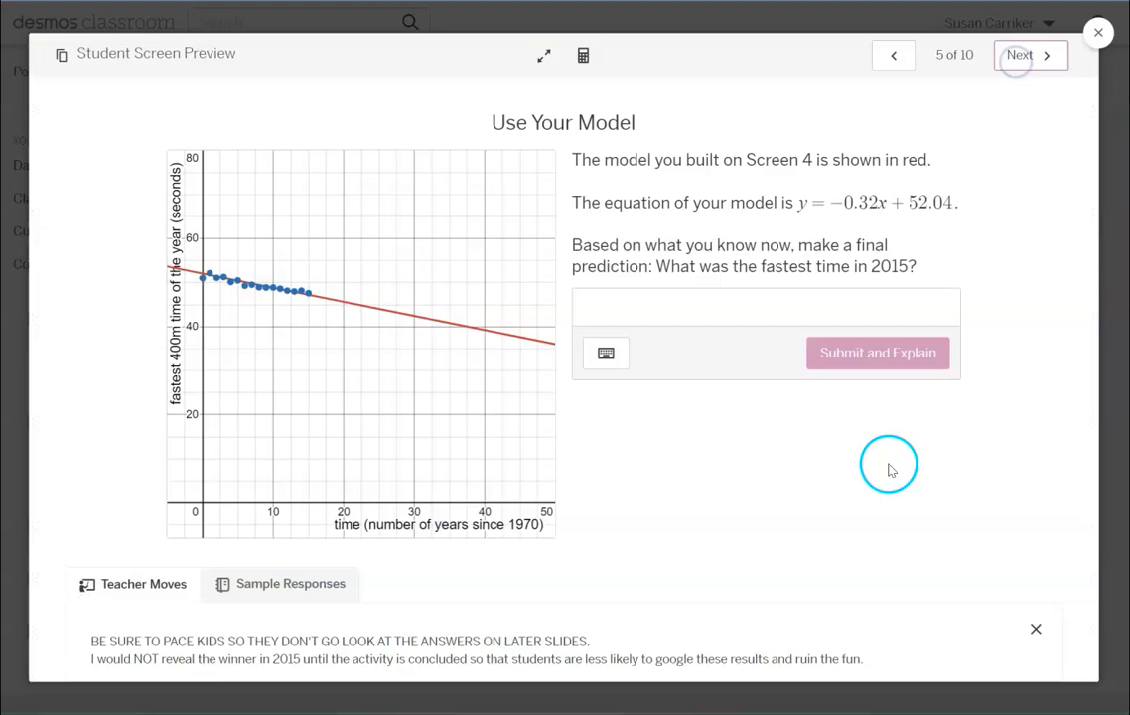
pyautogui.moveTo(874, 222)
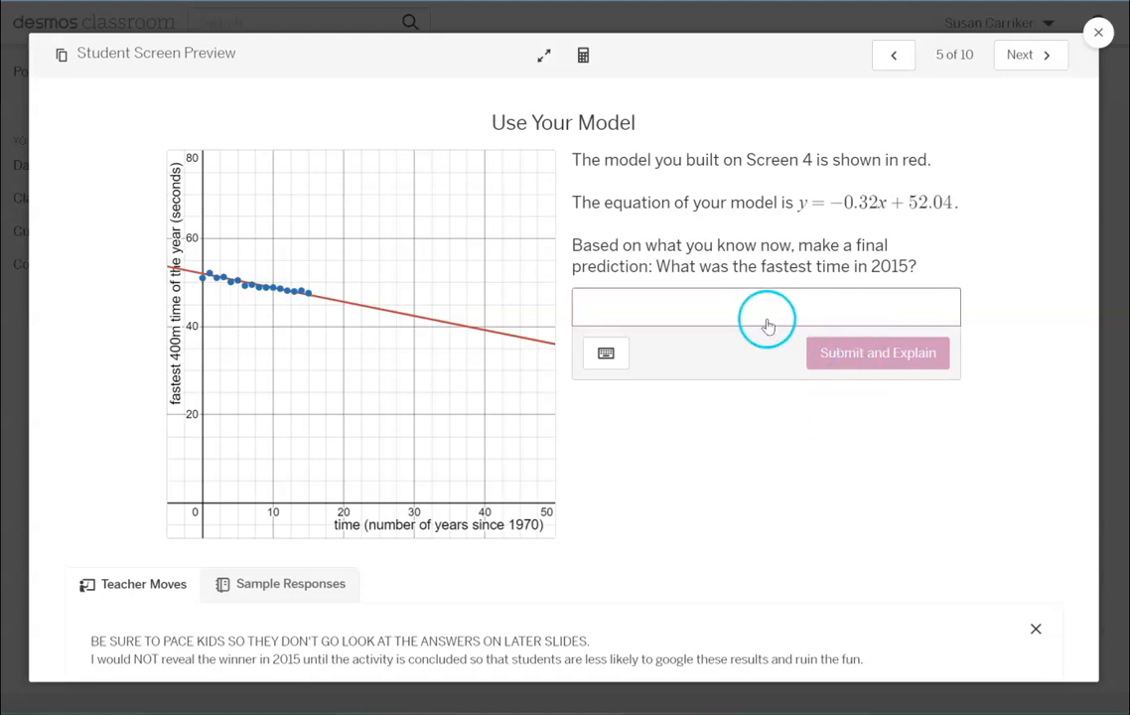
pyautogui.click(764, 305)
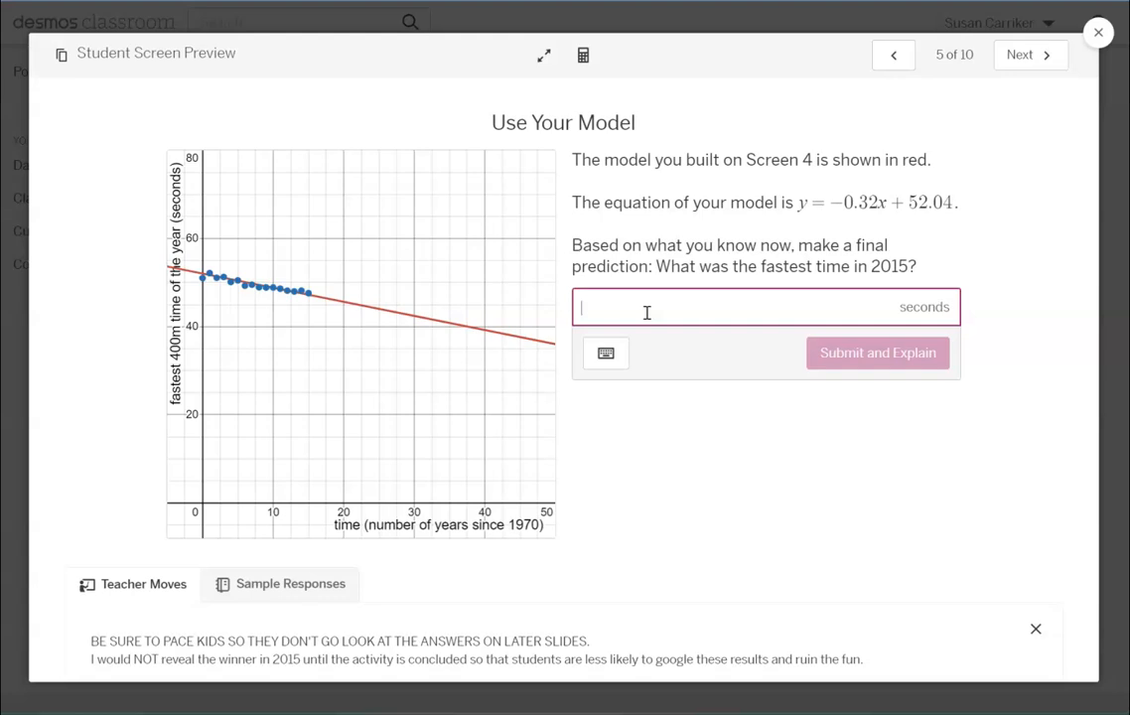
# - Enter -0.32(45)+52.04 as the 2015 prediction, giving 37.64 seconds, and submit it
pyautogui.write('-0.')
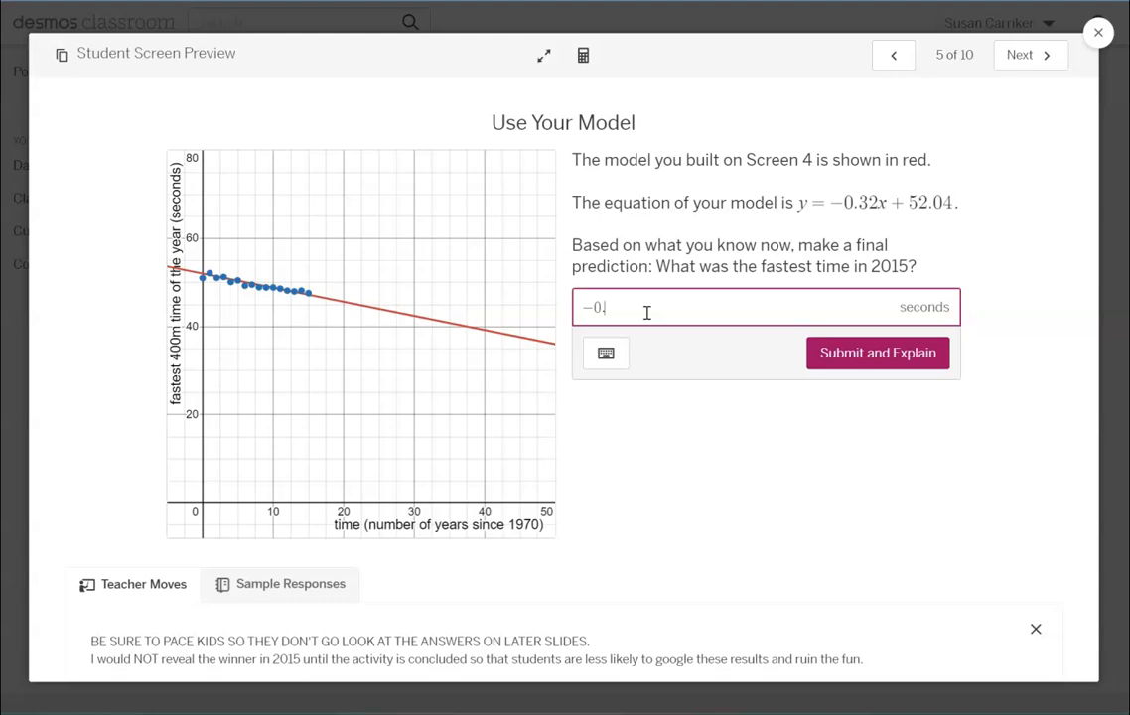
pyautogui.write('32')
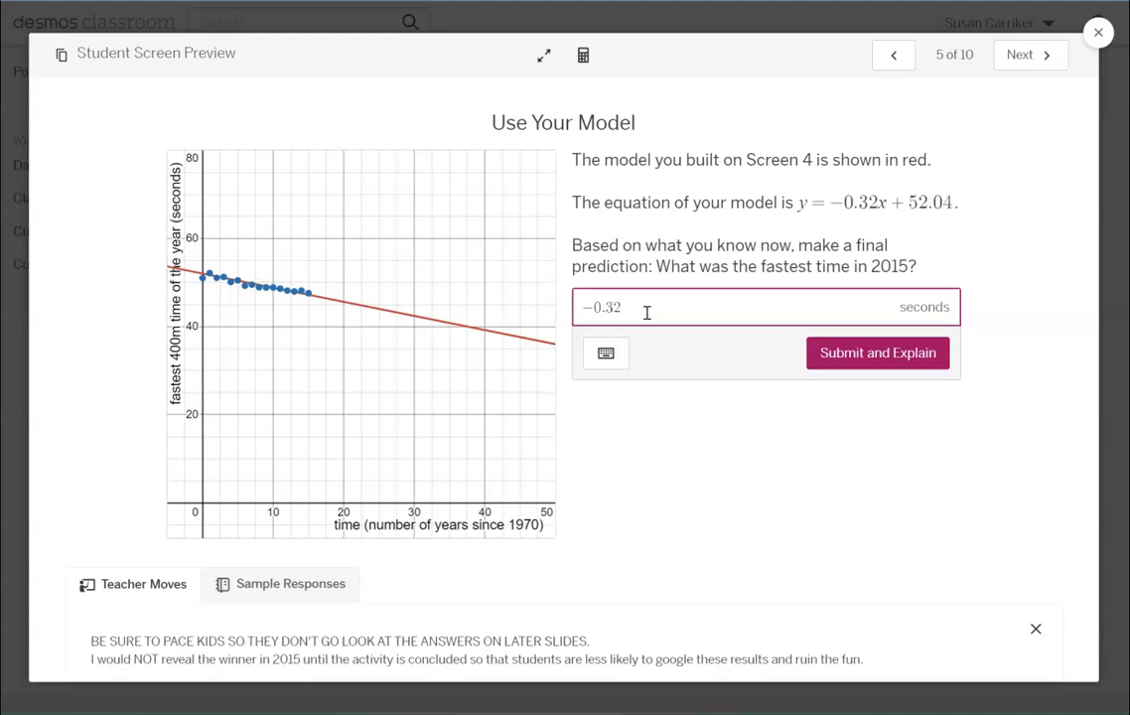
pyautogui.write('(')
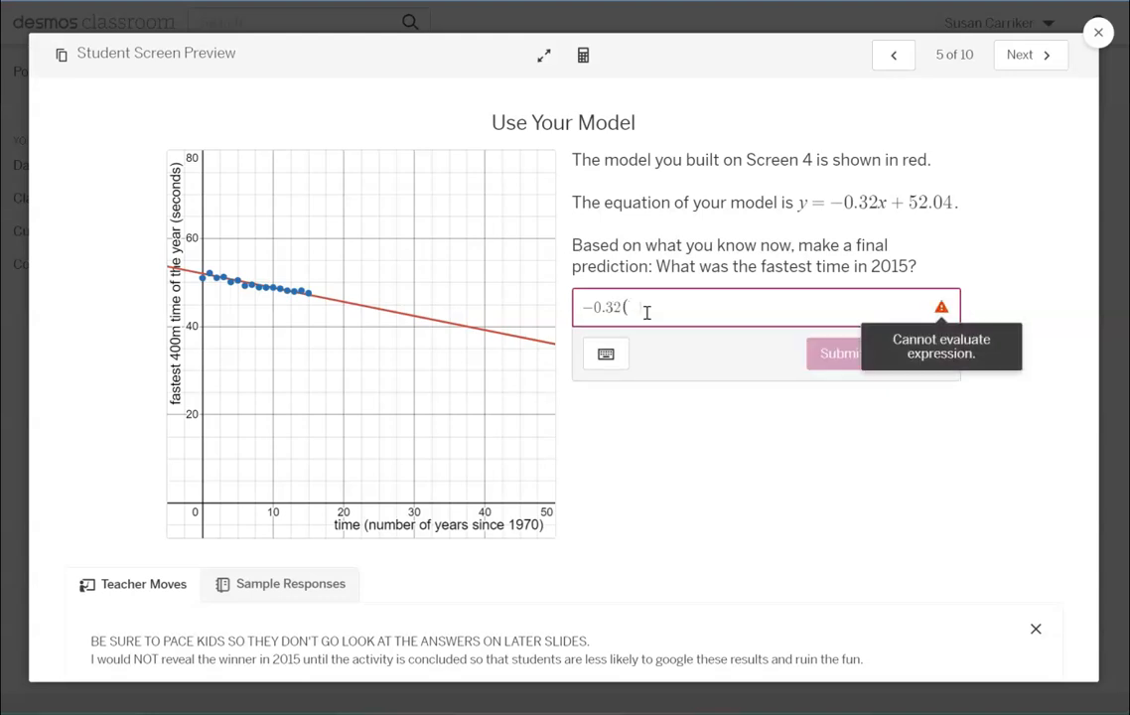
pyautogui.write('45')
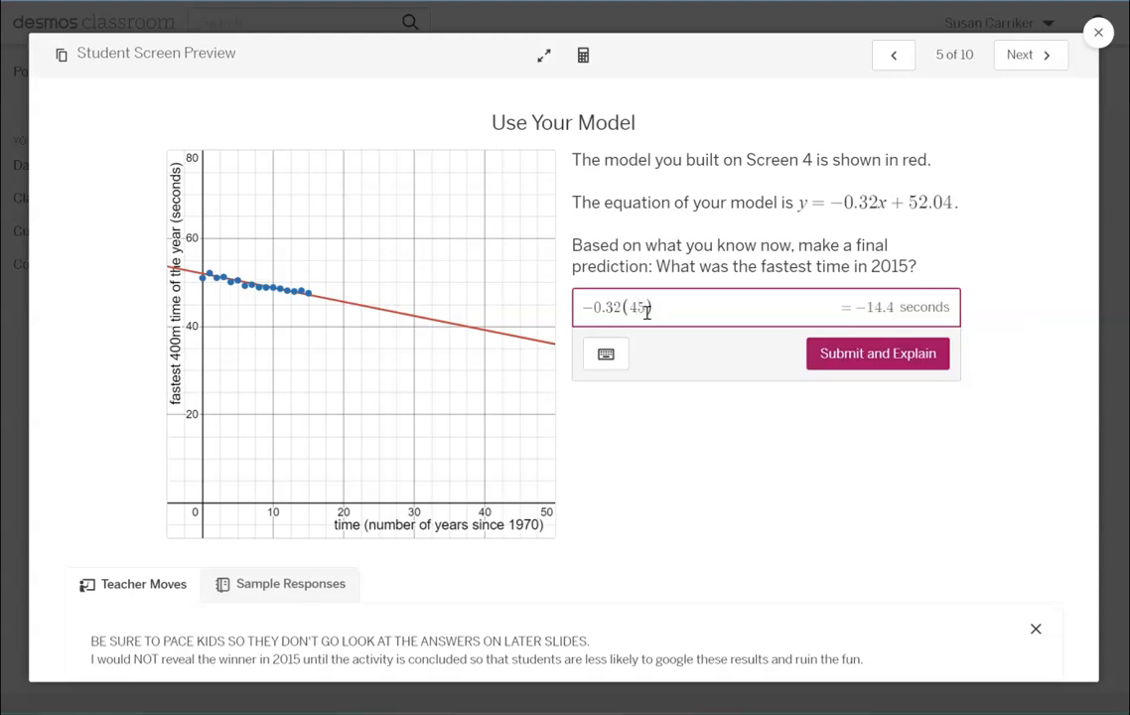
pyautogui.write('+')
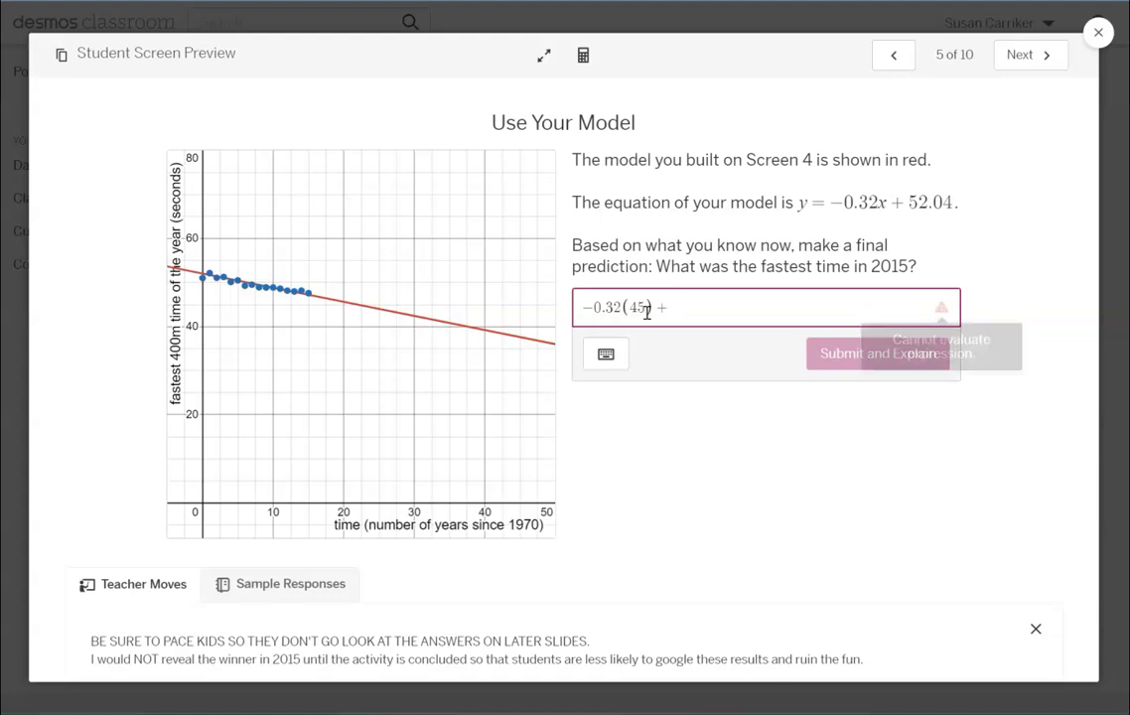
pyautogui.write('52')
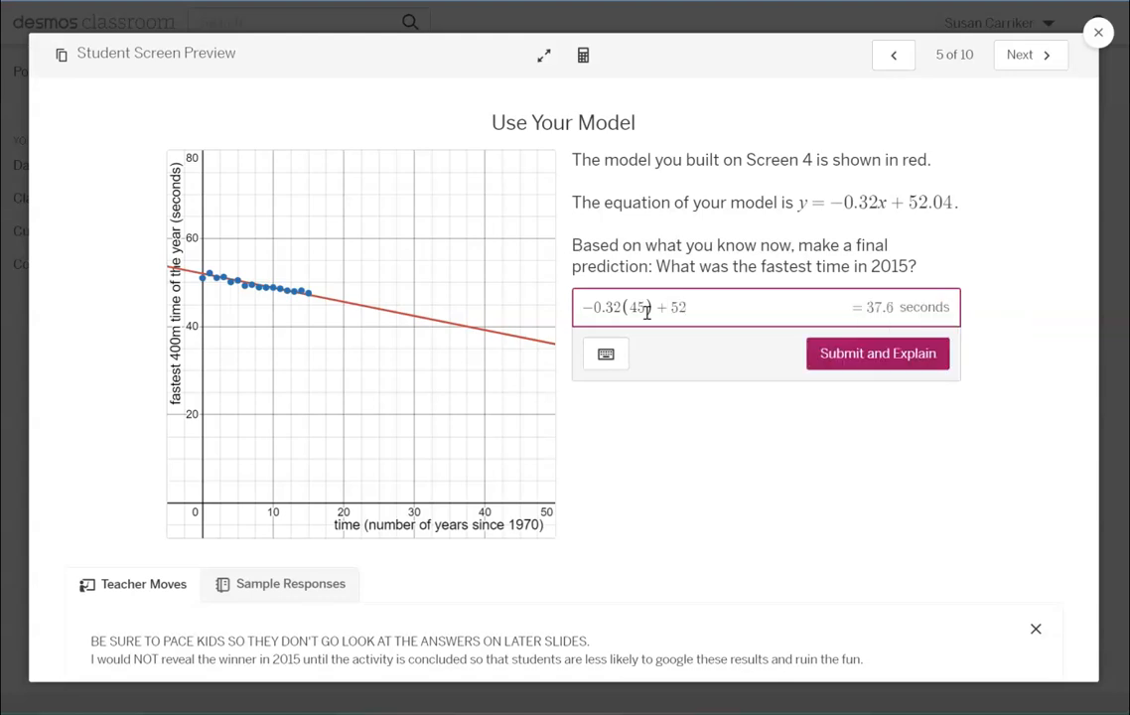
pyautogui.write('.04')
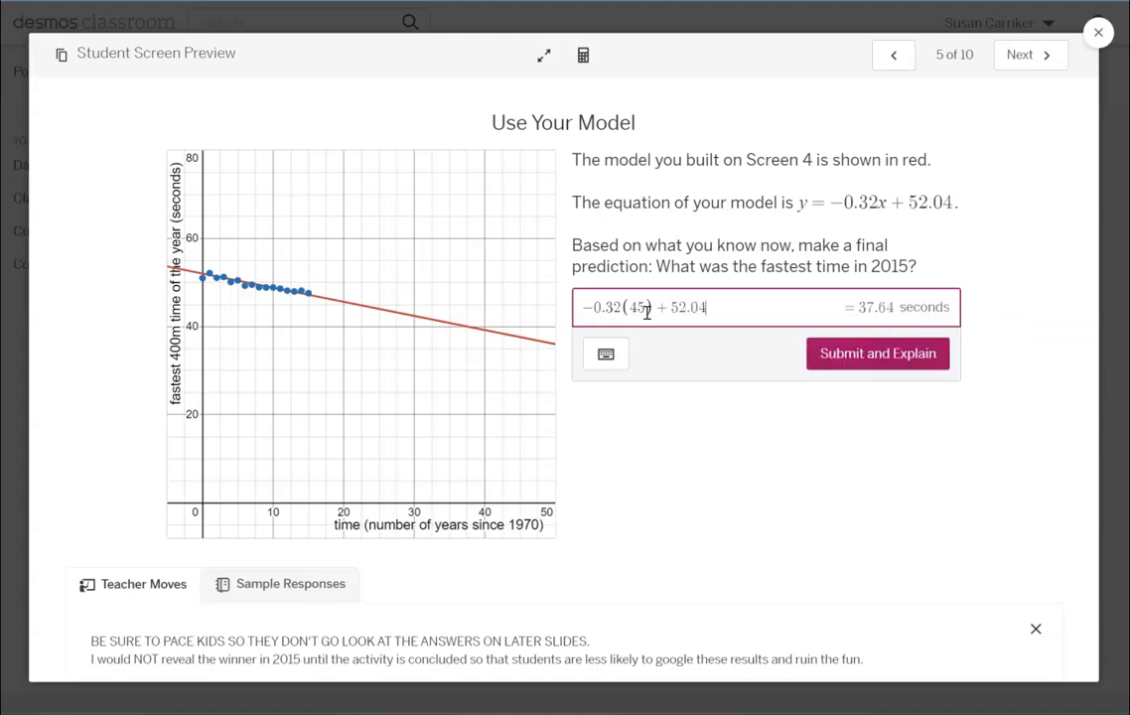
pyautogui.moveTo(996, 558)
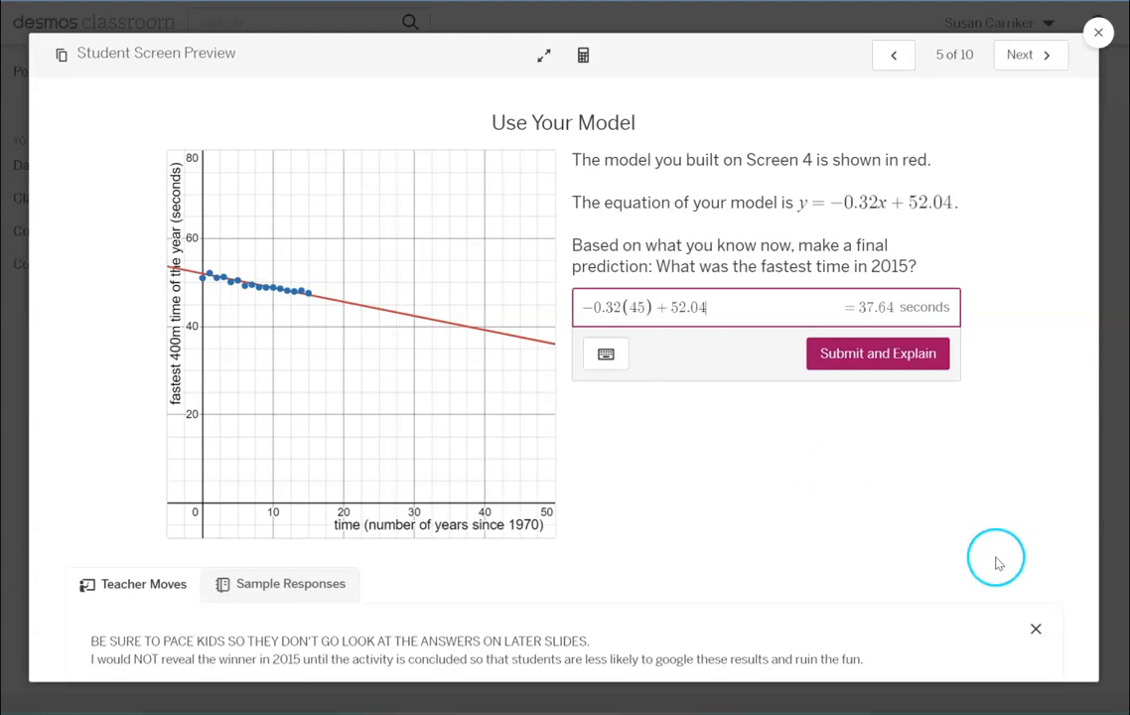
pyautogui.moveTo(999, 564)
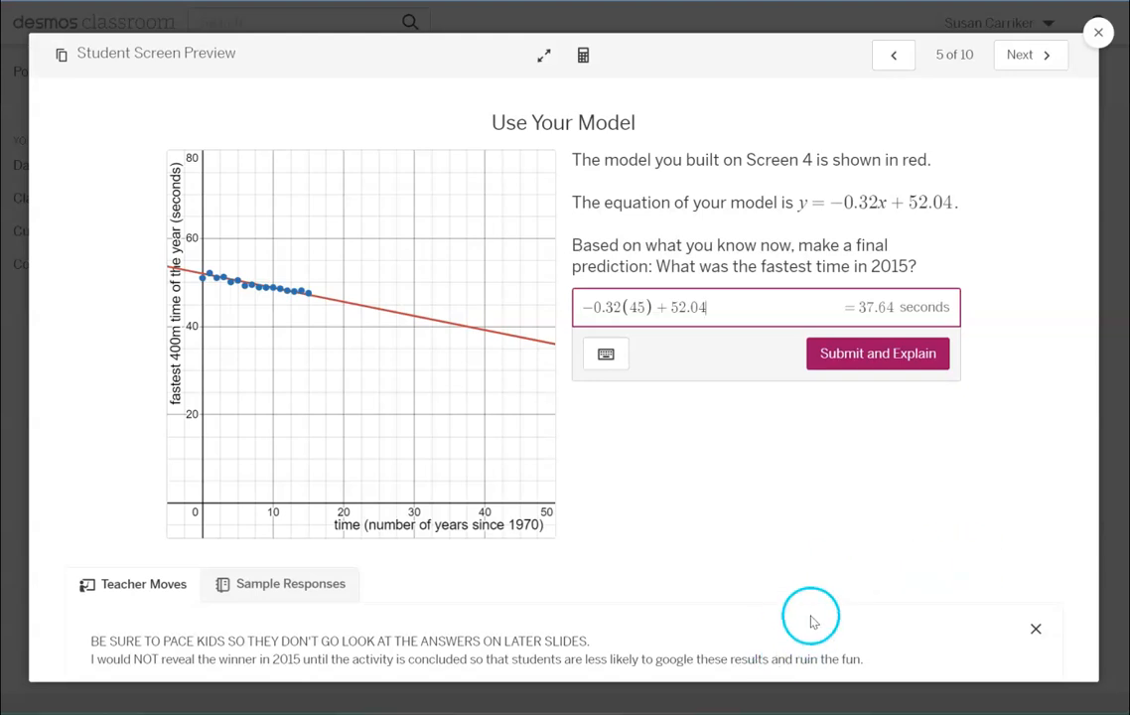
pyautogui.moveTo(346, 687)
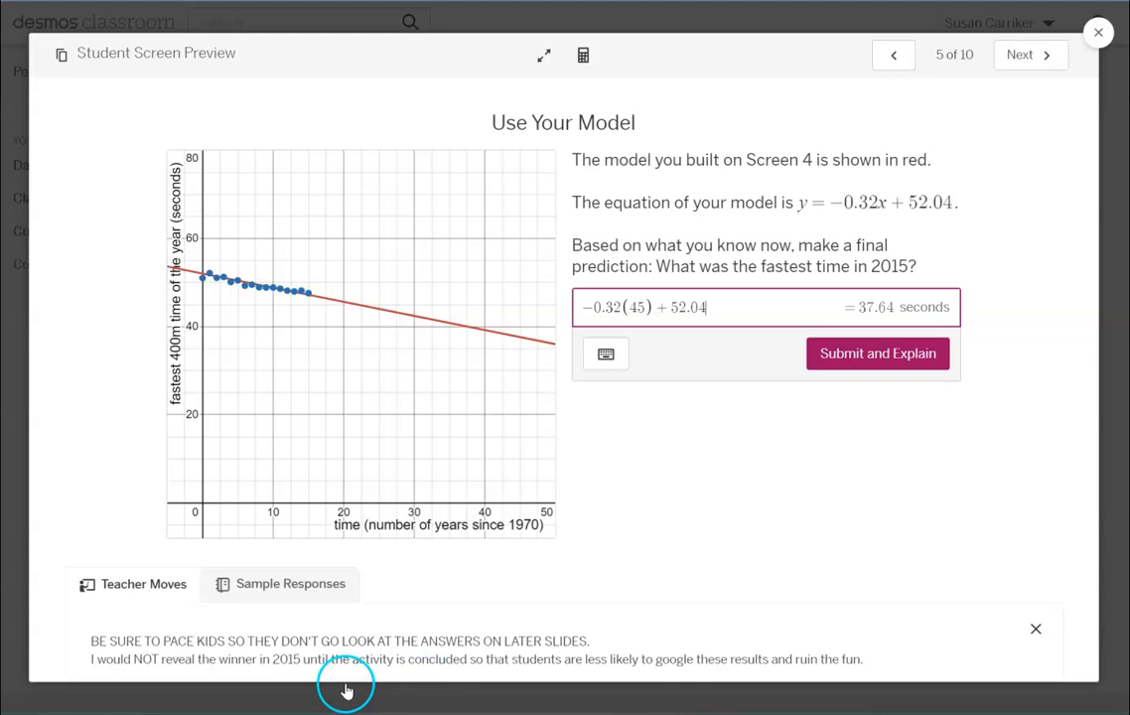
pyautogui.moveTo(897, 552)
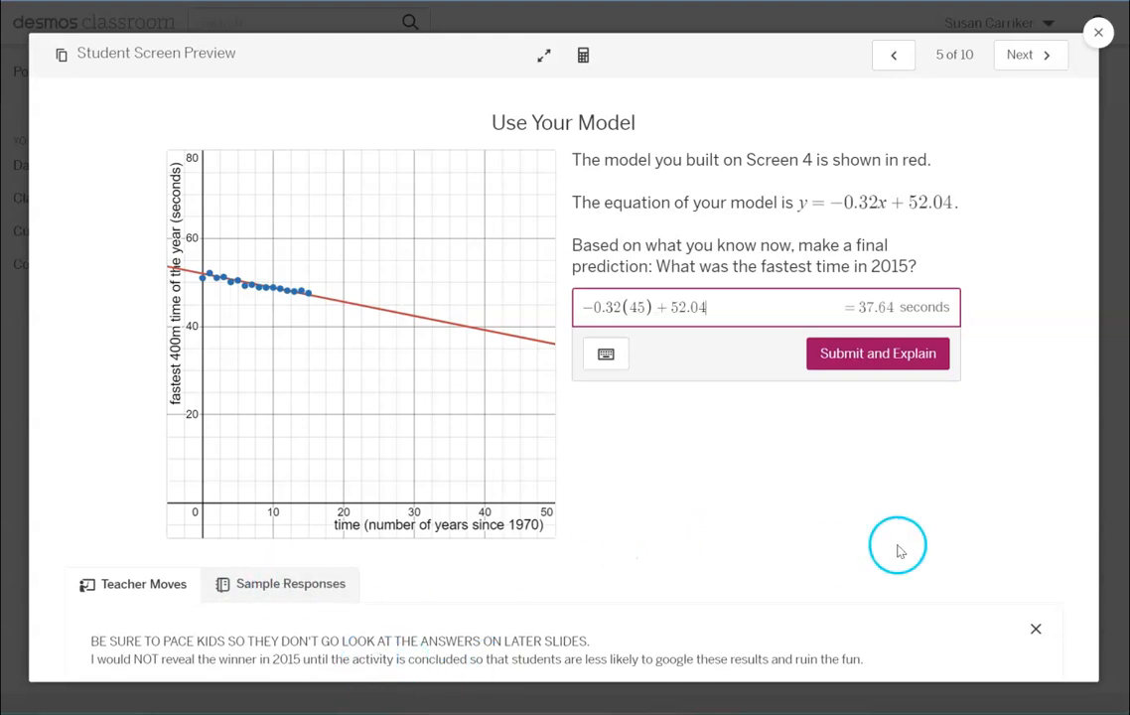
pyautogui.moveTo(877, 353)
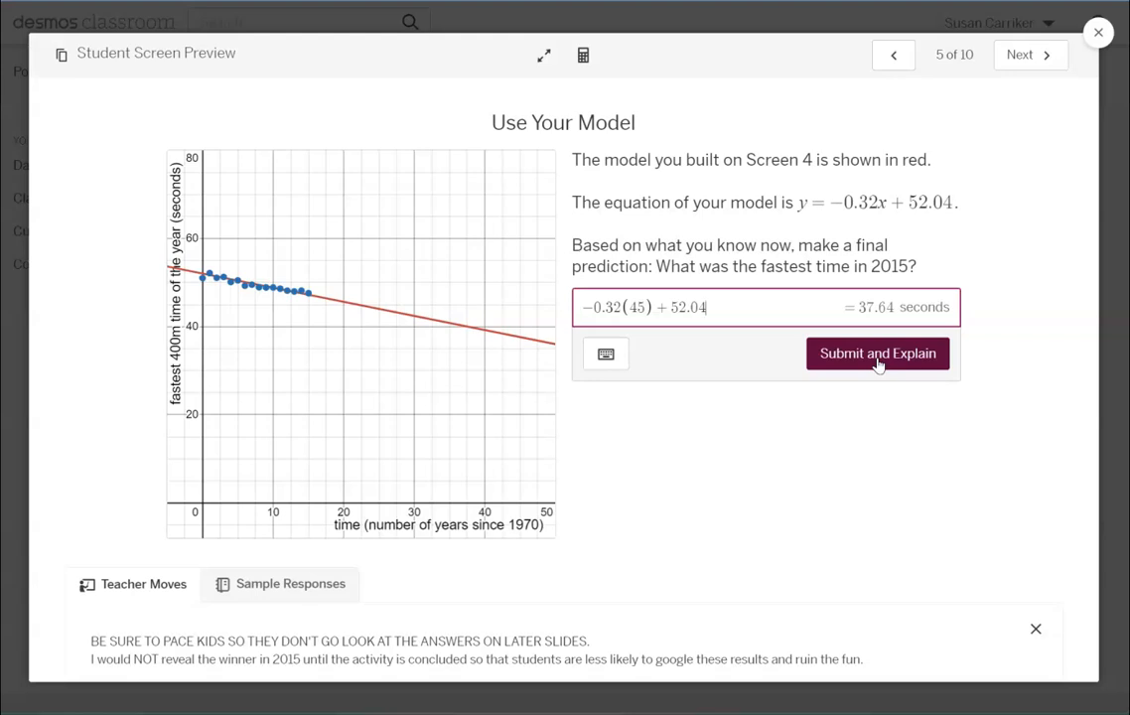
pyautogui.click(877, 353)
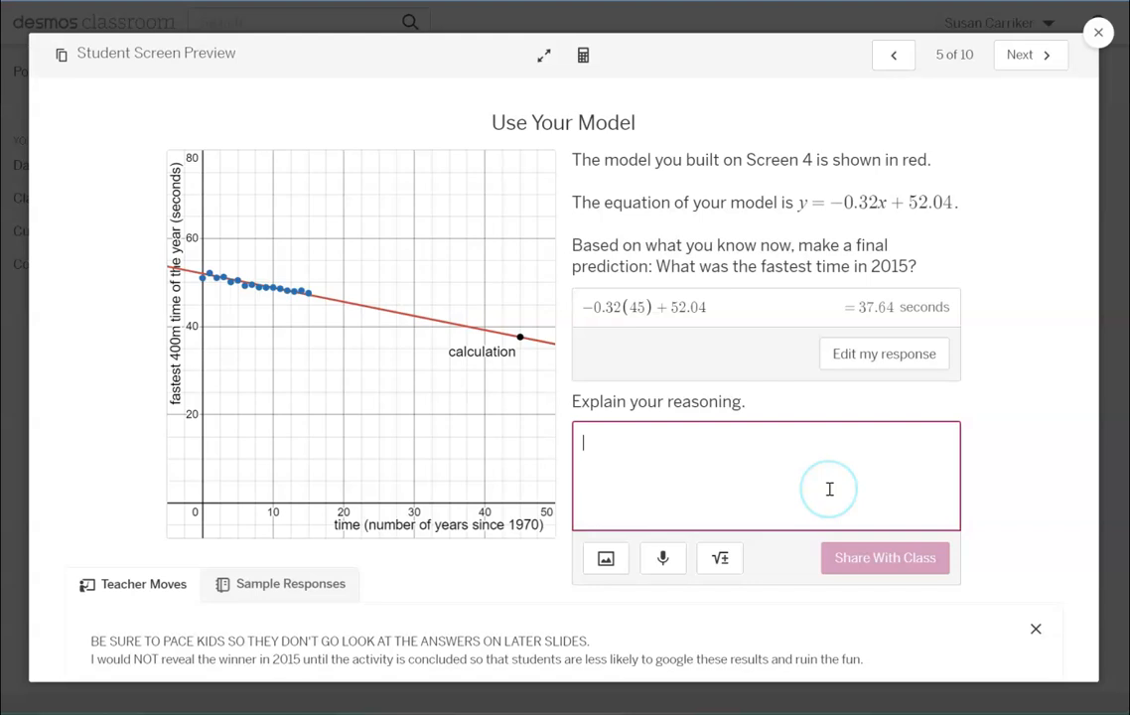
pyautogui.moveTo(826, 552)
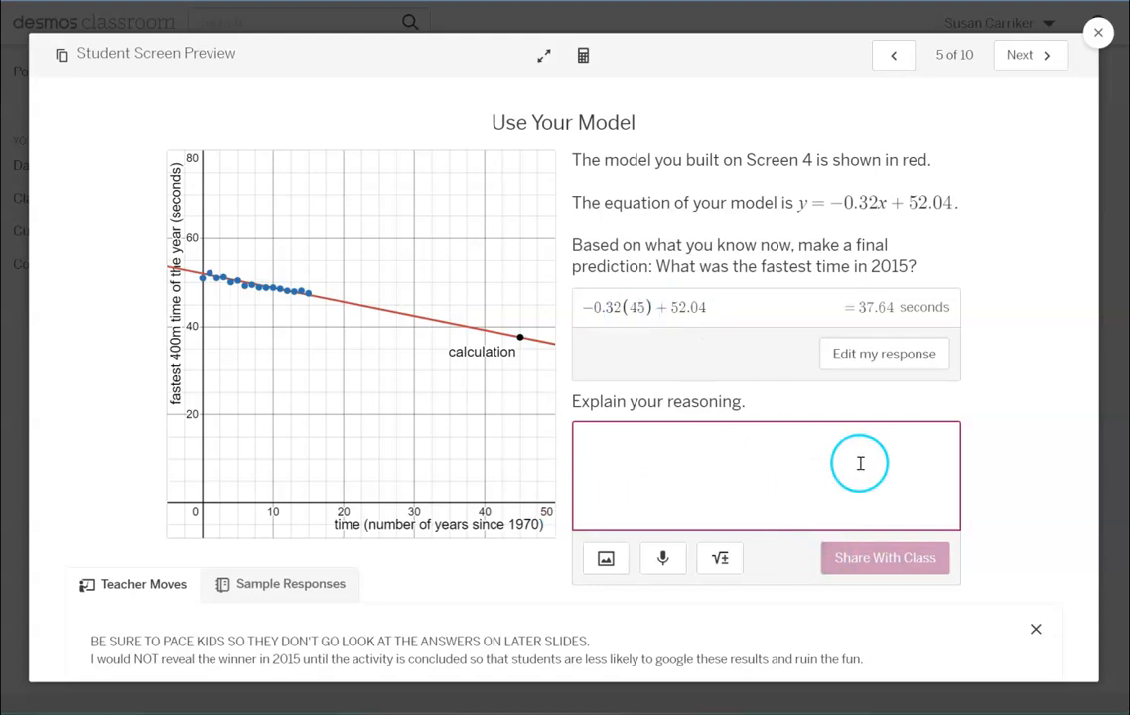
pyautogui.moveTo(1023, 127)
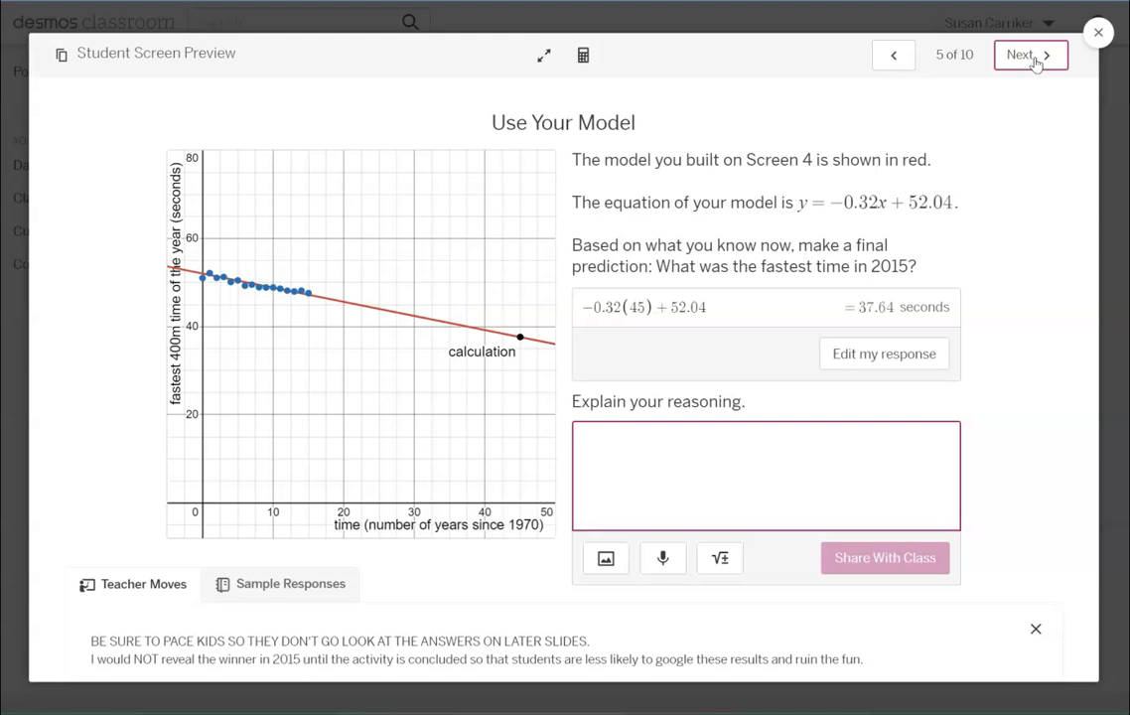
pyautogui.click(767, 477)
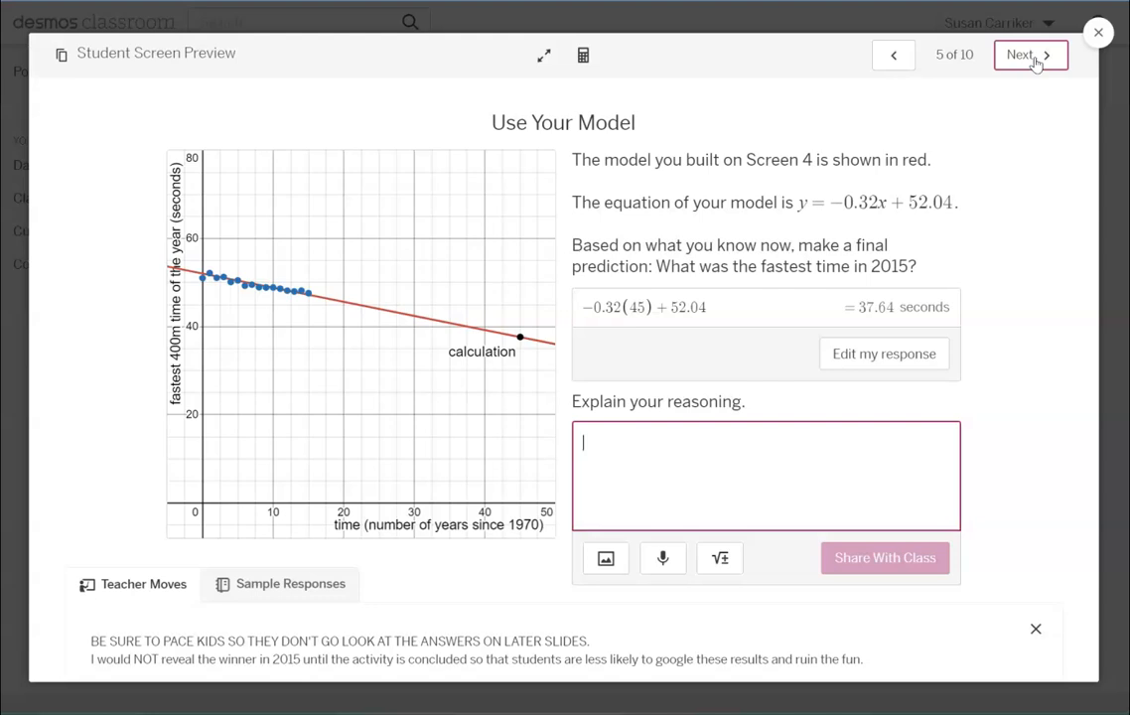
# - Move through Interpret the Slope and Interpret the Intercept to screen 8, Reveal
pyautogui.click(1025, 56)
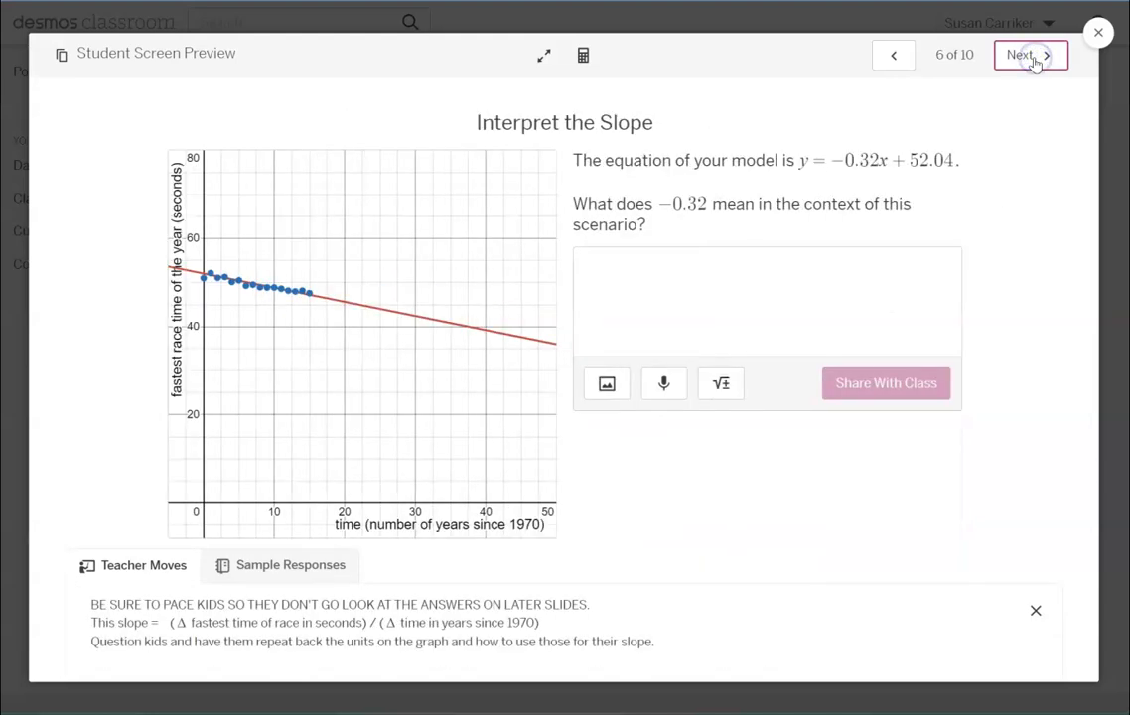
pyautogui.click(691, 302)
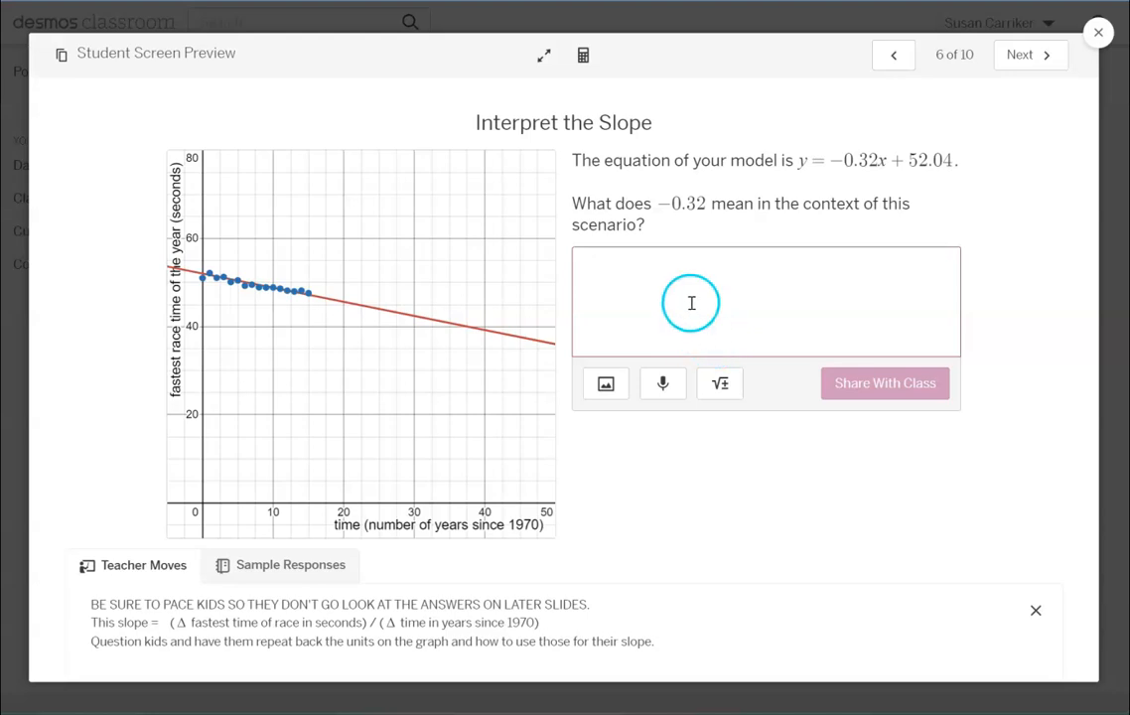
pyautogui.moveTo(210, 246)
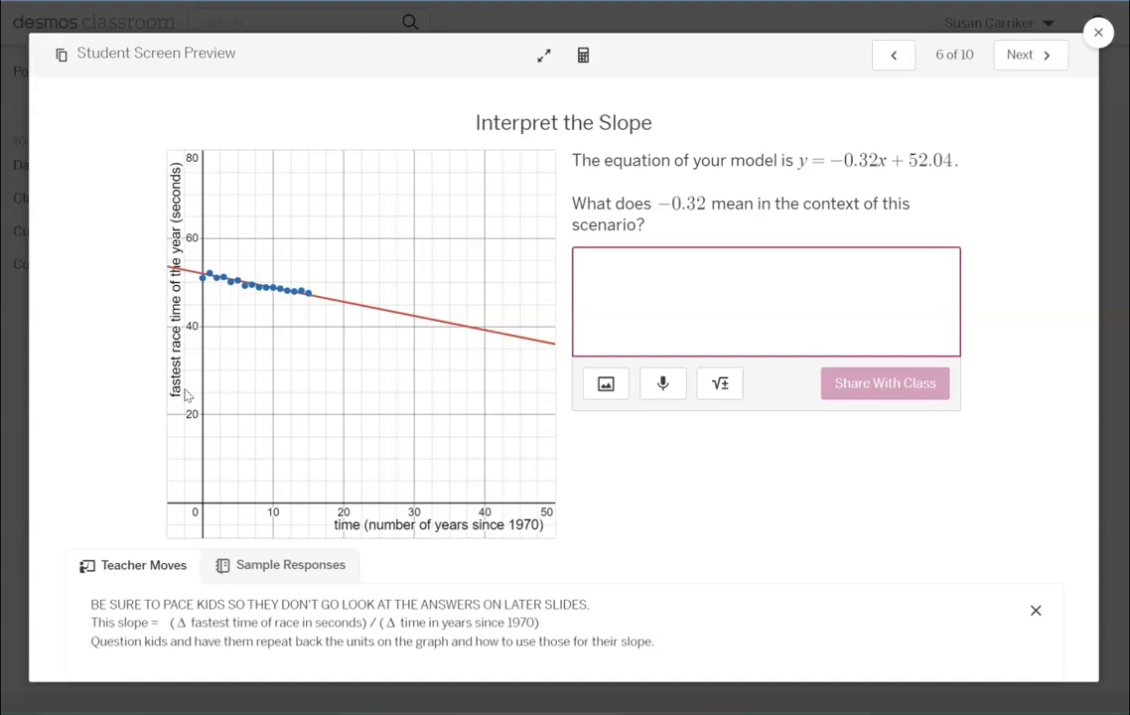
pyautogui.click(767, 302)
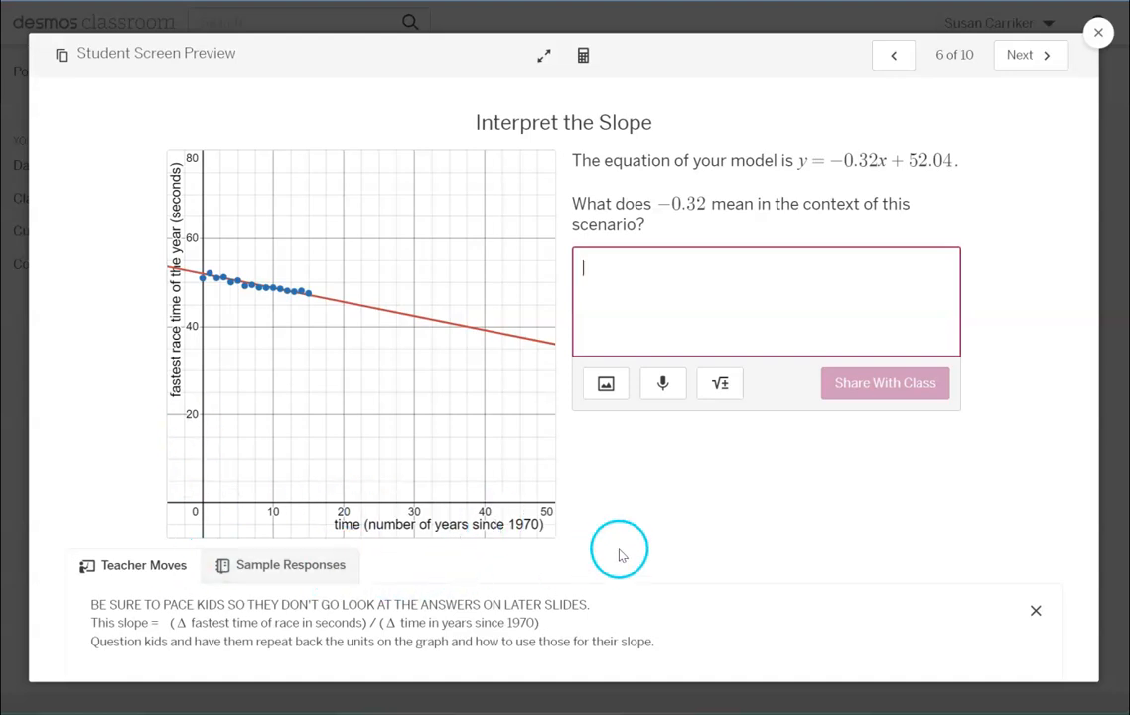
pyautogui.moveTo(614, 554)
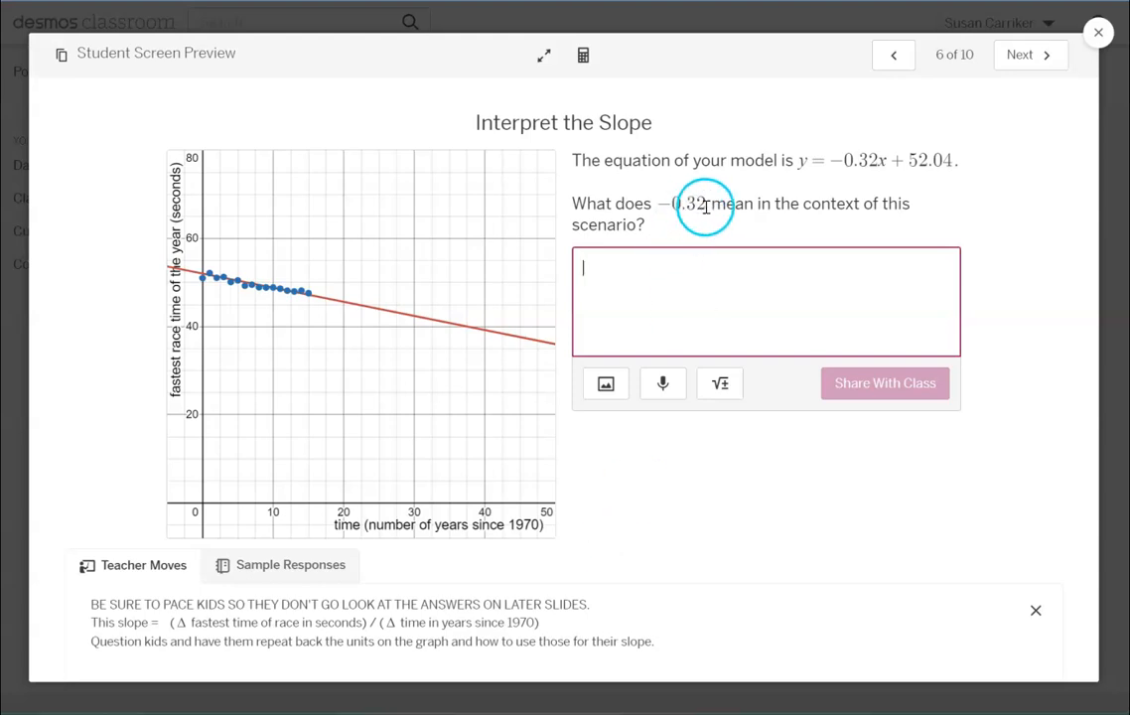
pyautogui.moveTo(691, 298)
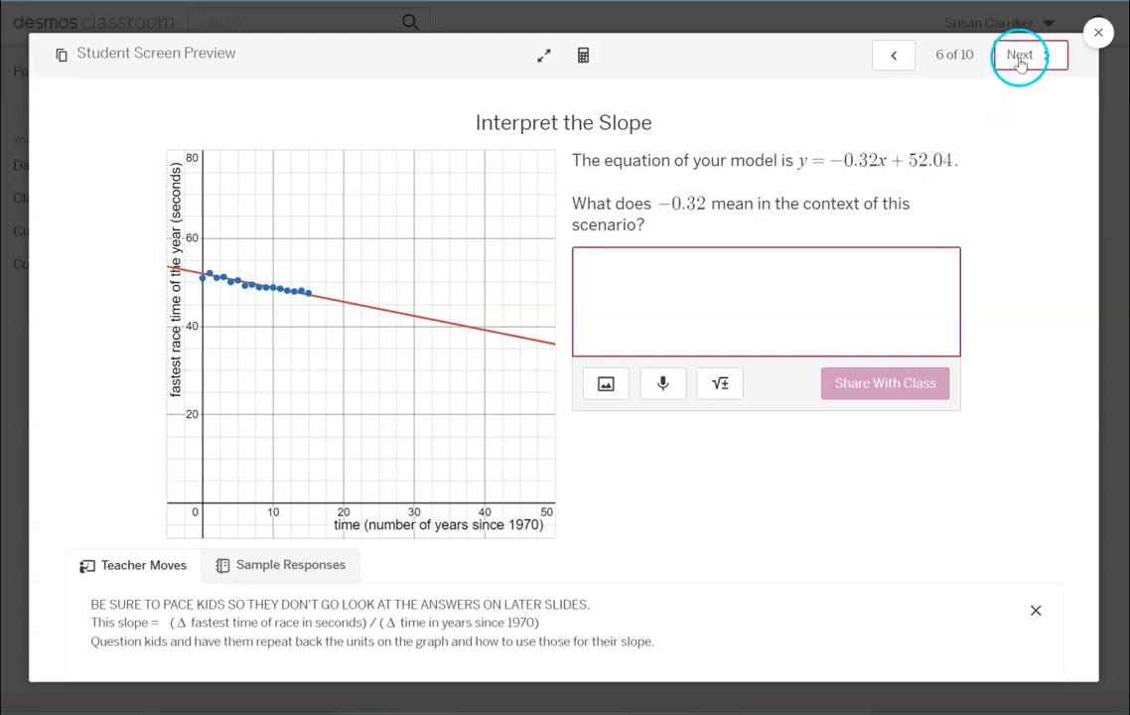
pyautogui.moveTo(1084, 186)
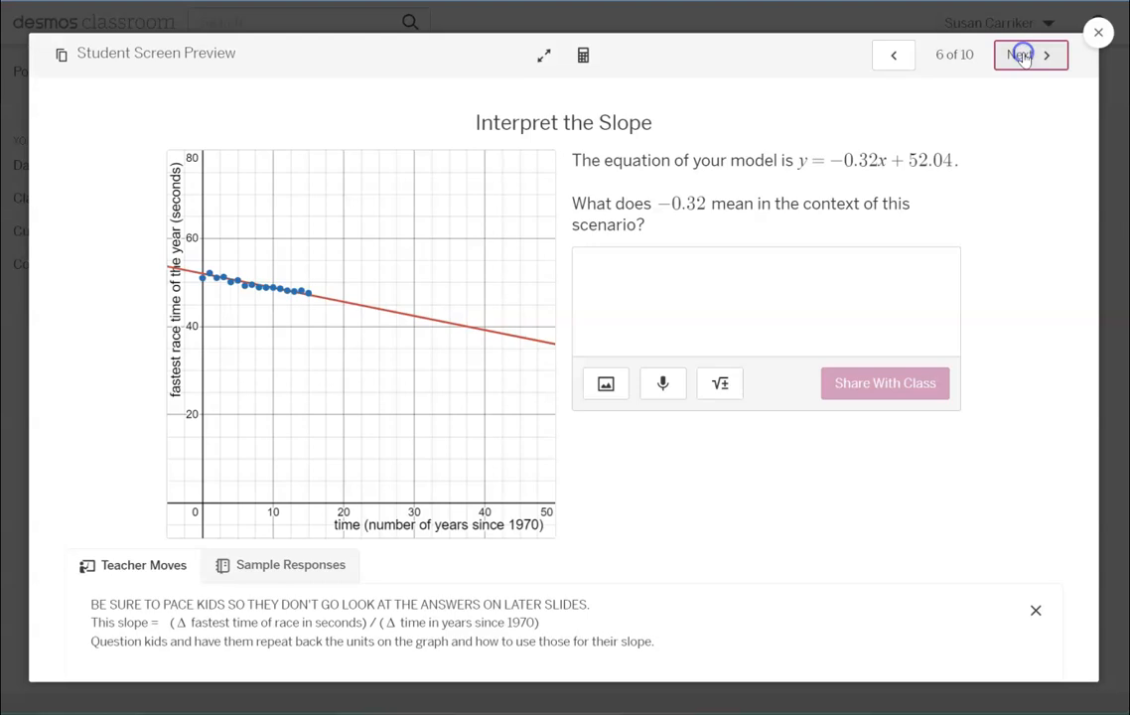
pyautogui.click(1022, 56)
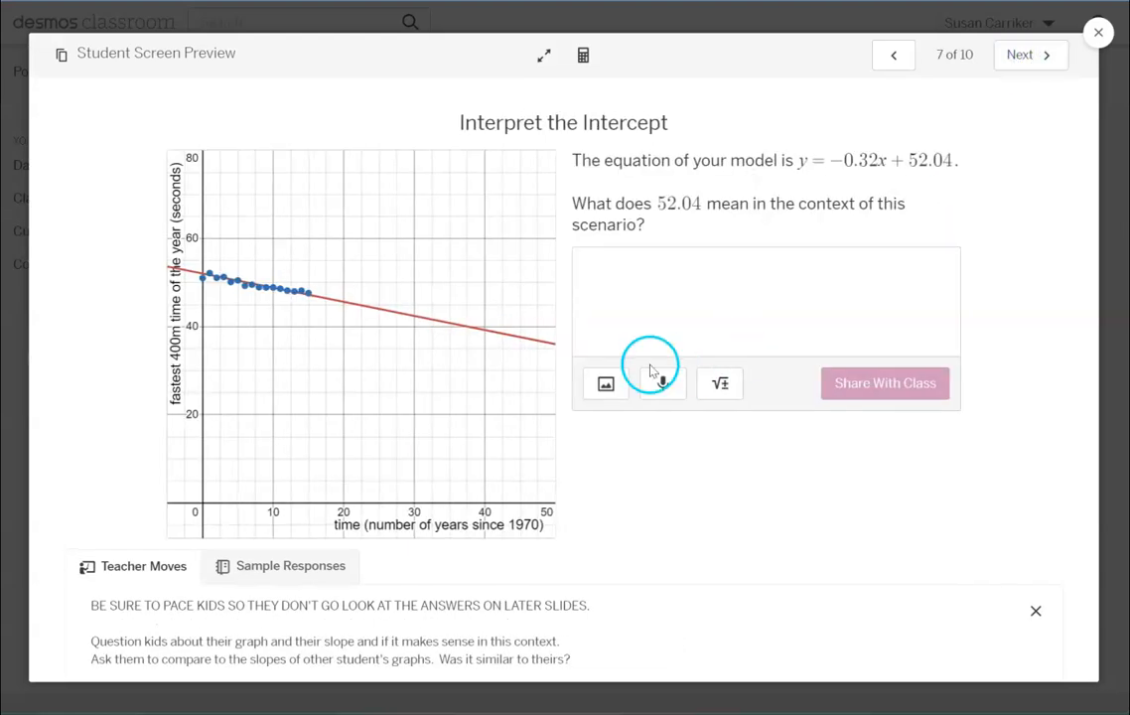
pyautogui.moveTo(1029, 56)
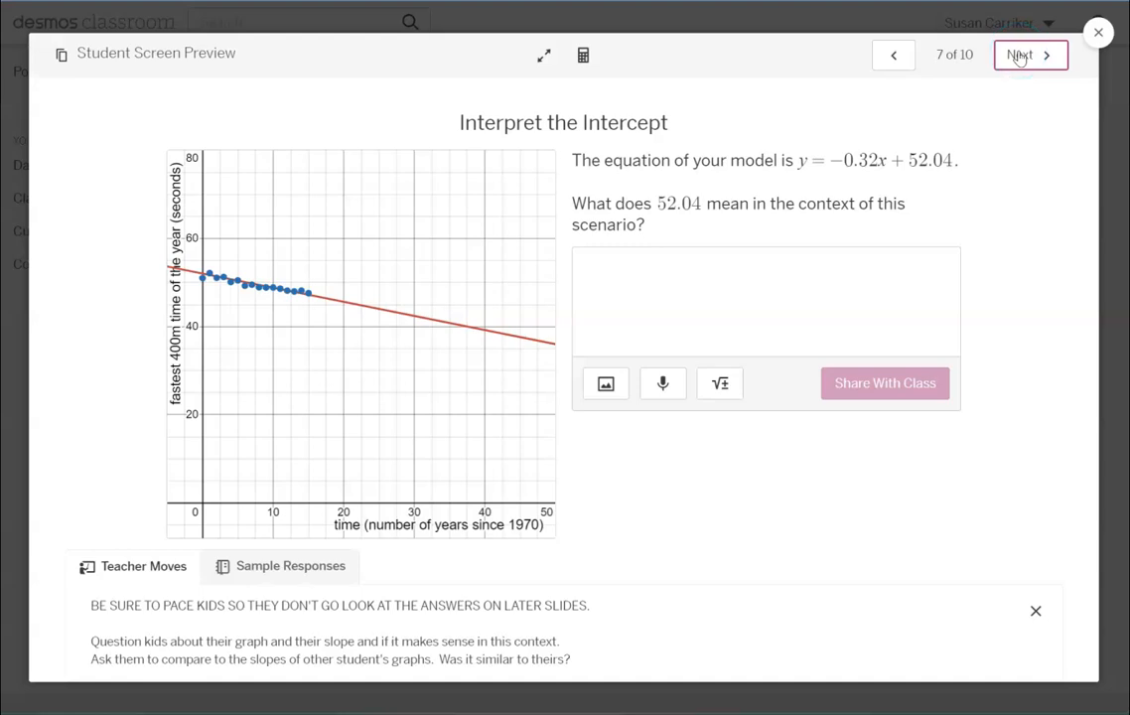
pyautogui.click(1028, 56)
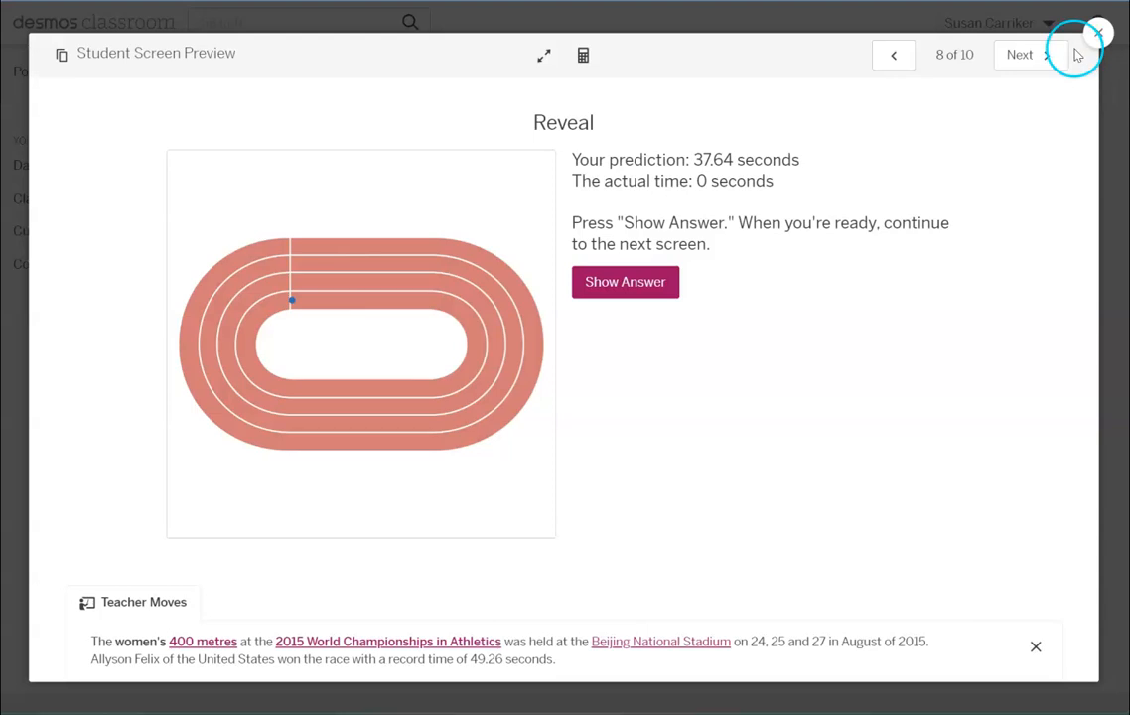
# - Visit the Reflect screen's response box, then advance to screen 10, In the Future
pyautogui.click(1028, 56)
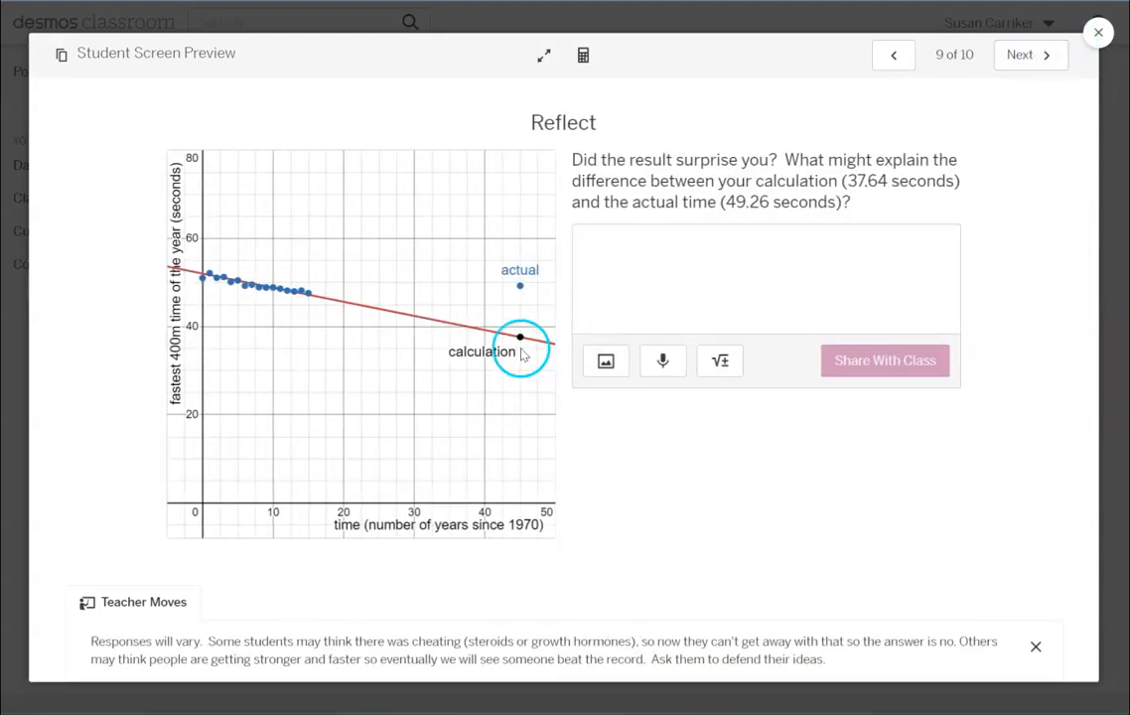
pyautogui.moveTo(540, 361)
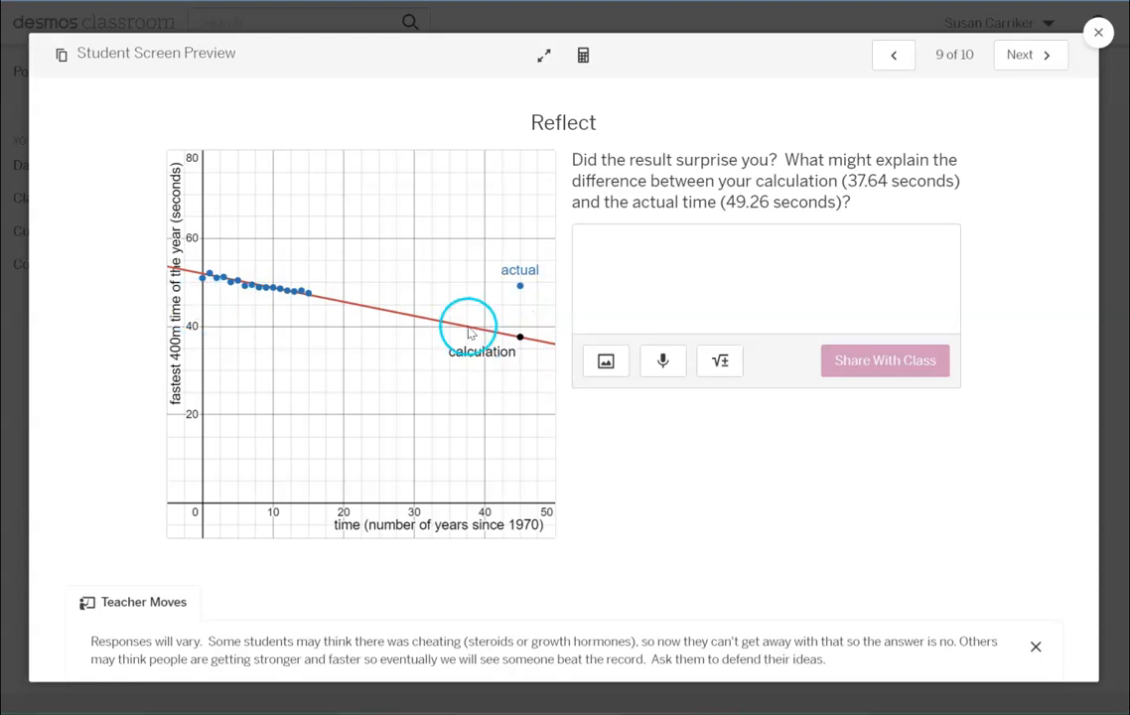
pyautogui.click(608, 276)
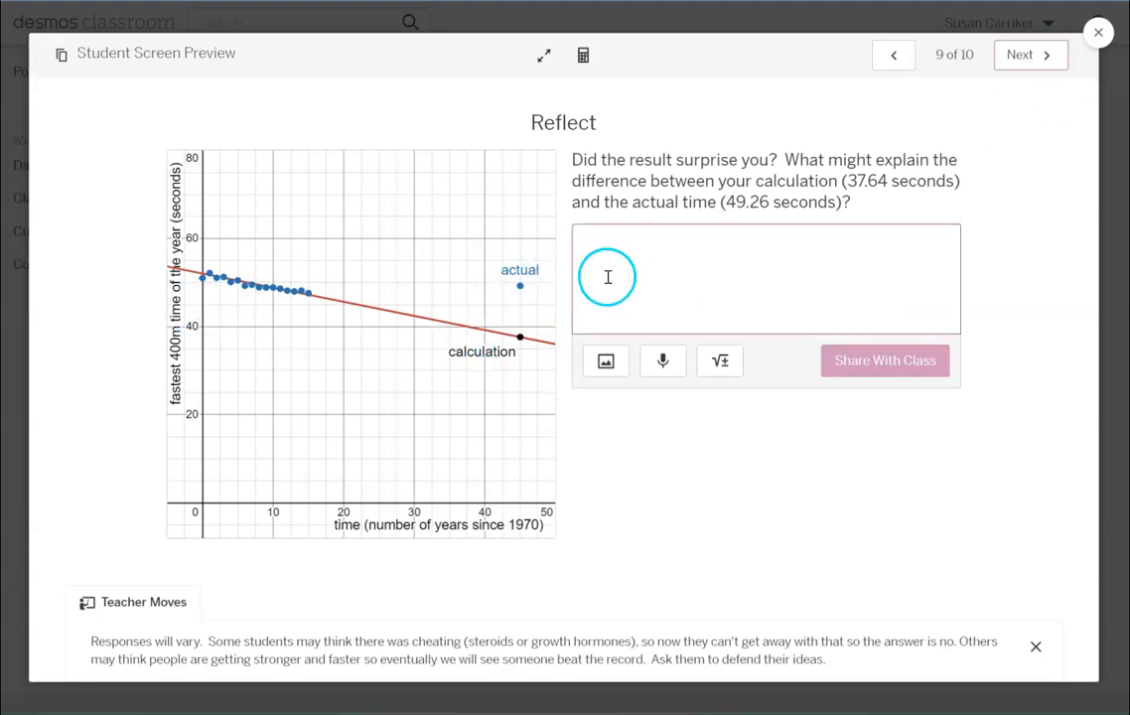
pyautogui.click(766, 278)
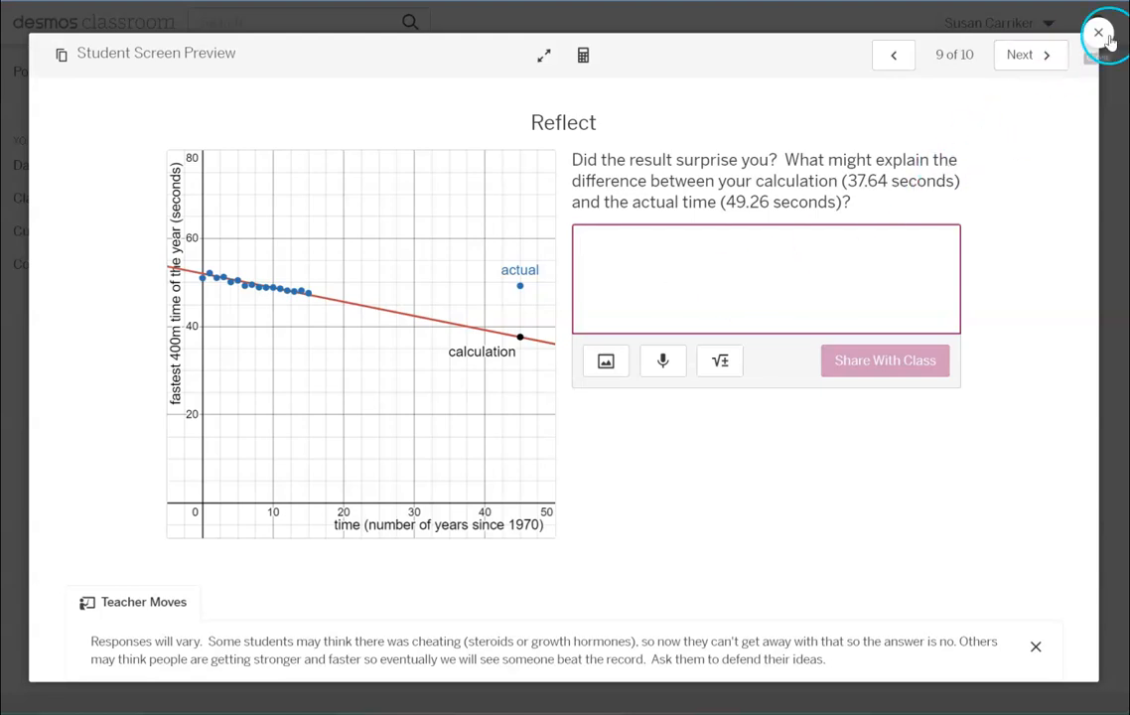
pyautogui.moveTo(1098, 36)
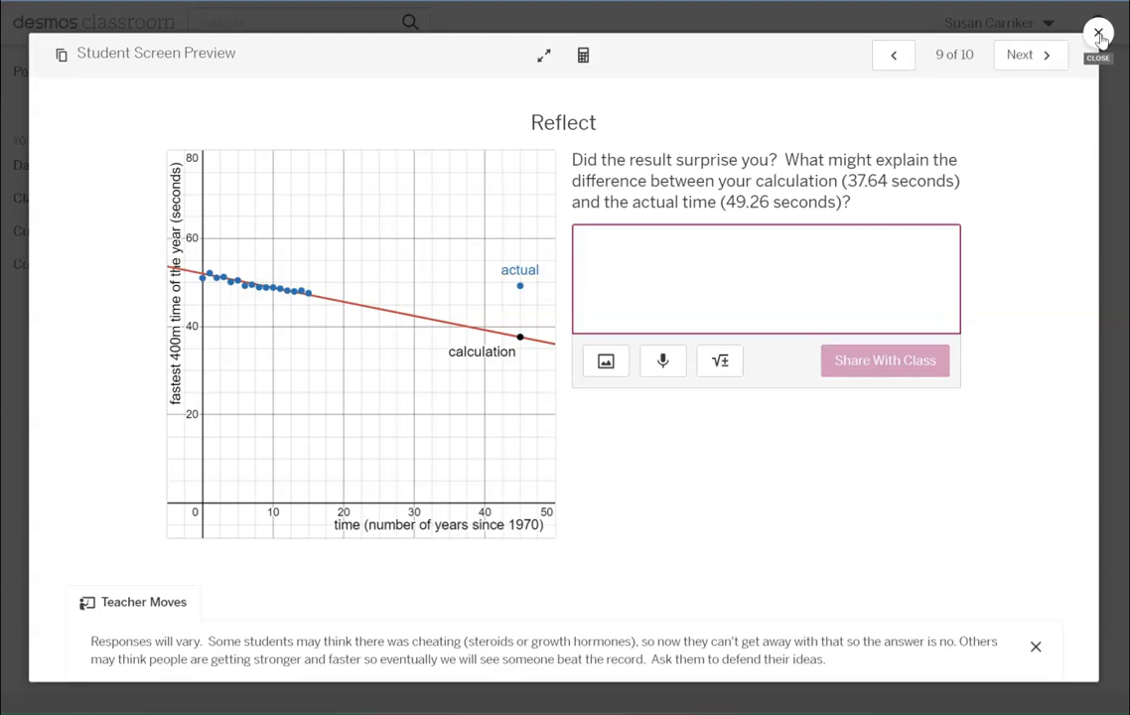
pyautogui.click(764, 278)
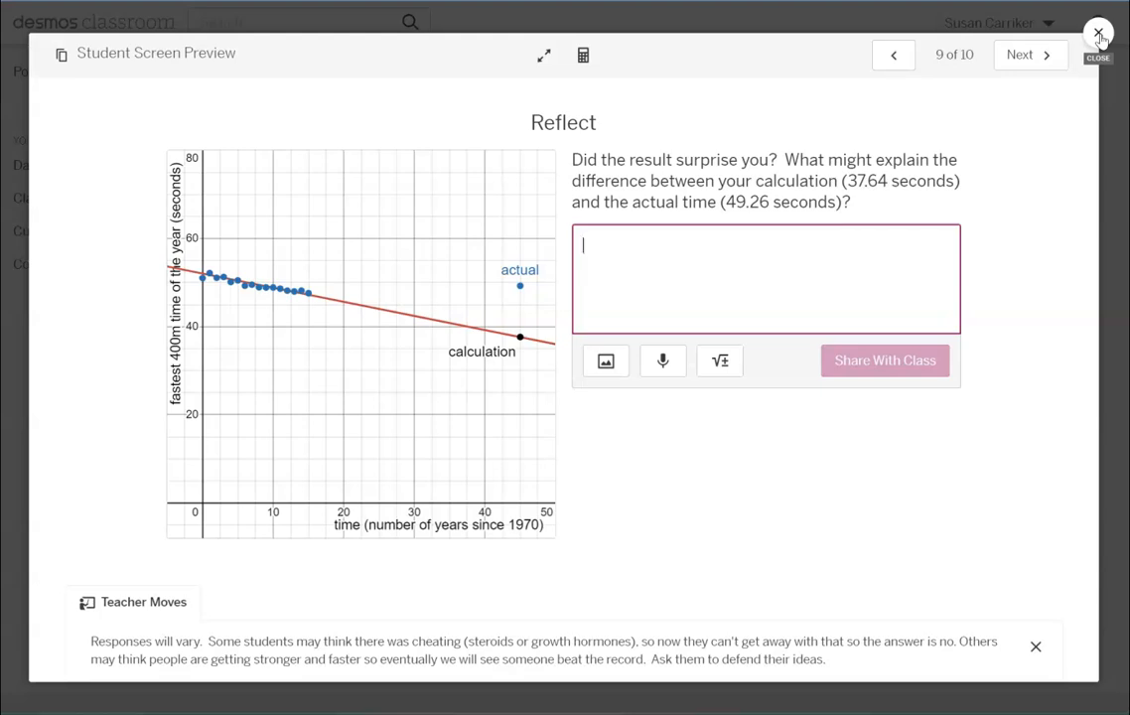
pyautogui.click(1028, 56)
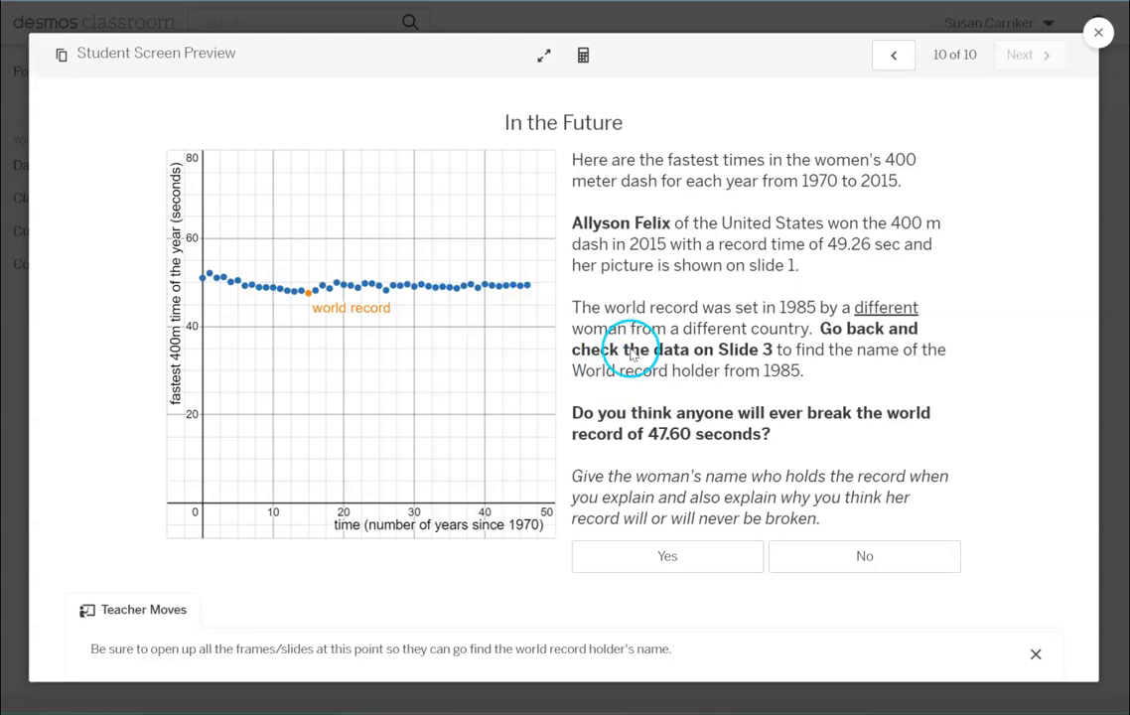
pyautogui.moveTo(256, 508)
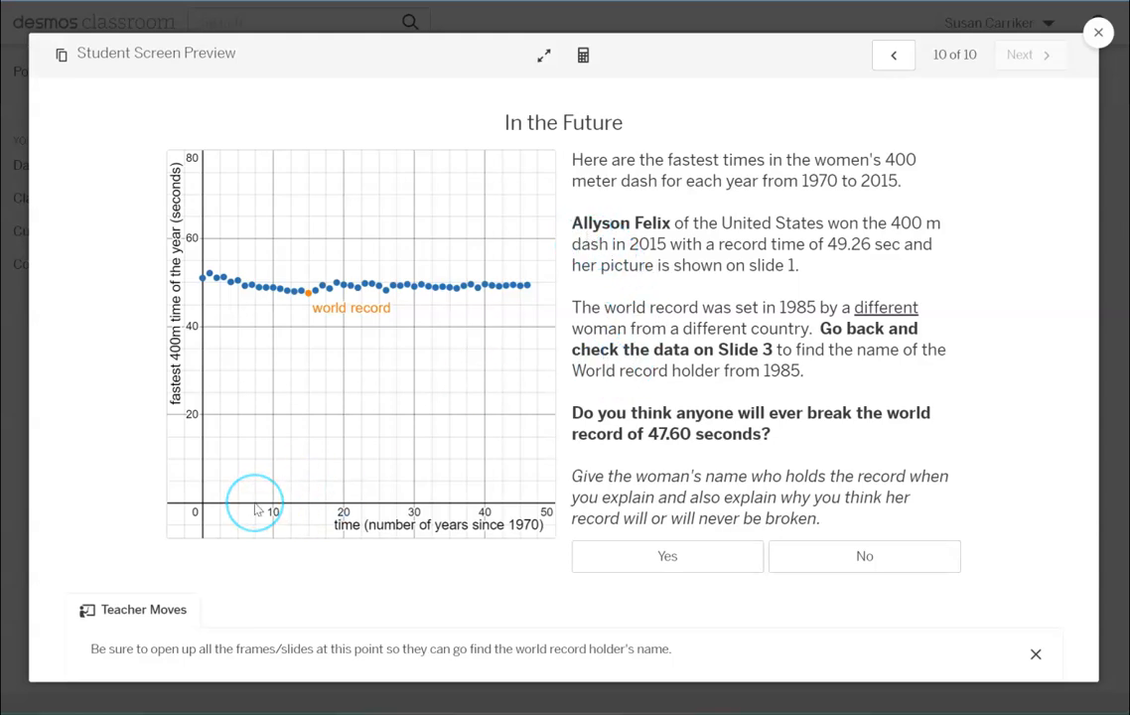
pyautogui.moveTo(727, 496)
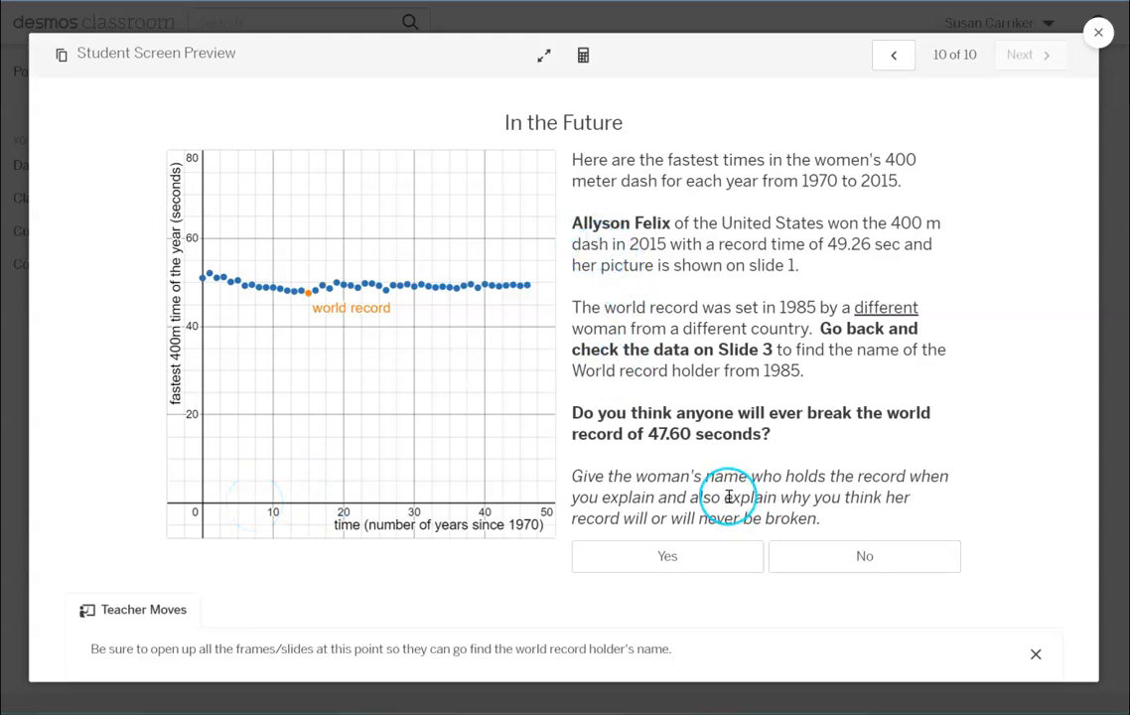
pyautogui.moveTo(718, 360)
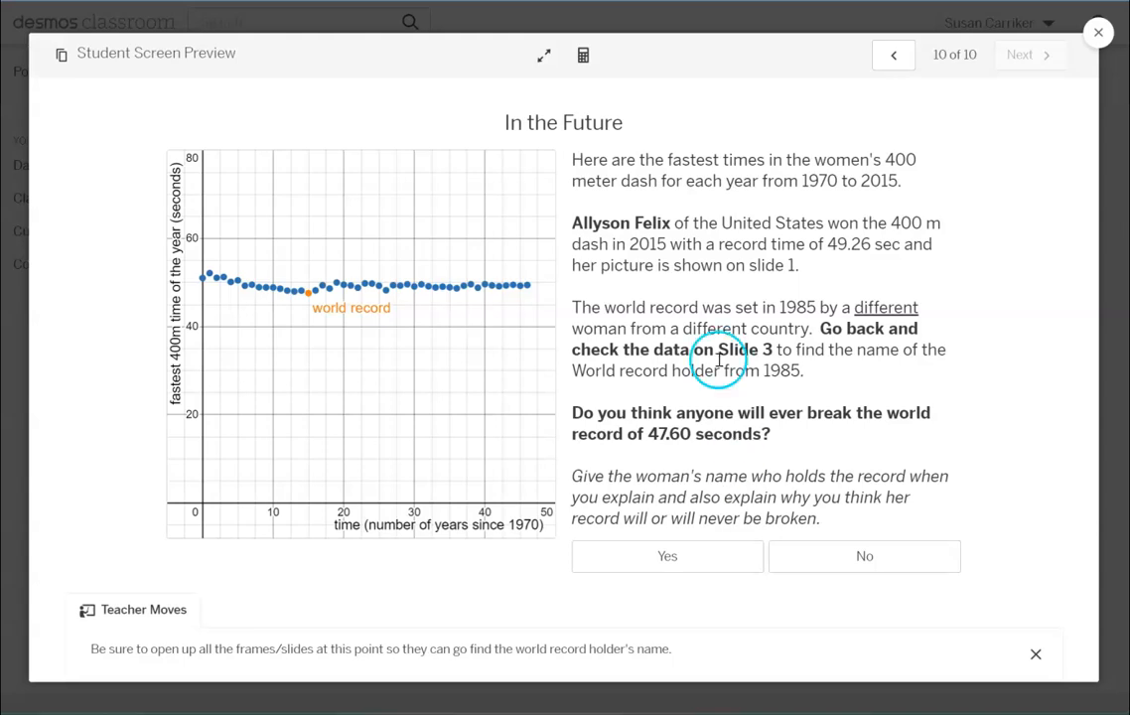
pyautogui.moveTo(712, 464)
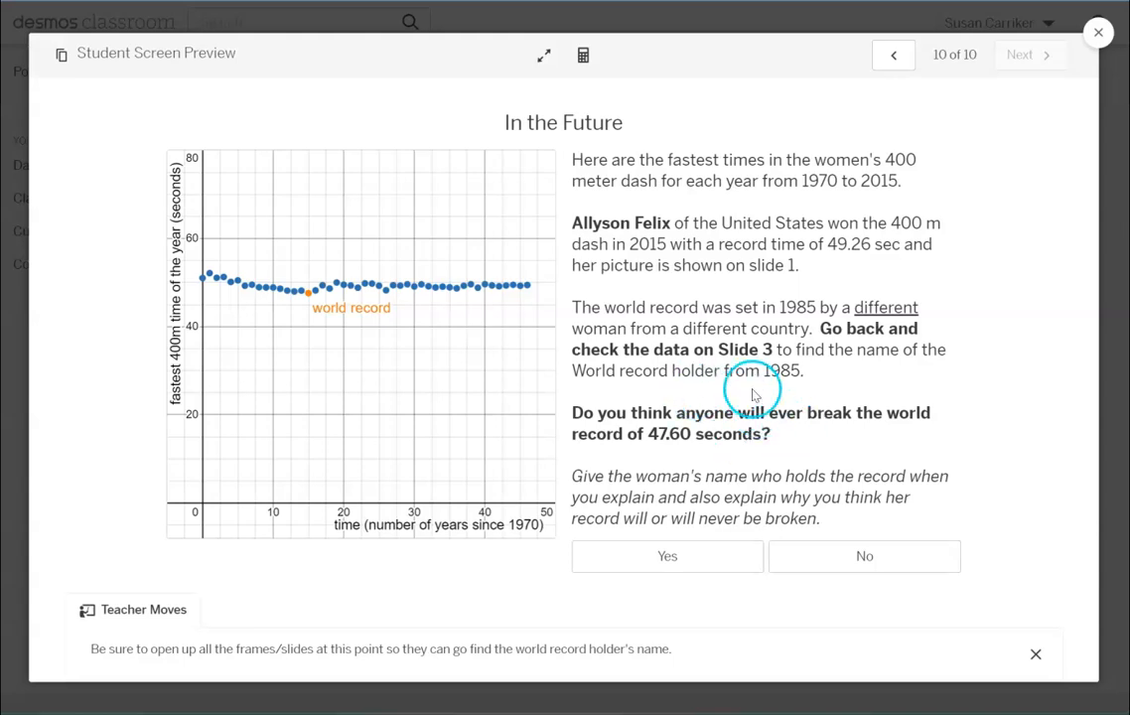
pyautogui.moveTo(782, 575)
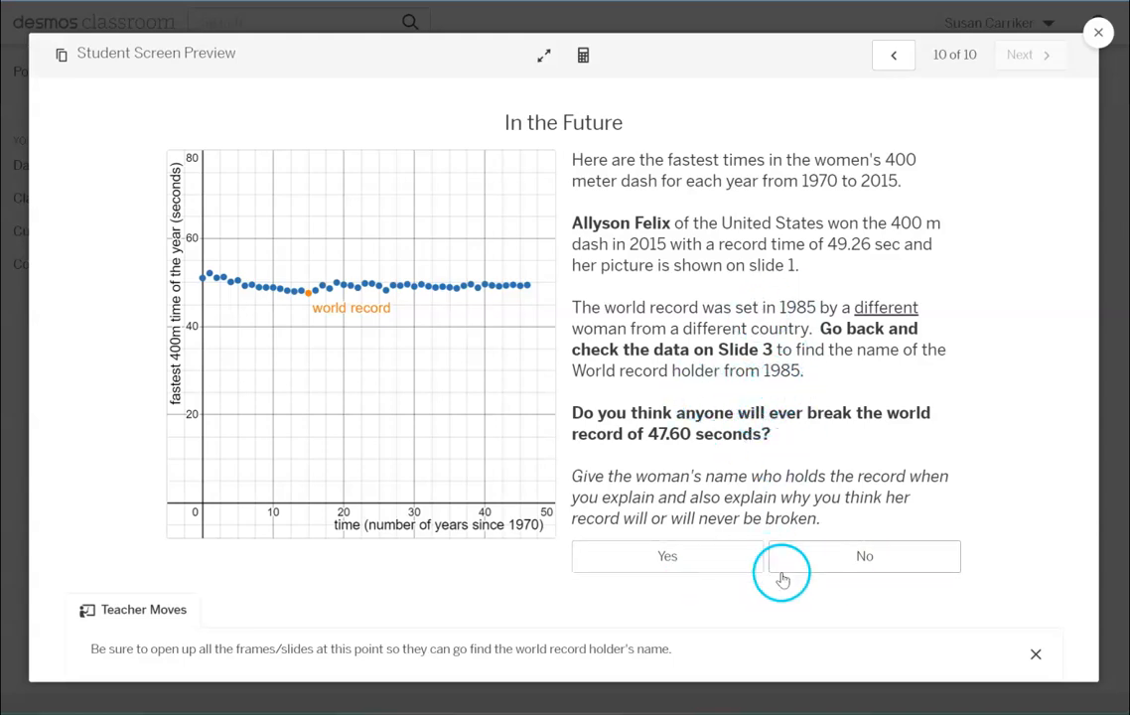
pyautogui.moveTo(748, 598)
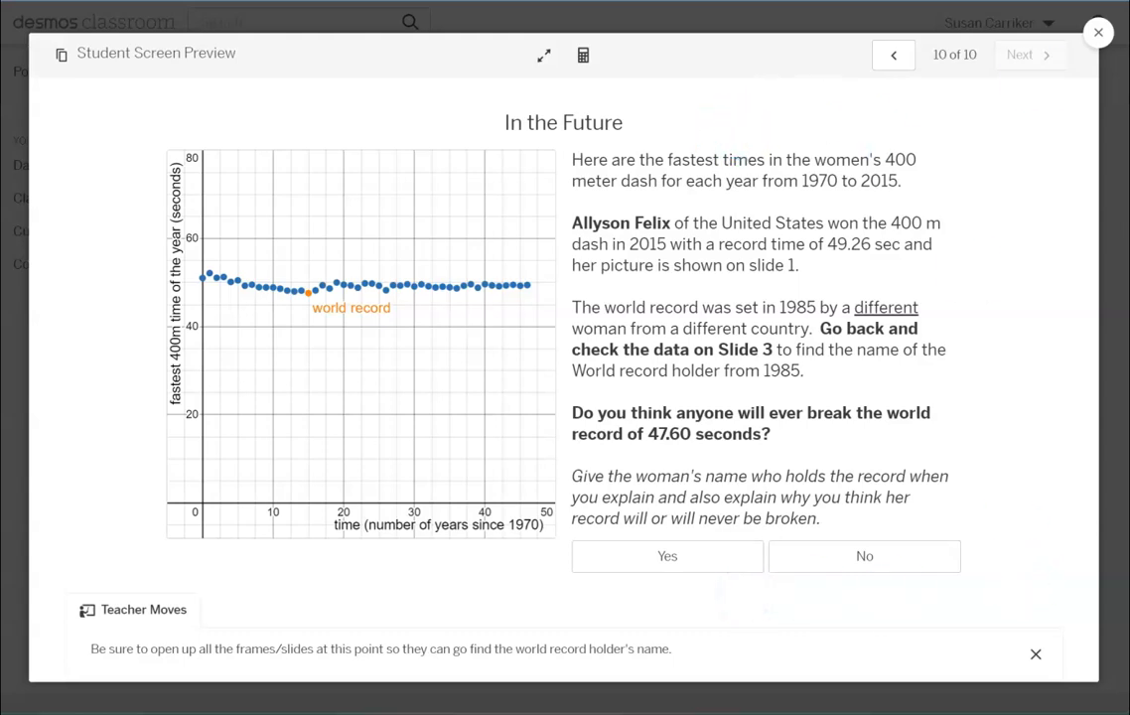
pyautogui.moveTo(1088, 377)
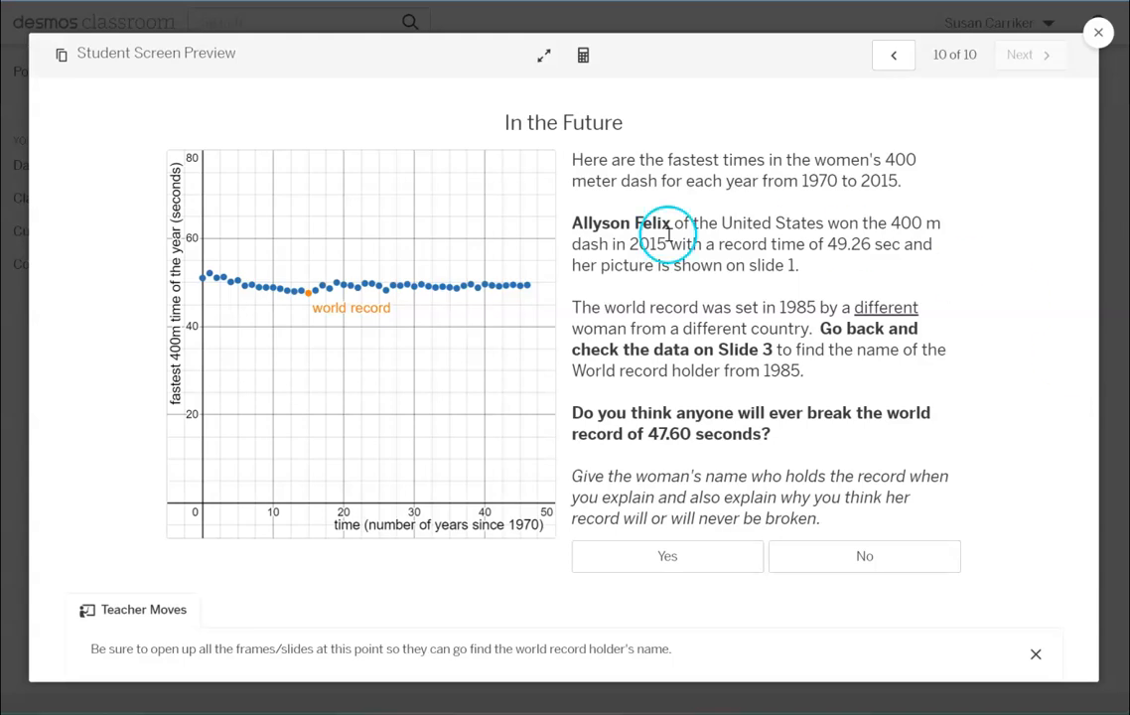
pyautogui.moveTo(837, 103)
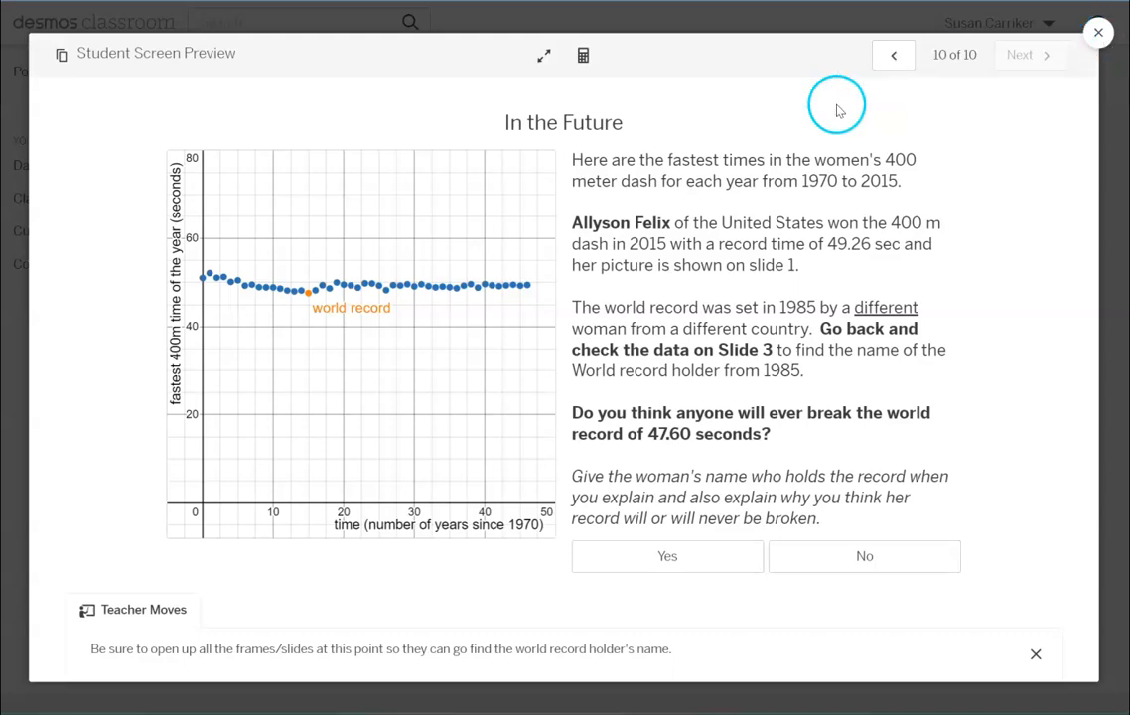
pyautogui.click(1098, 31)
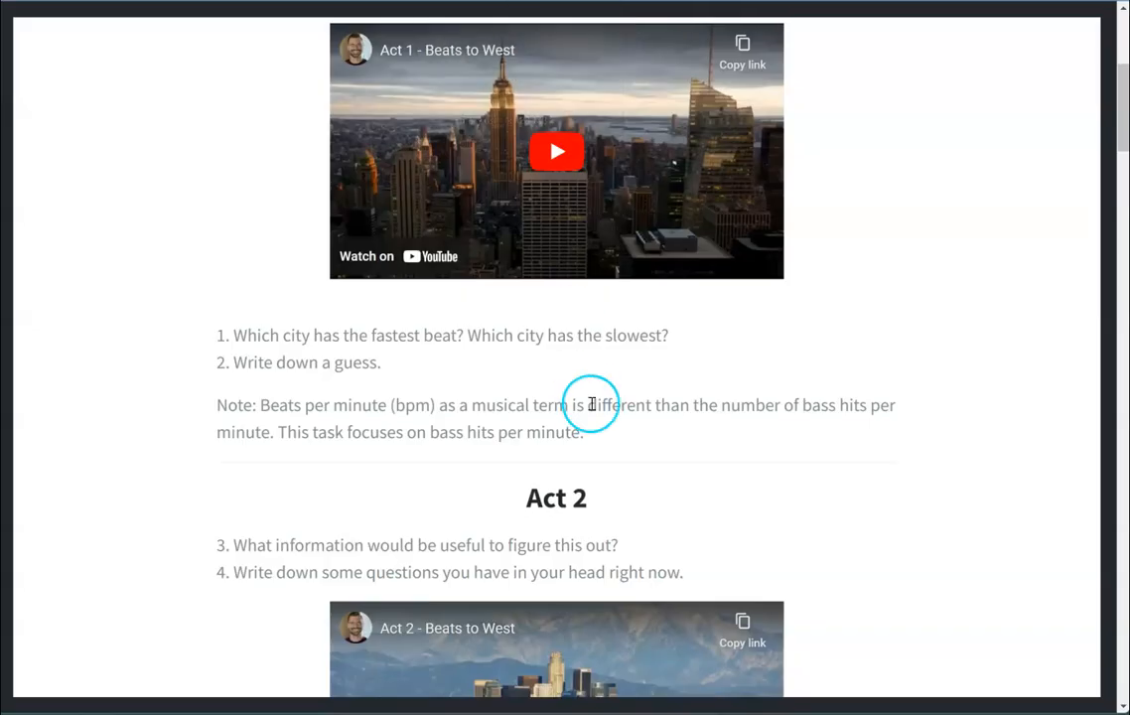
# - Scroll the Beats to West 3 Act Math page back toward the top
pyautogui.scroll(3)
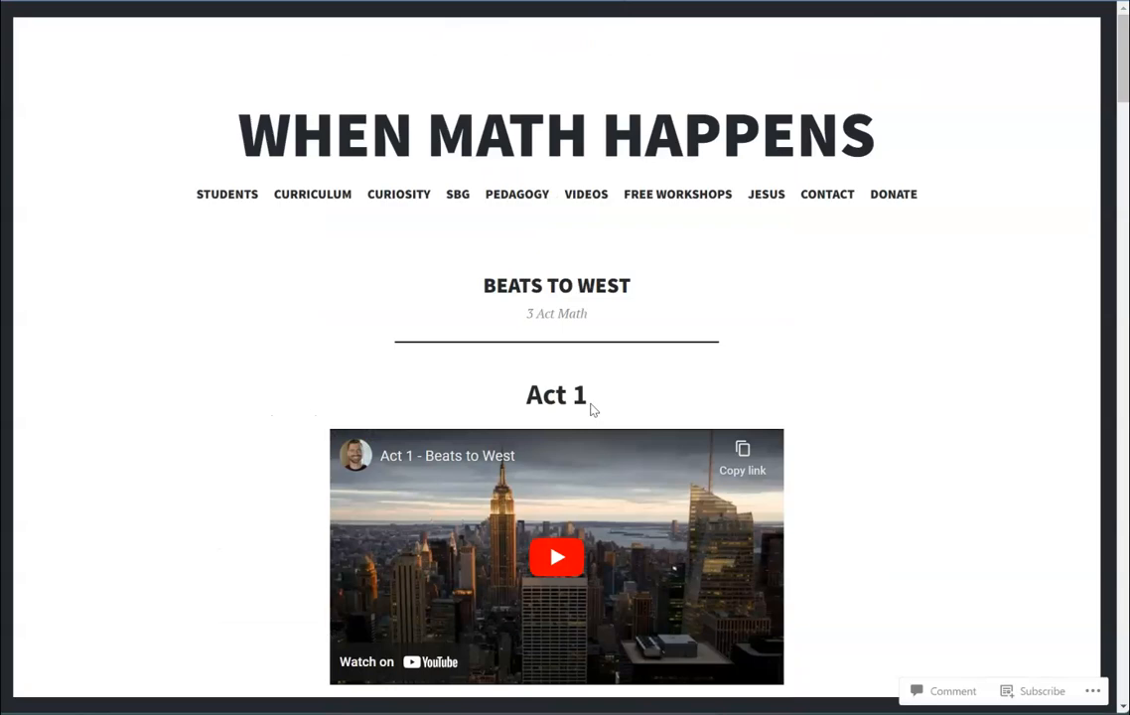
pyautogui.scroll(-3)
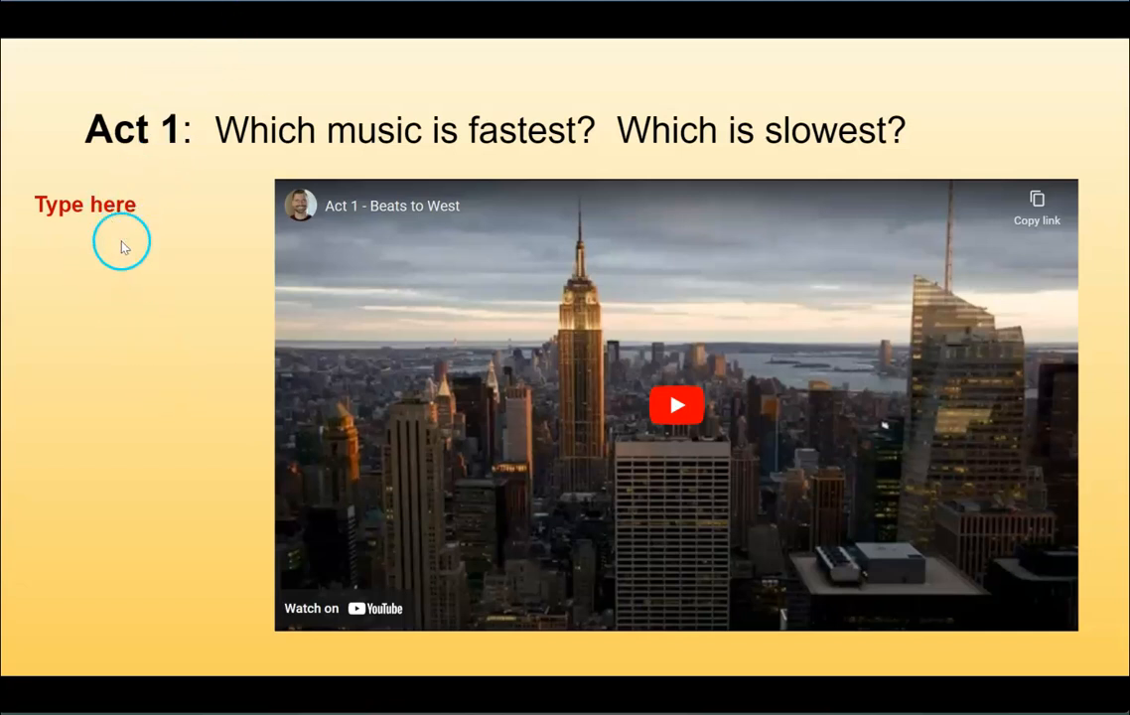
pyautogui.moveTo(175, 374)
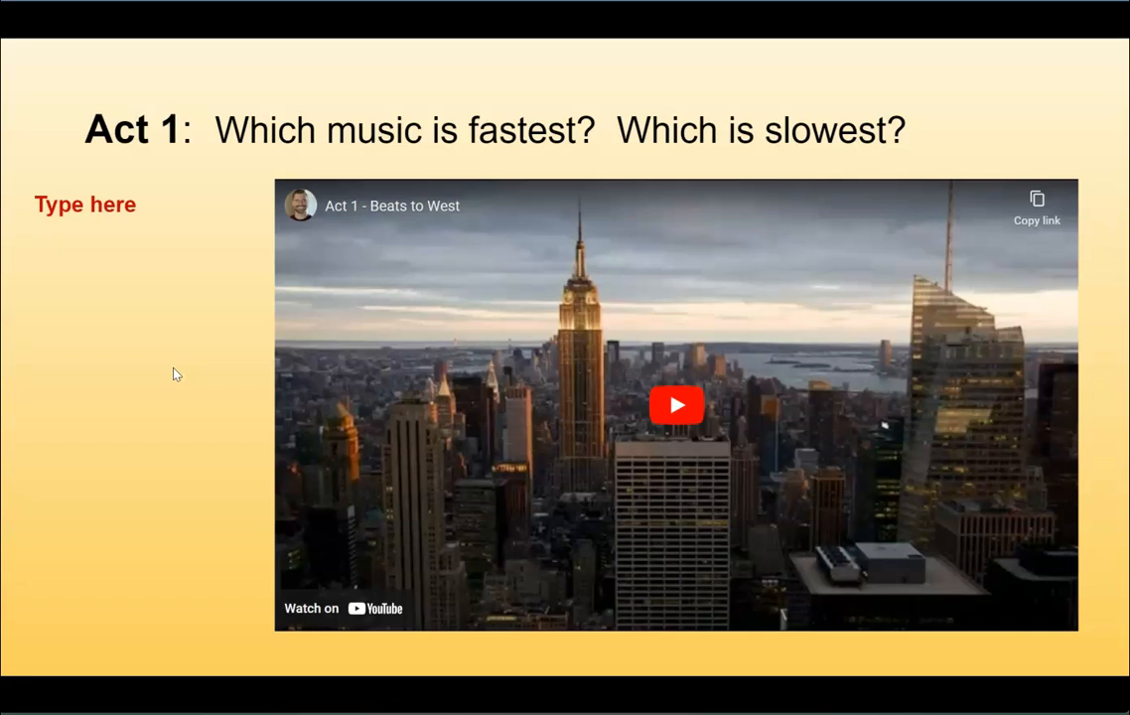
# - Present the Act 1 video slide and advance to the Act 2 video slide
pyautogui.click(151, 385)
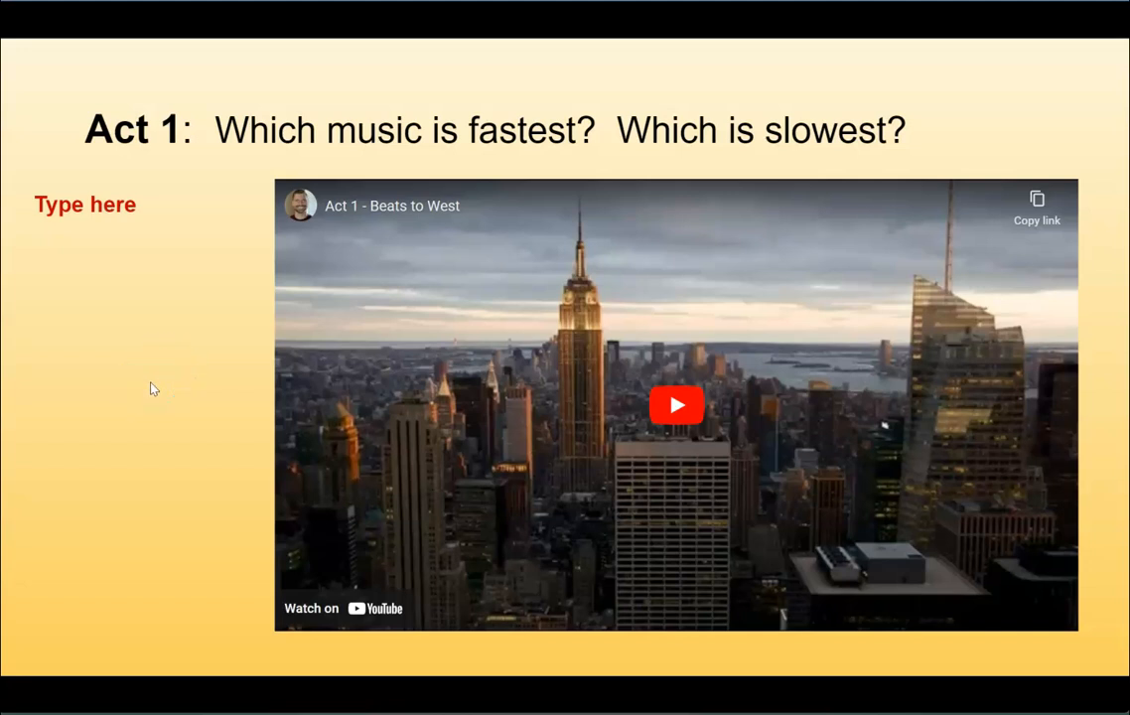
pyautogui.click(675, 405)
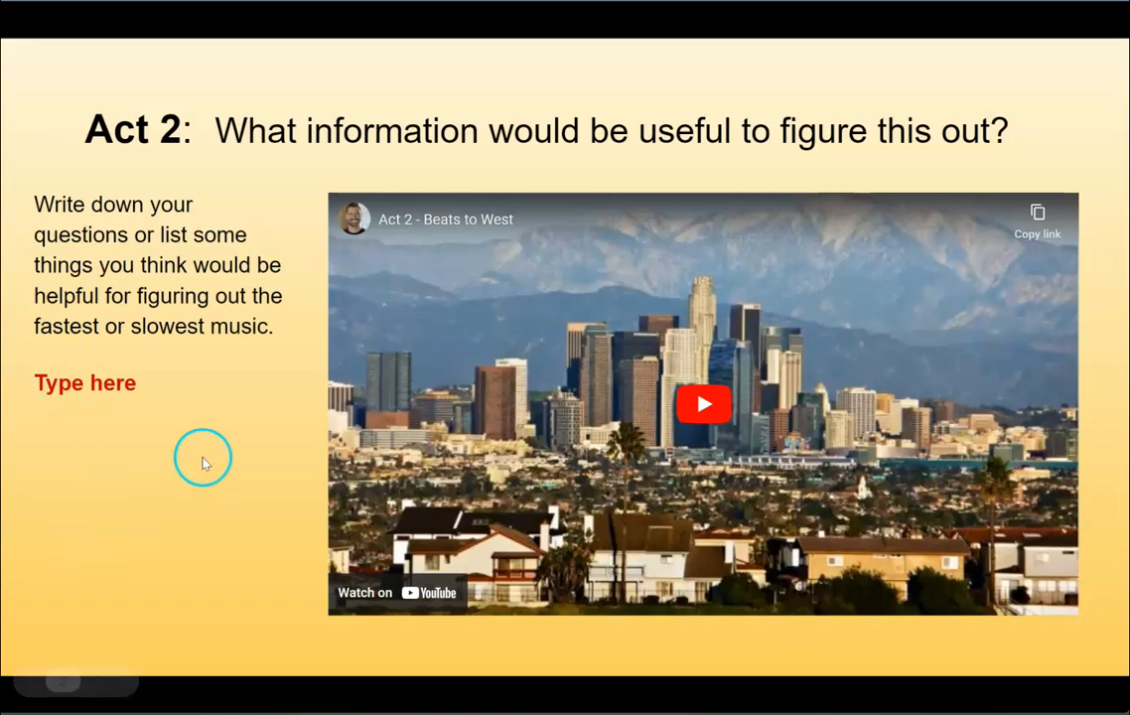
pyautogui.moveTo(200, 479)
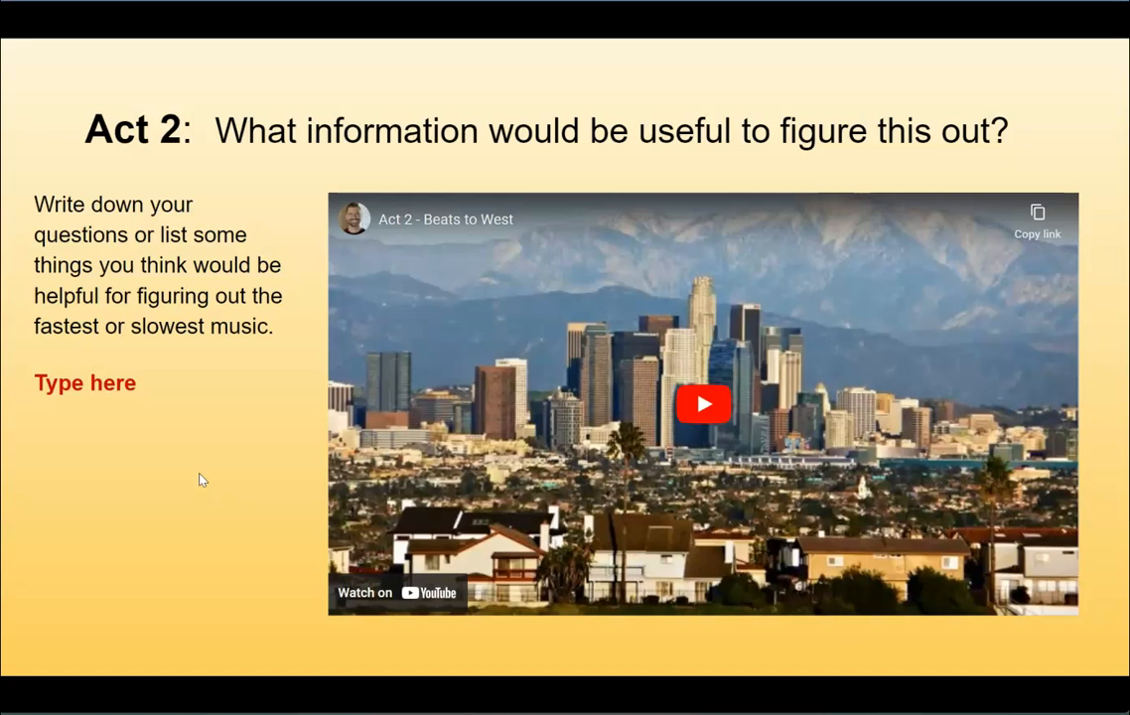
pyautogui.moveTo(199, 477)
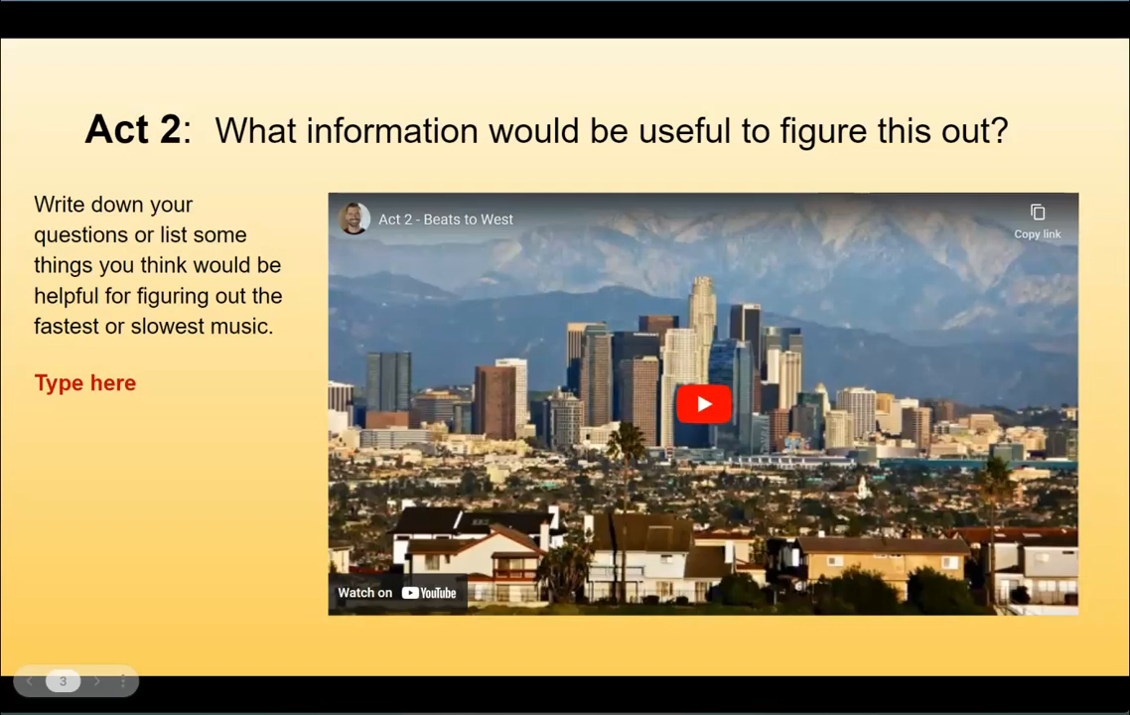
# - Exit the slideshow and return to the editor on slide 4, the Act 2 data tables
pyautogui.press('Escape')
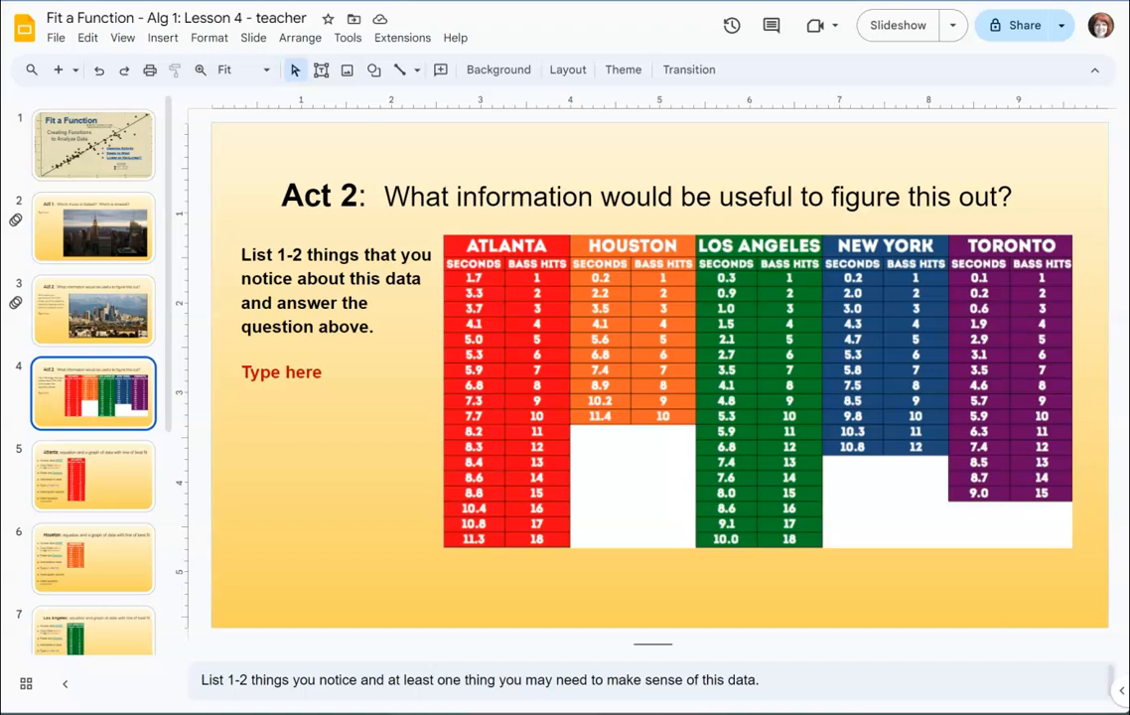
pyautogui.moveTo(945, 582)
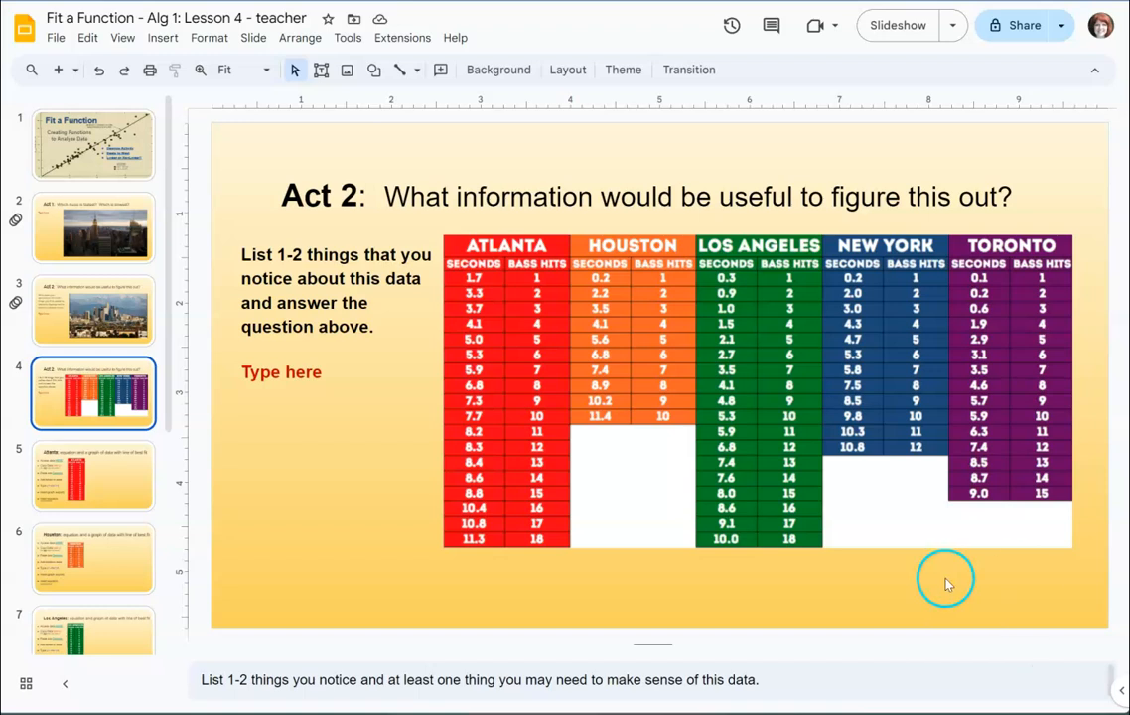
pyautogui.moveTo(713, 619)
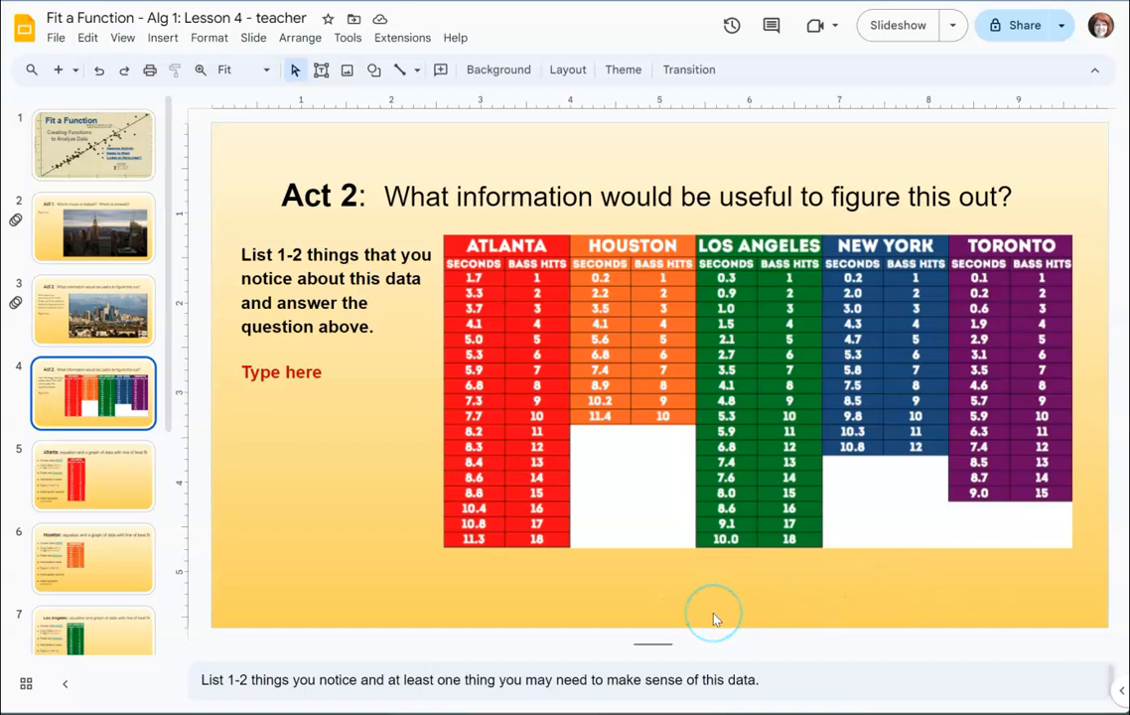
pyautogui.moveTo(236, 506)
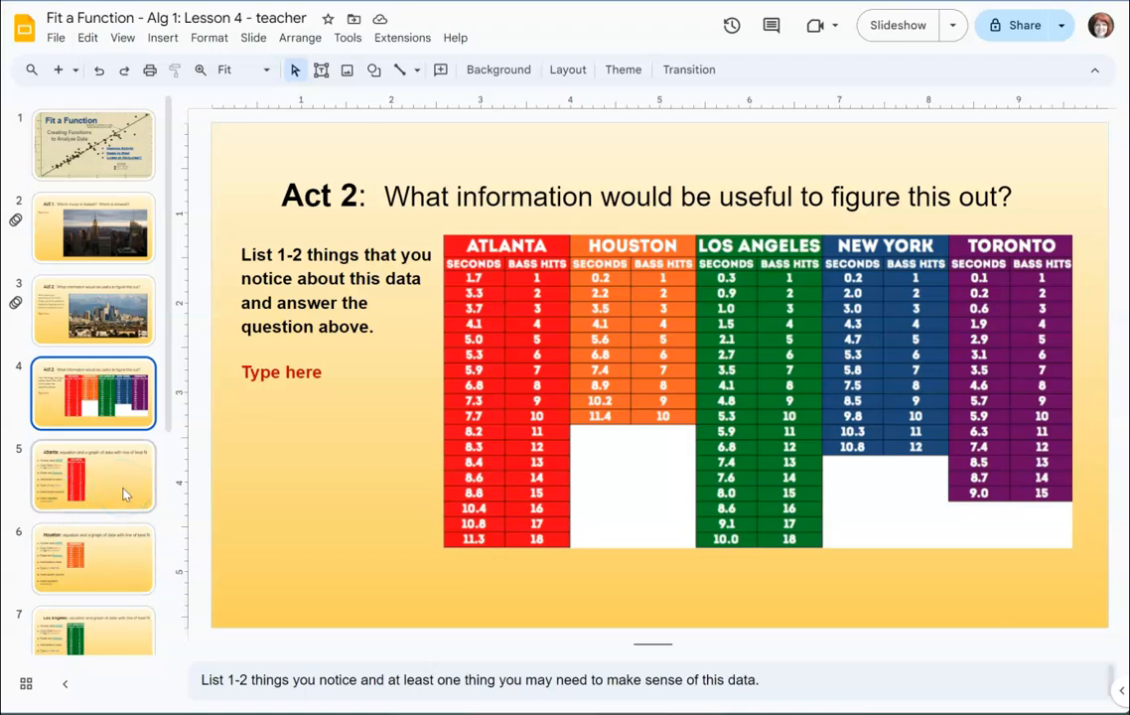
pyautogui.click(93, 475)
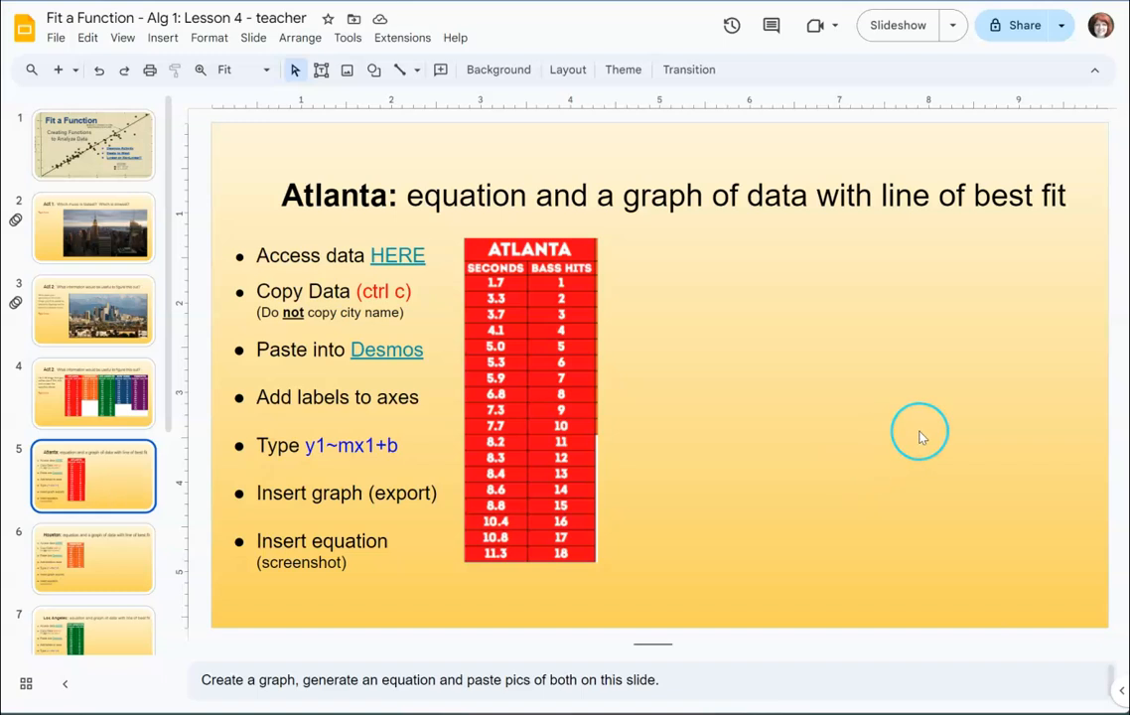
pyautogui.moveTo(918, 437)
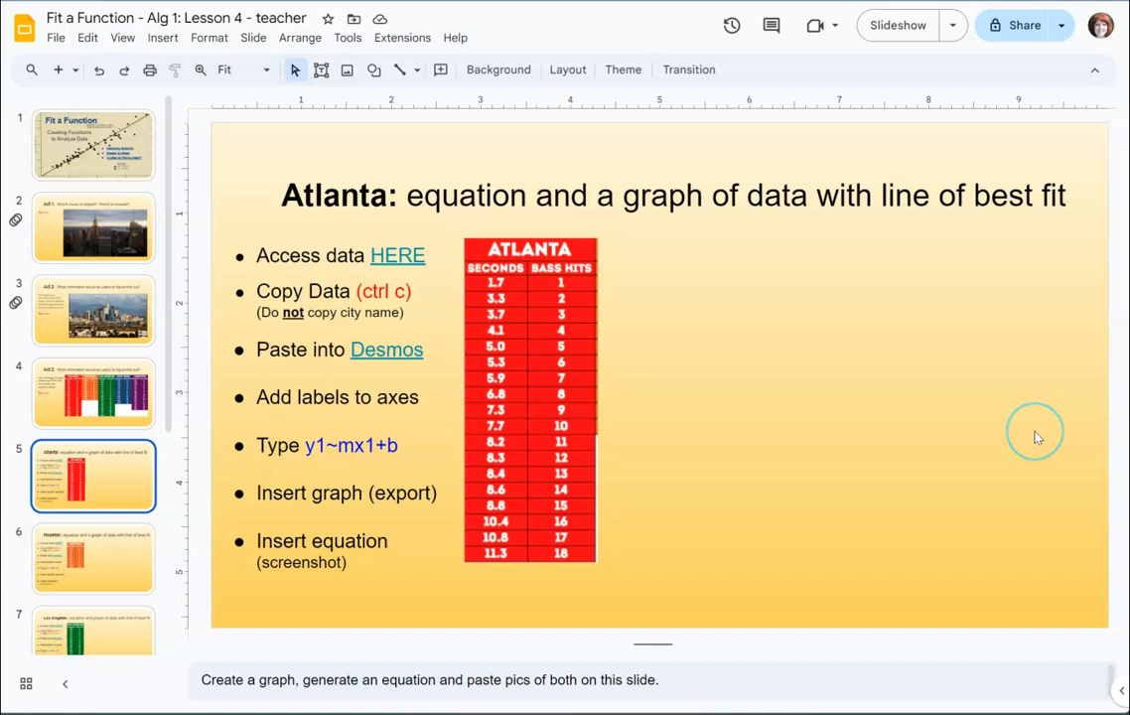
pyautogui.moveTo(574, 451)
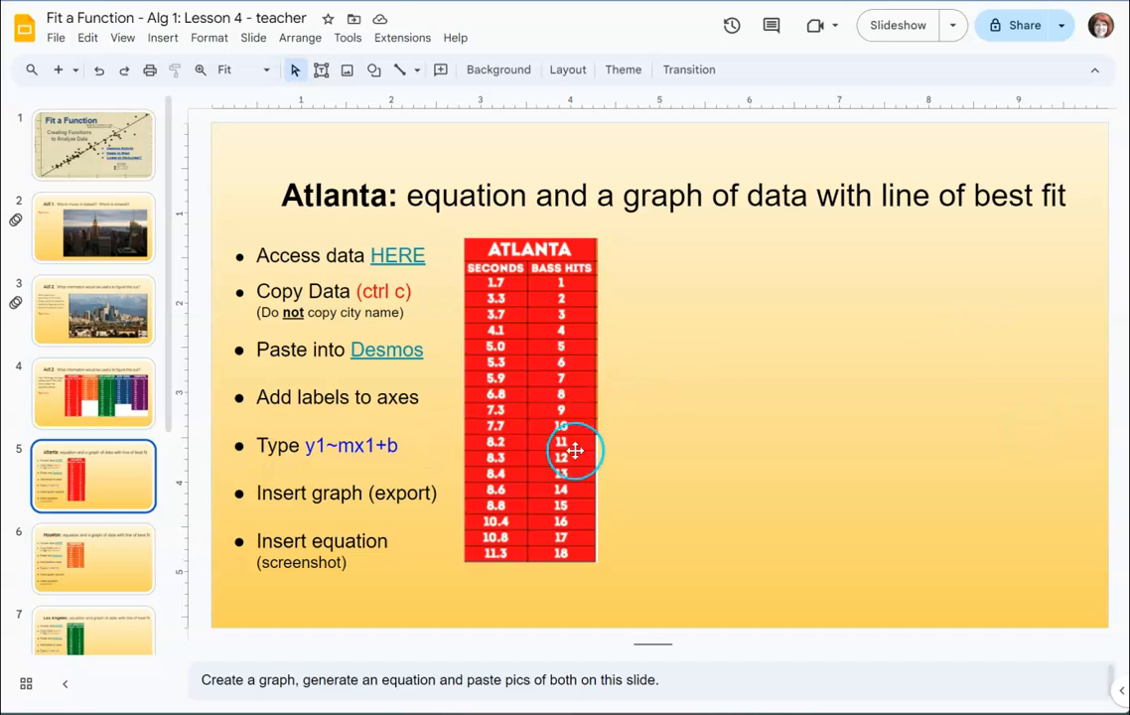
pyautogui.moveTo(903, 441)
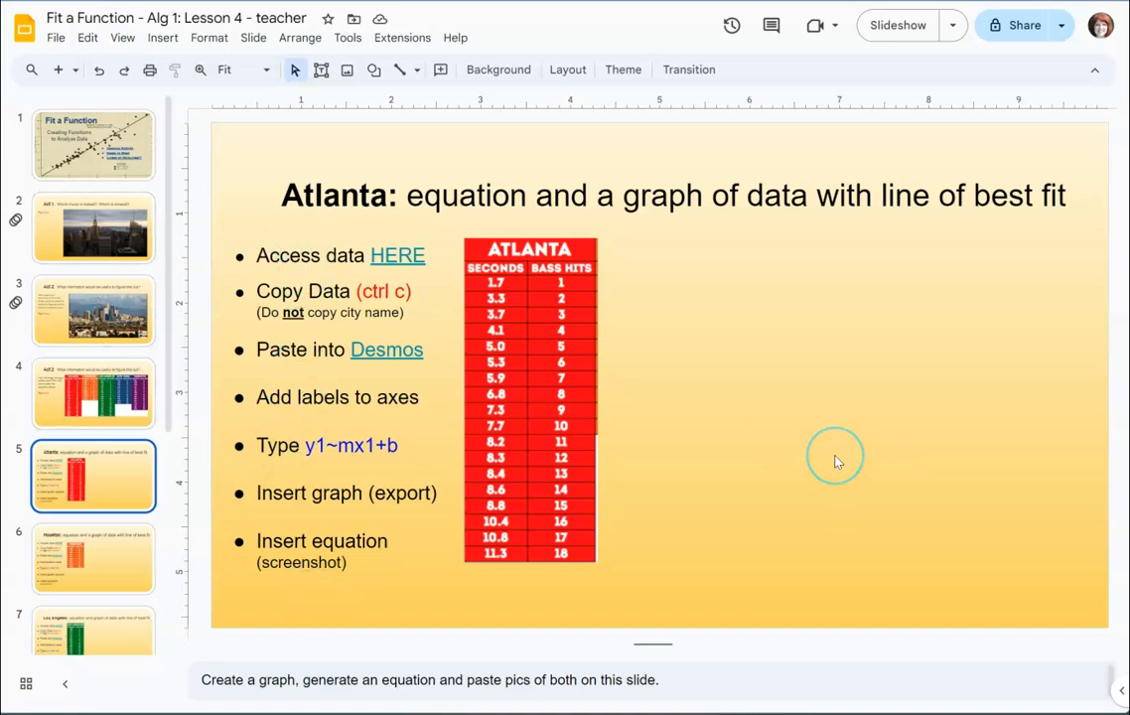
pyautogui.moveTo(838, 460)
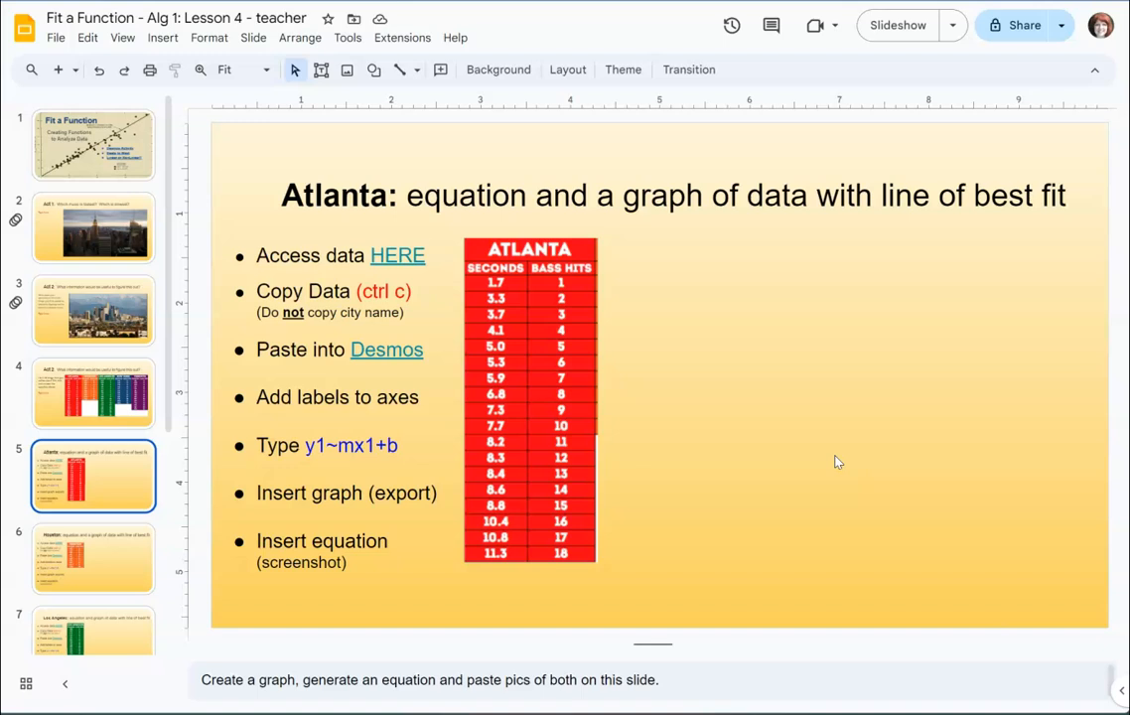
pyautogui.moveTo(619, 476)
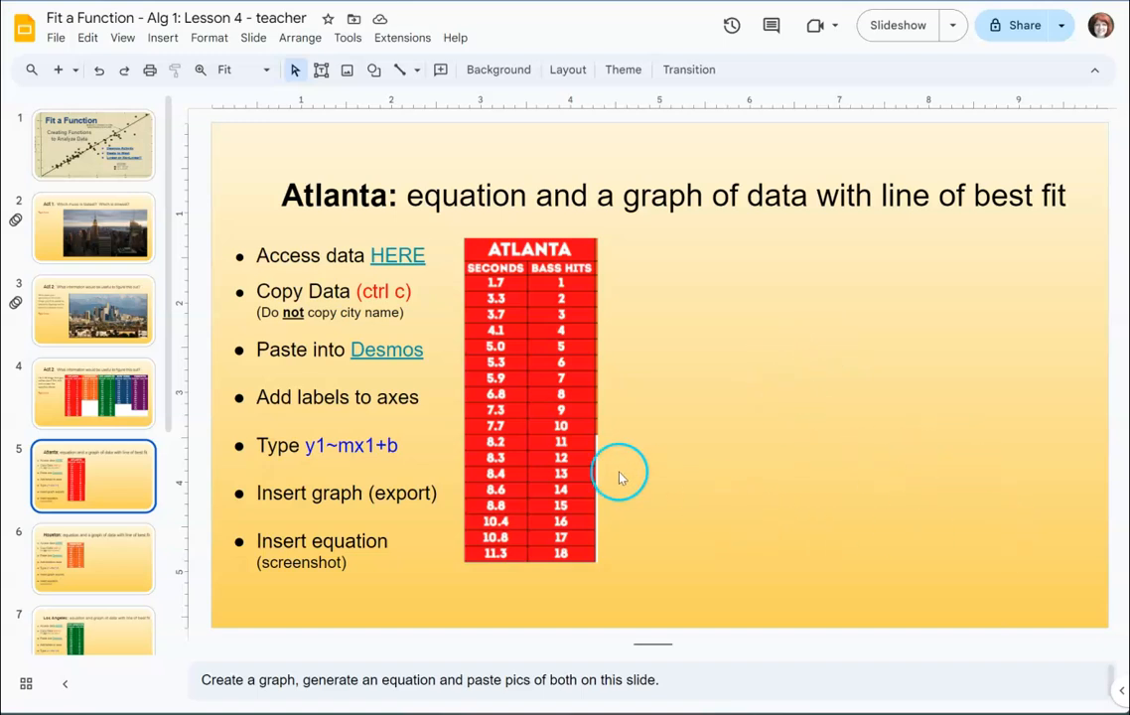
pyautogui.moveTo(874, 464)
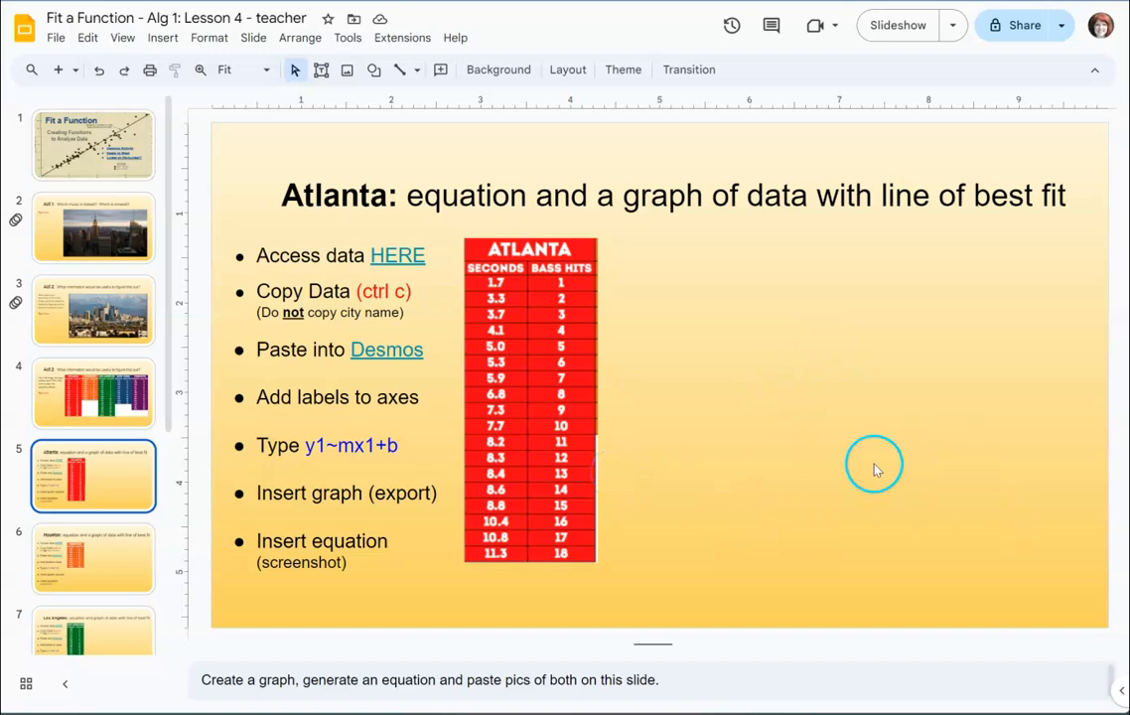
pyautogui.moveTo(671, 427)
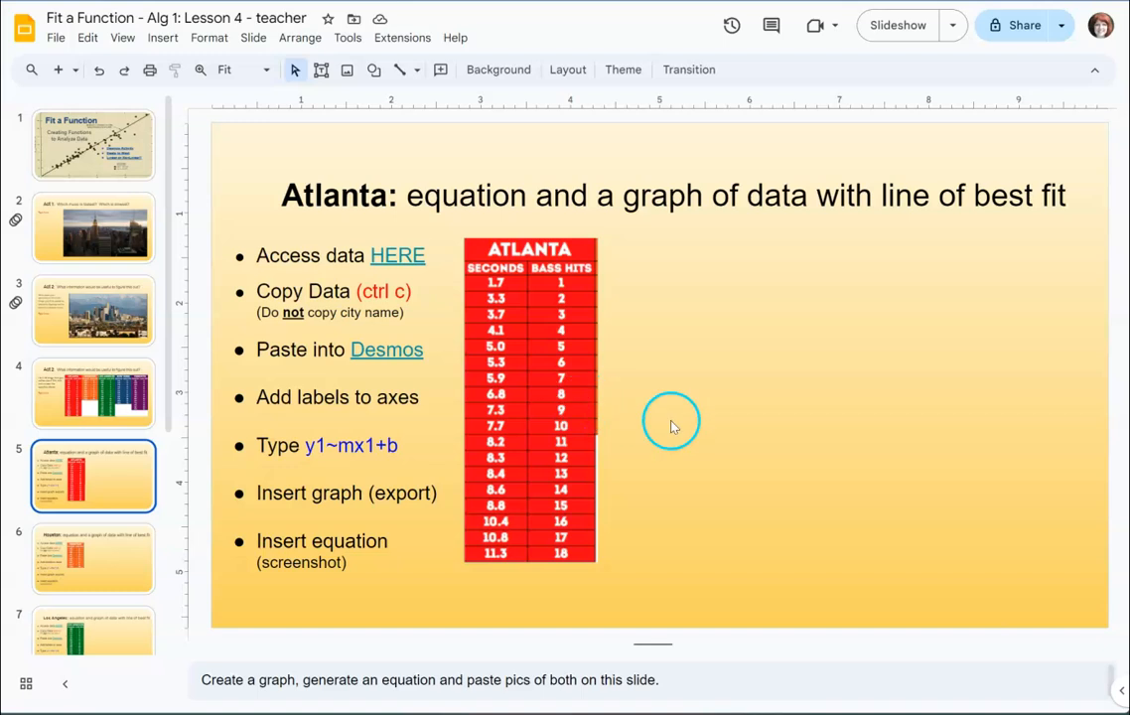
pyautogui.moveTo(849, 389)
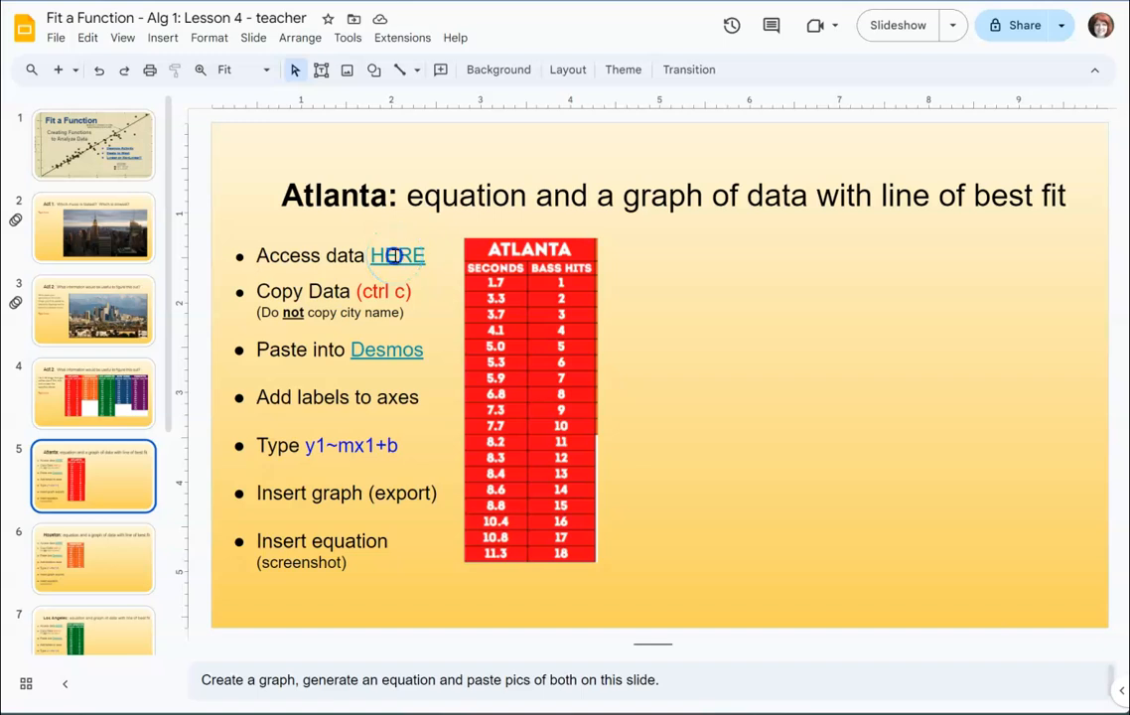
# - Open the Beats to West Data sheet via the HERE link and select the Atlanta Seconds and Bass Hits cells
pyautogui.click(397, 254)
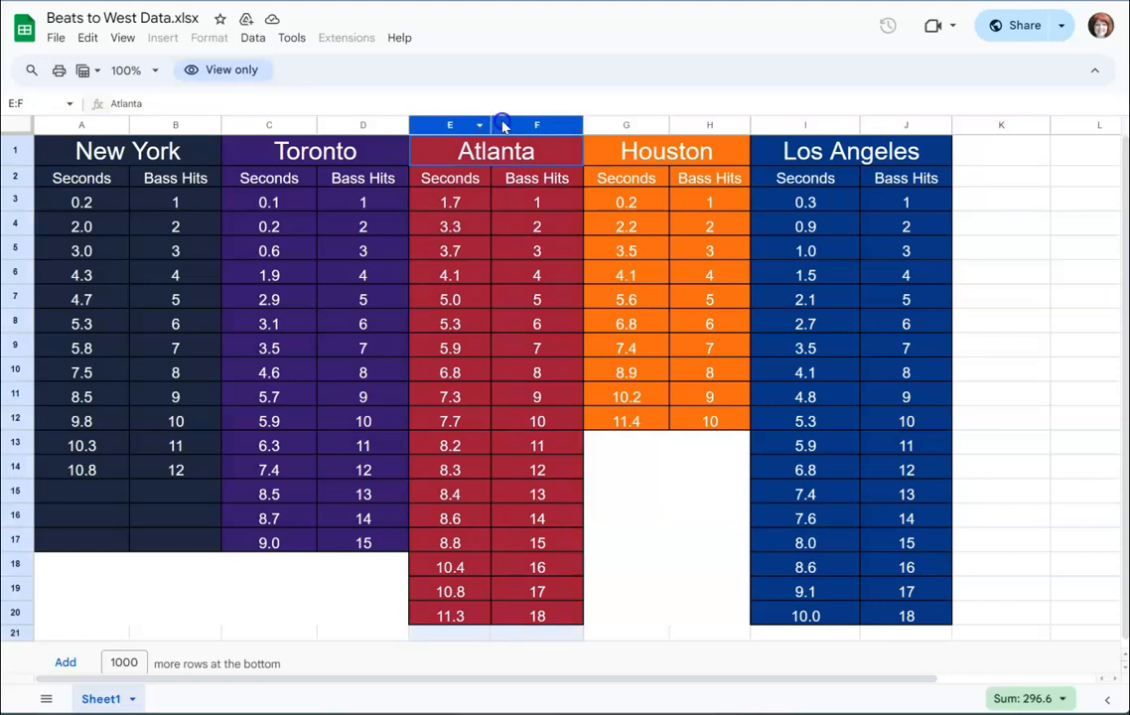
pyautogui.click(536, 321)
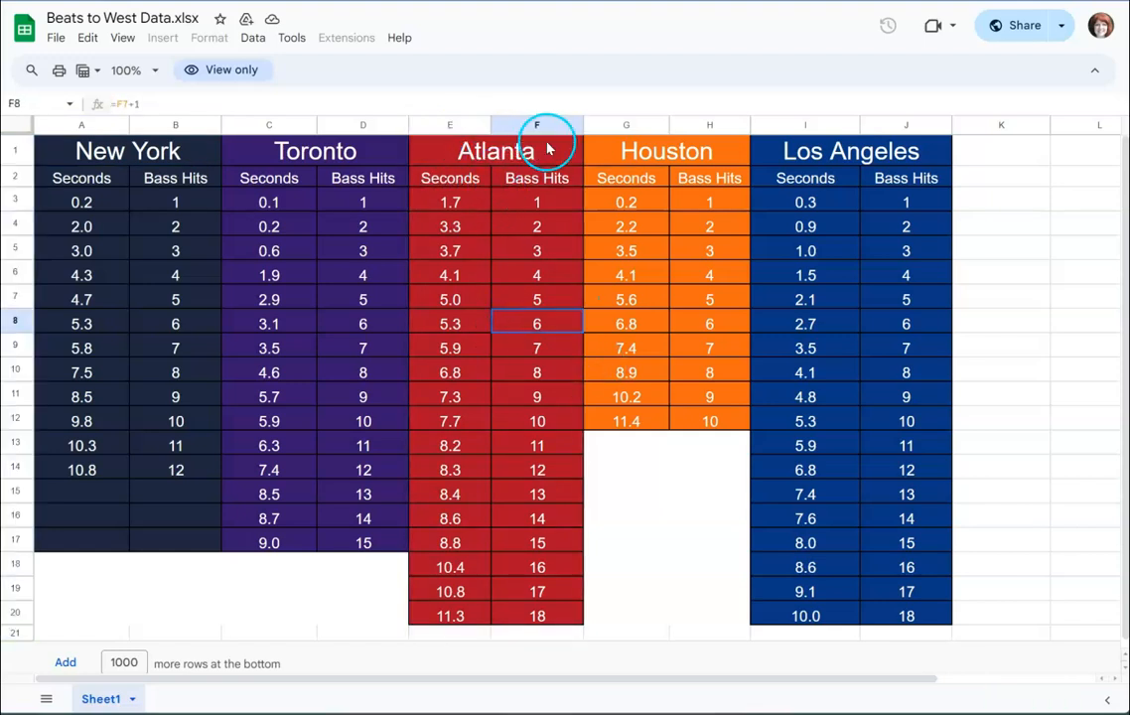
pyautogui.click(449, 178)
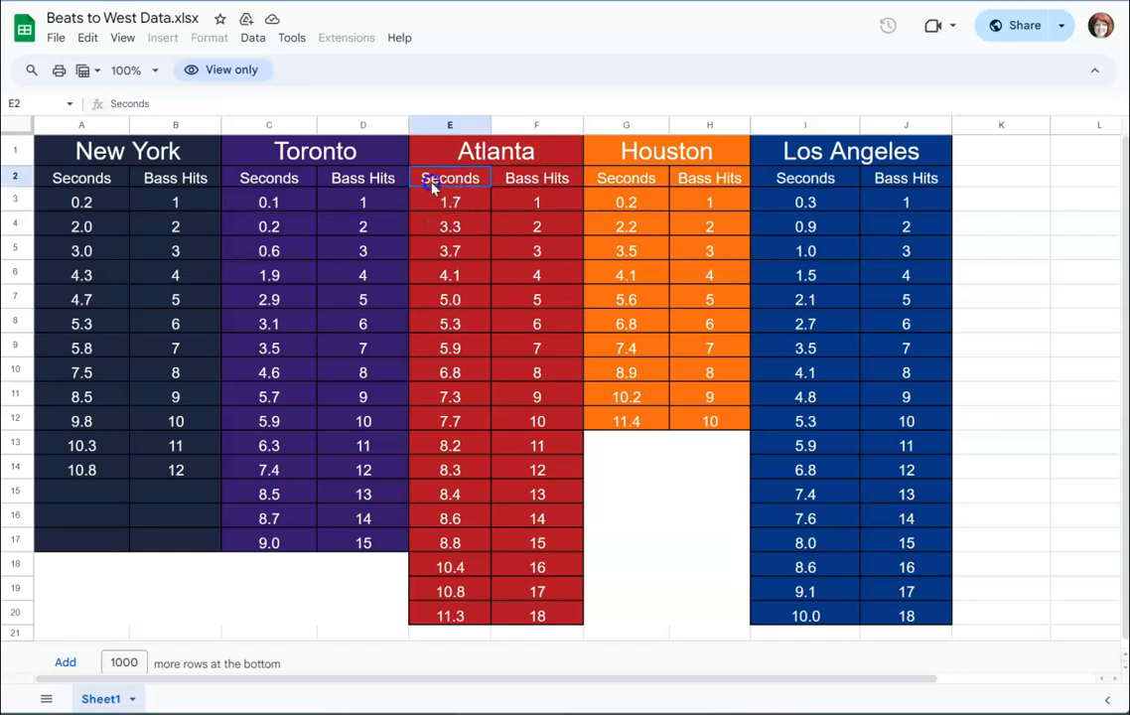
pyautogui.moveTo(449, 179); pyautogui.dragTo(536, 445)
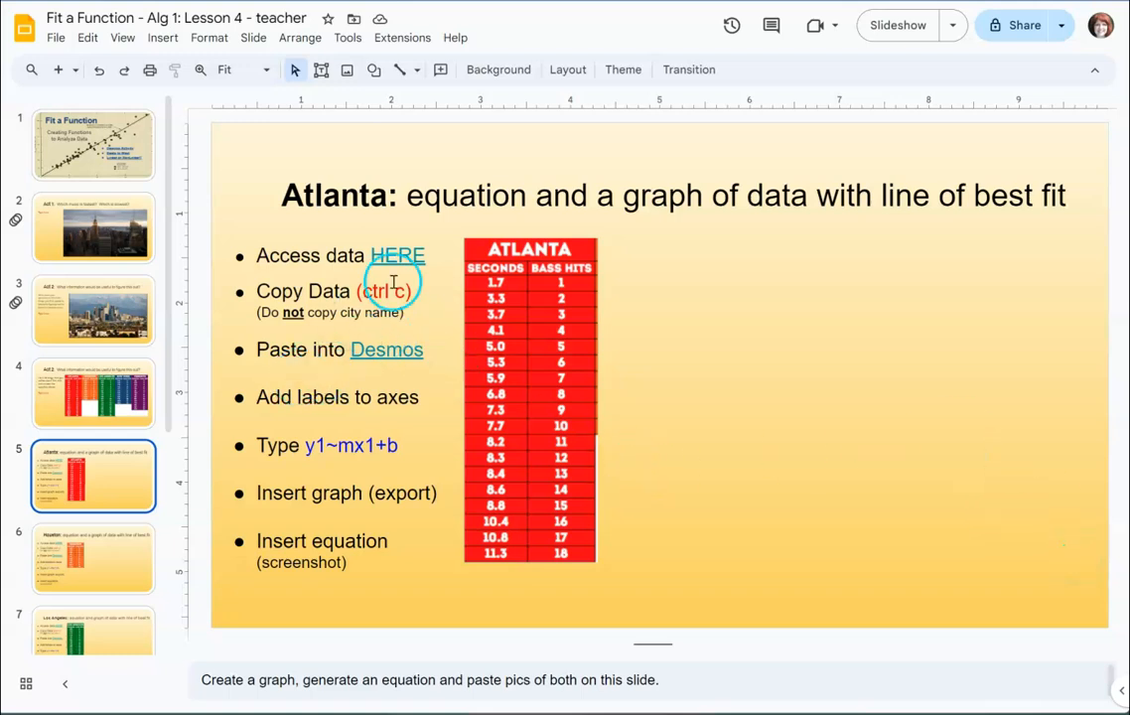
# - Launch the Desmos Graphing Calculator from the slide's Desmos link for the Atlanta data
pyautogui.click(385, 349)
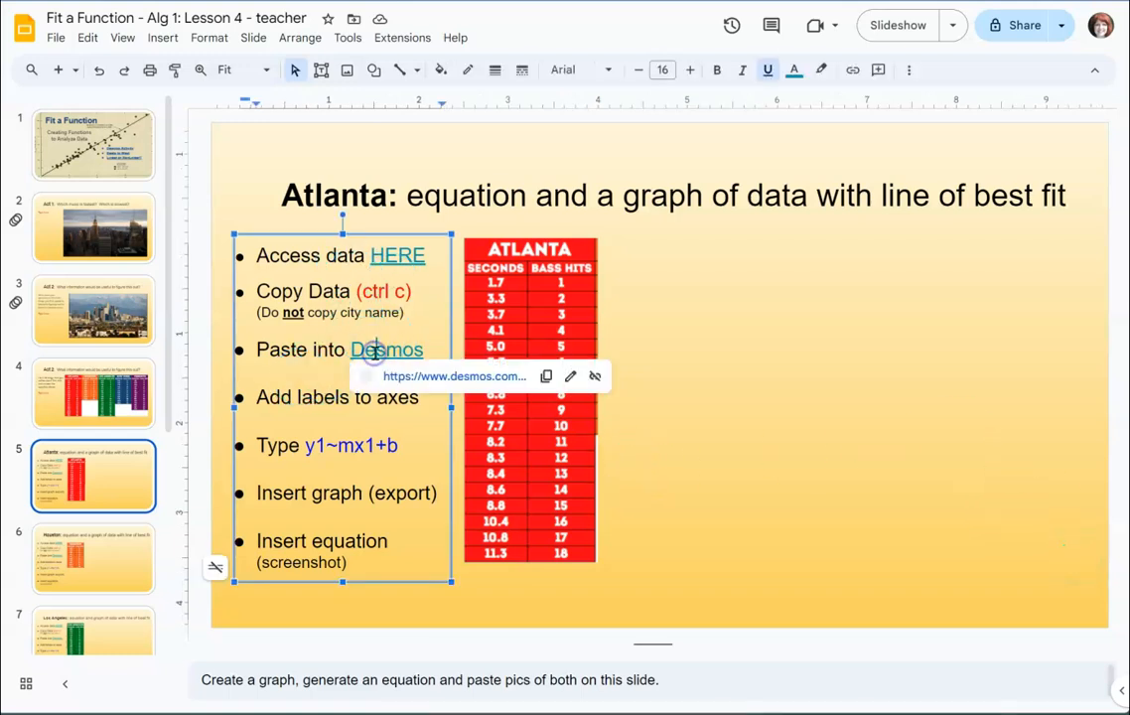
pyautogui.click(386, 349)
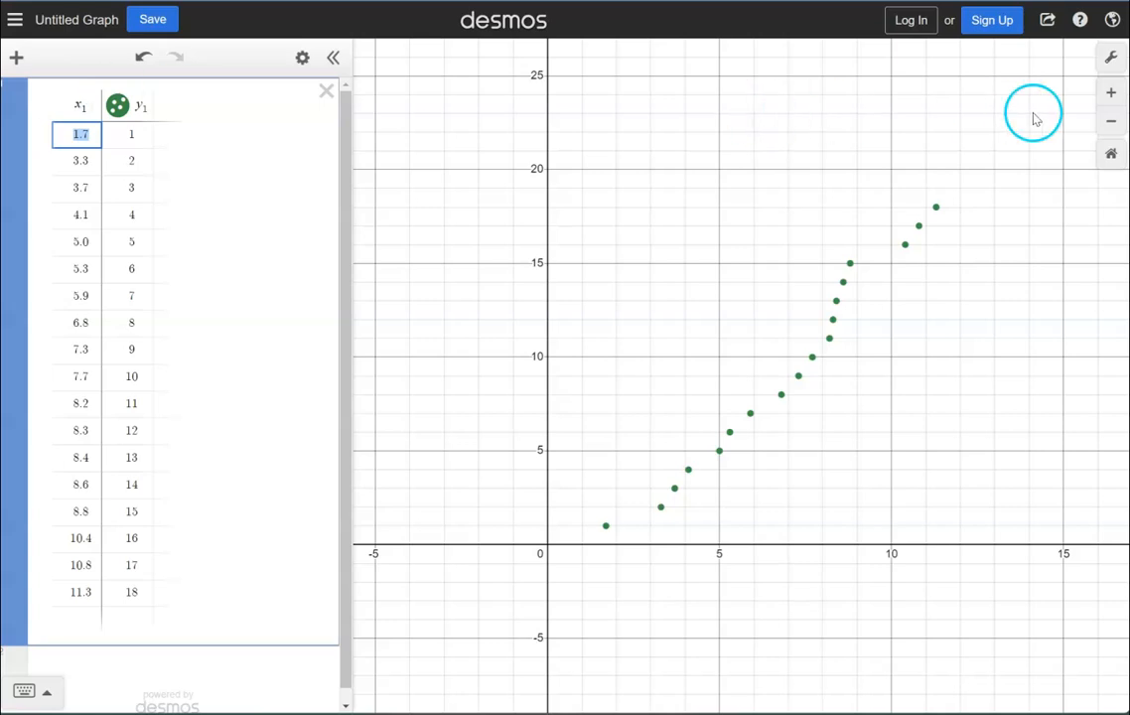
pyautogui.moveTo(1022, 182)
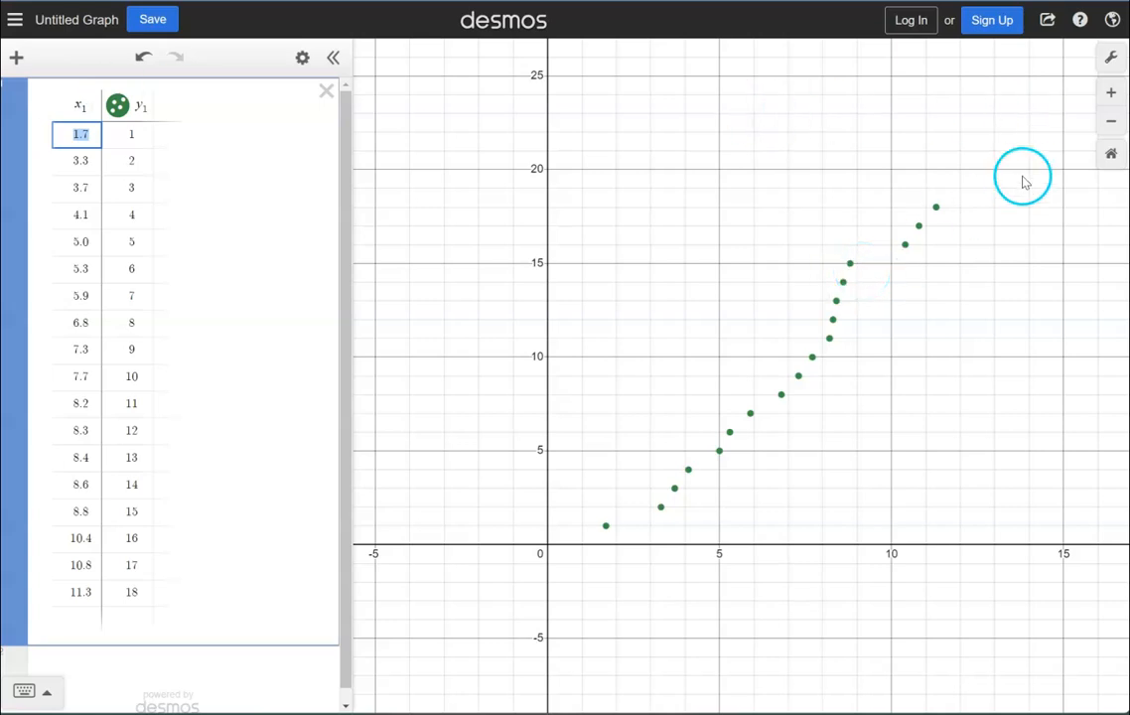
pyautogui.moveTo(1112, 56)
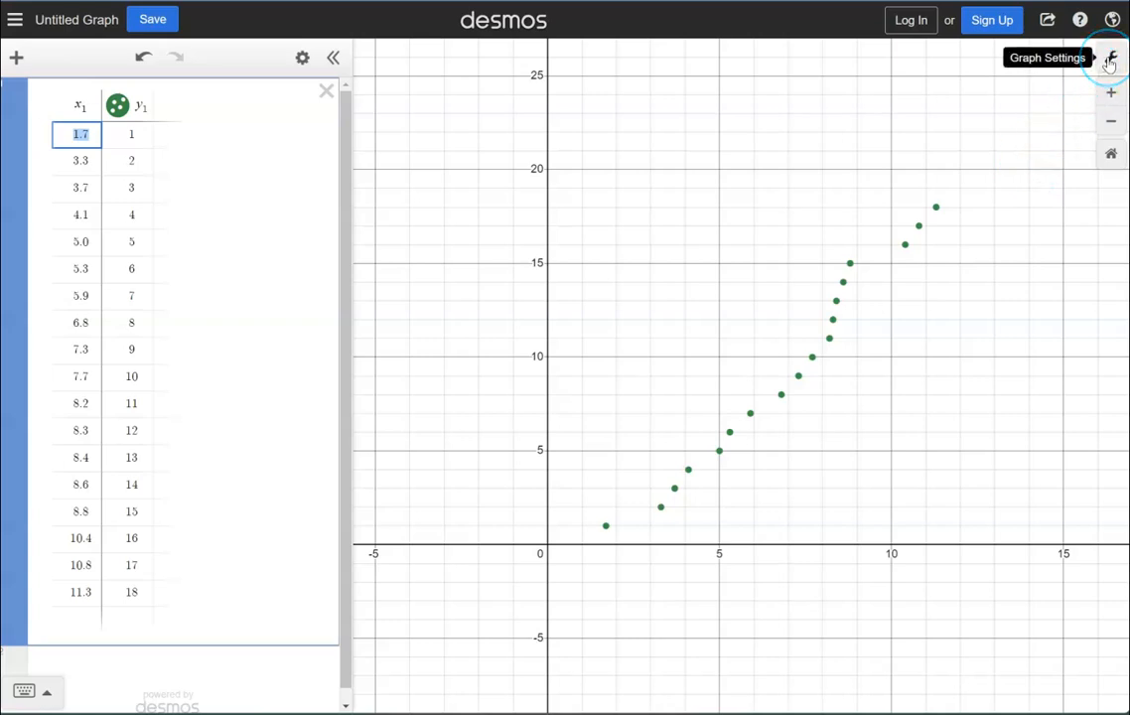
# - In Graph Settings, label the axes 'x, seconds' and 'y, bass hits'
pyautogui.click(1112, 56)
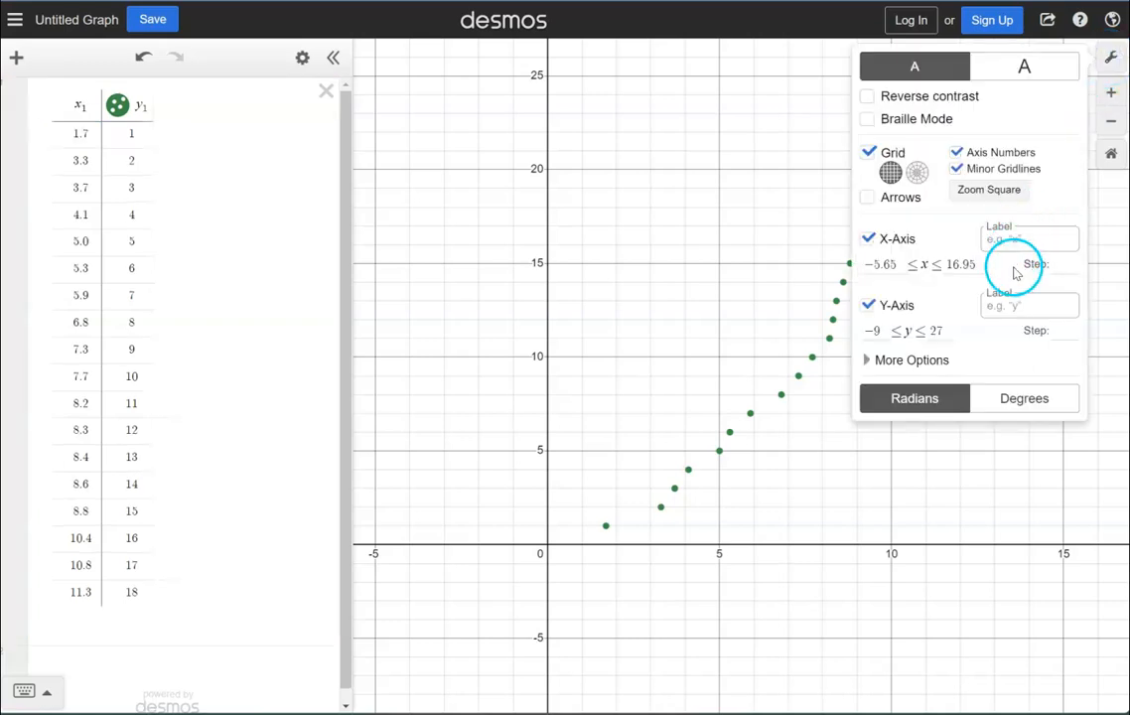
pyautogui.click(1028, 238)
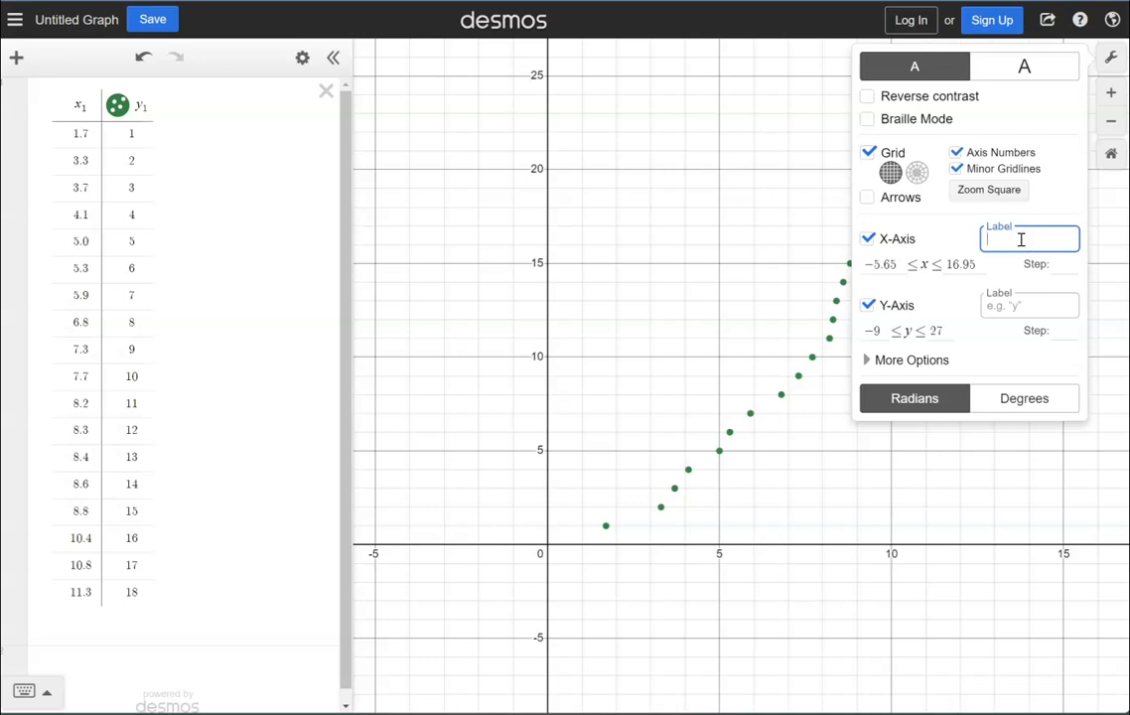
pyautogui.write('x, s')
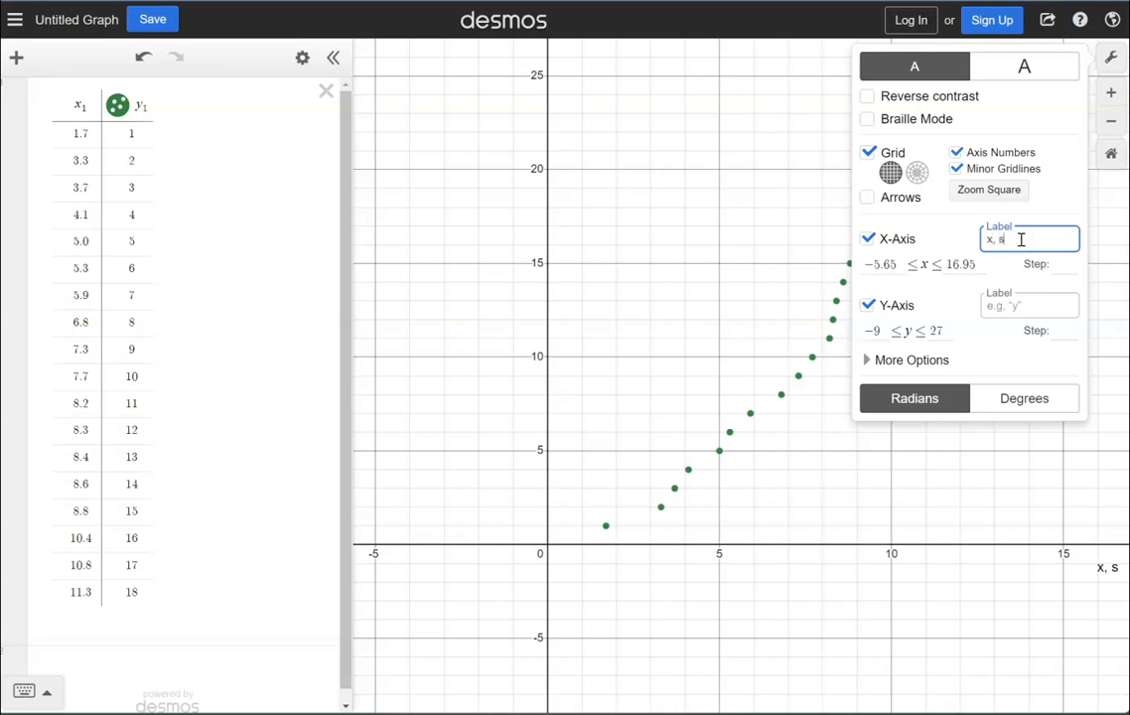
pyautogui.write('econds')
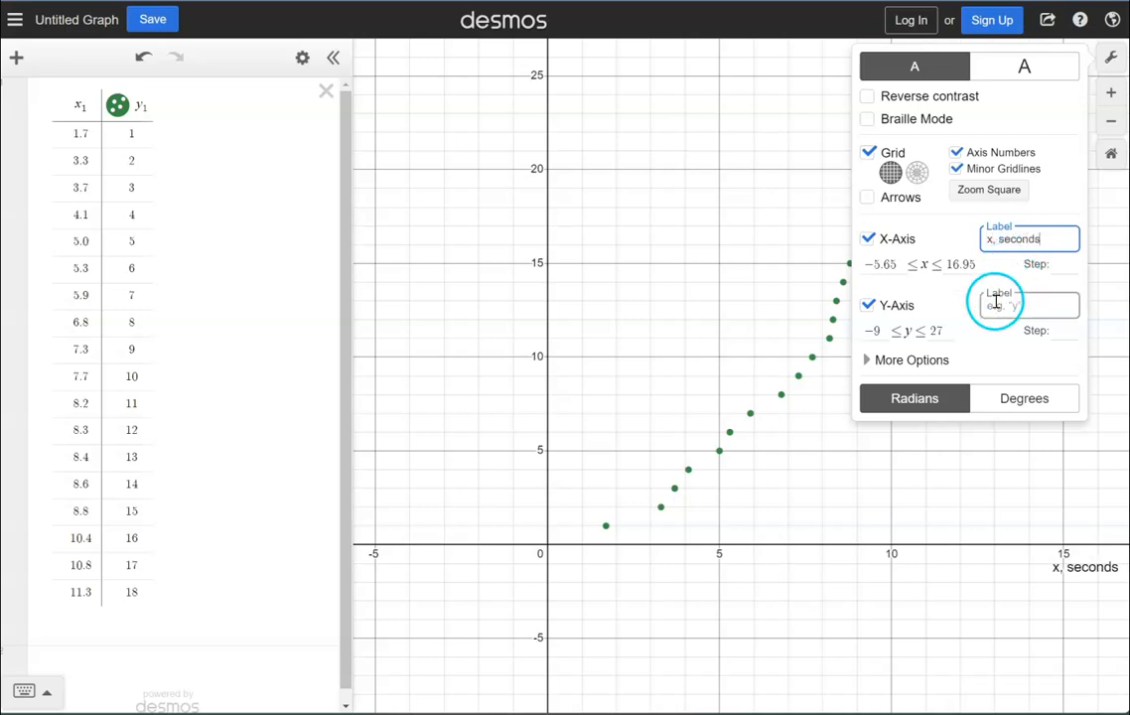
pyautogui.click(1028, 305)
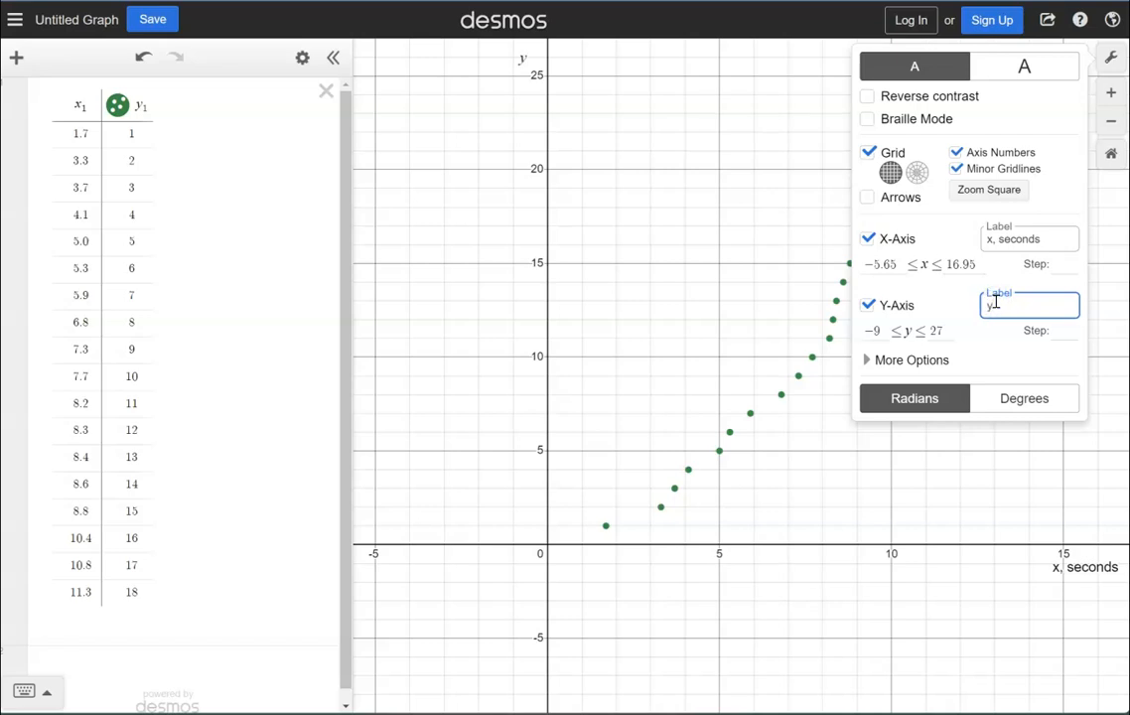
pyautogui.write(', bass j')
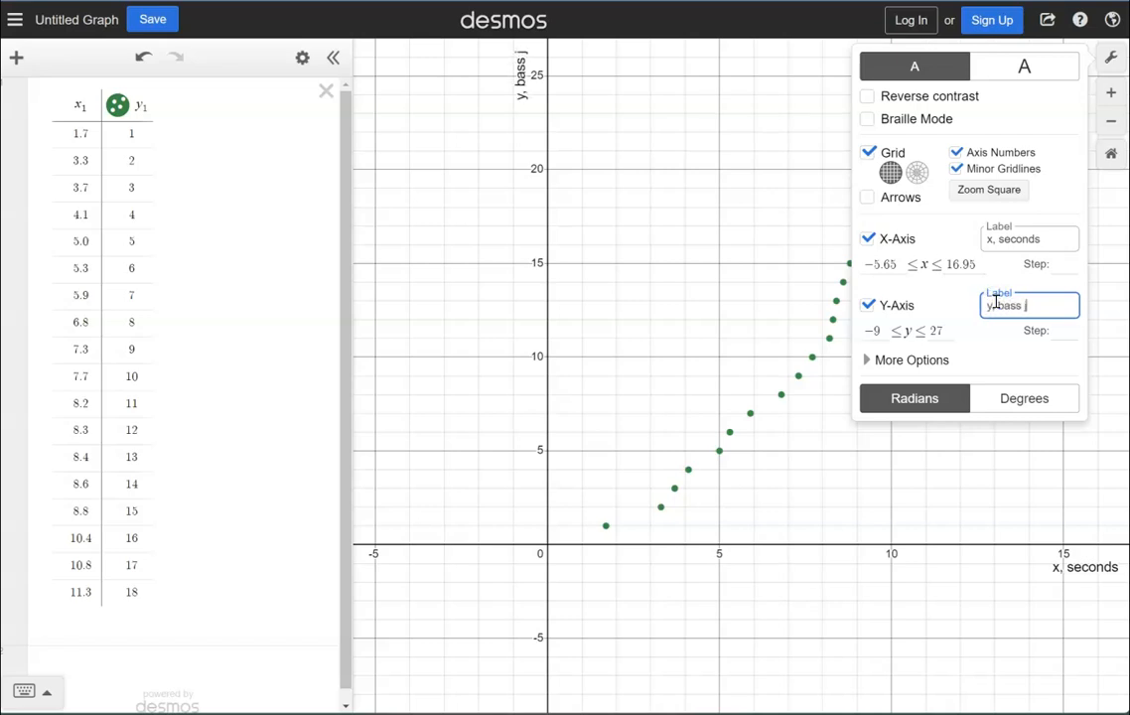
pyautogui.write('hits')
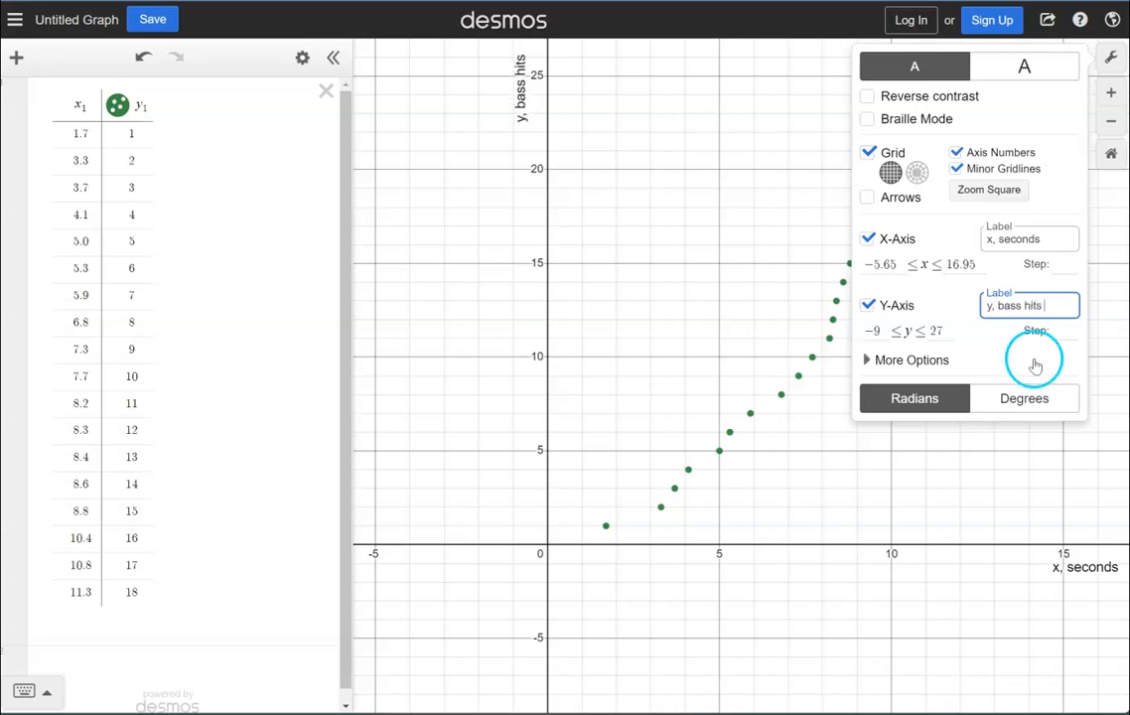
pyautogui.moveTo(977, 421)
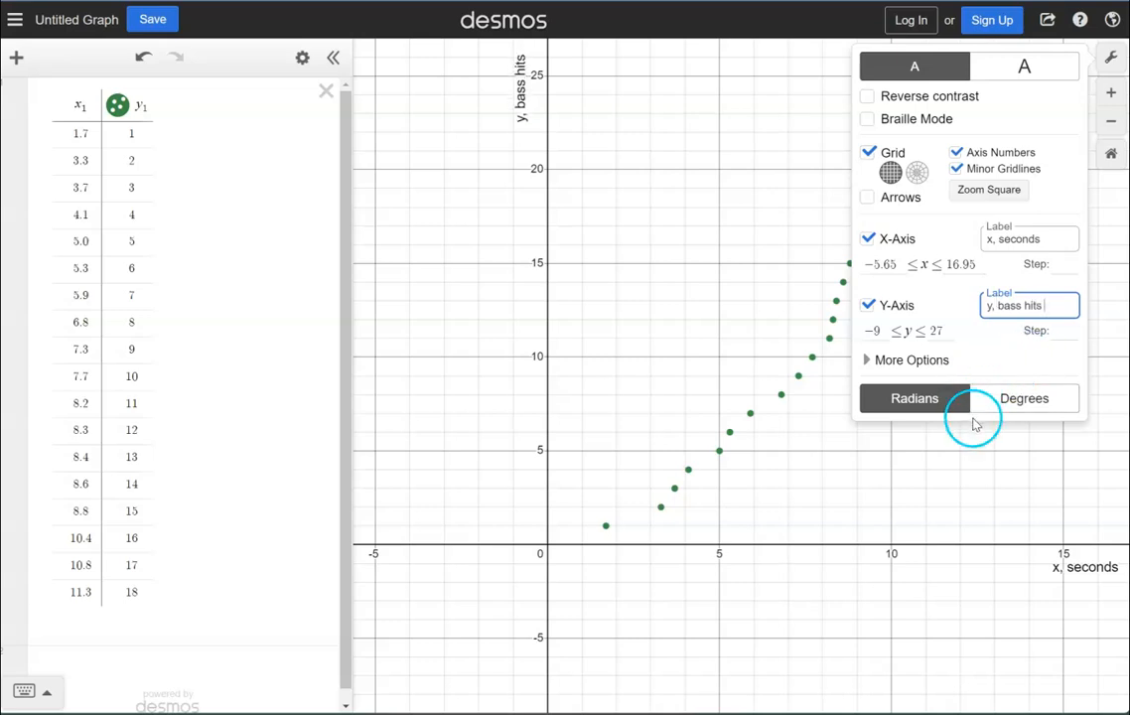
pyautogui.moveTo(585, 482)
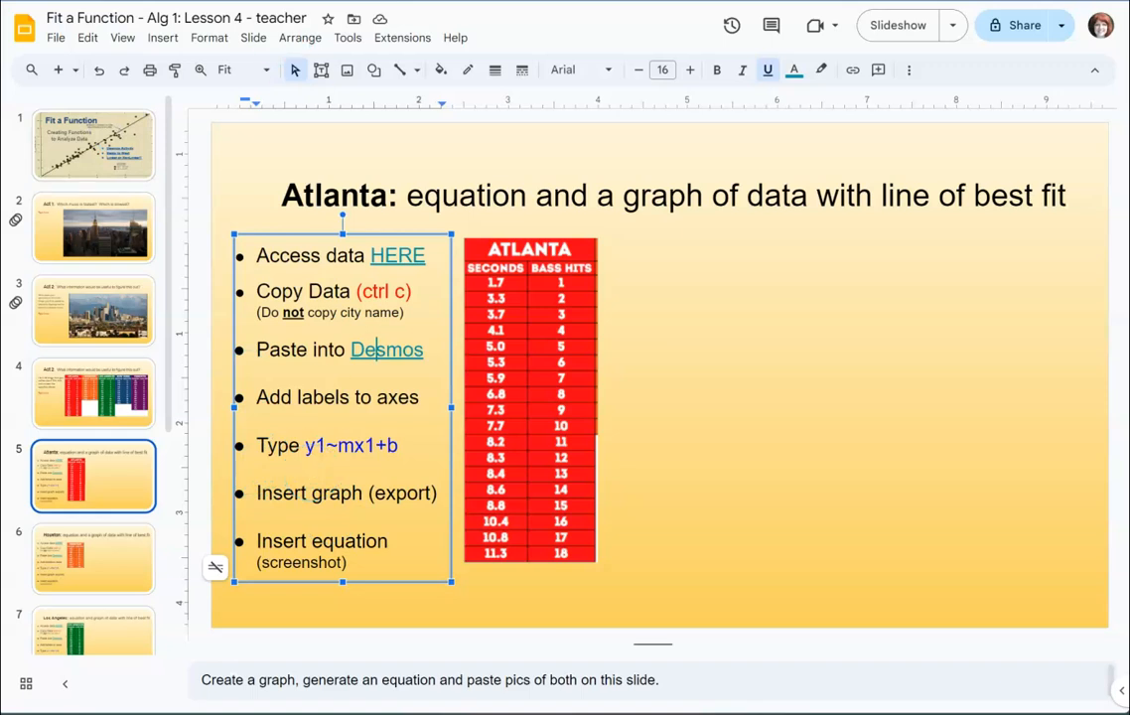
# - Enter the regression y1 ~ mx1 + b below the table, fitting a line to the Atlanta points
pyautogui.click(385, 349)
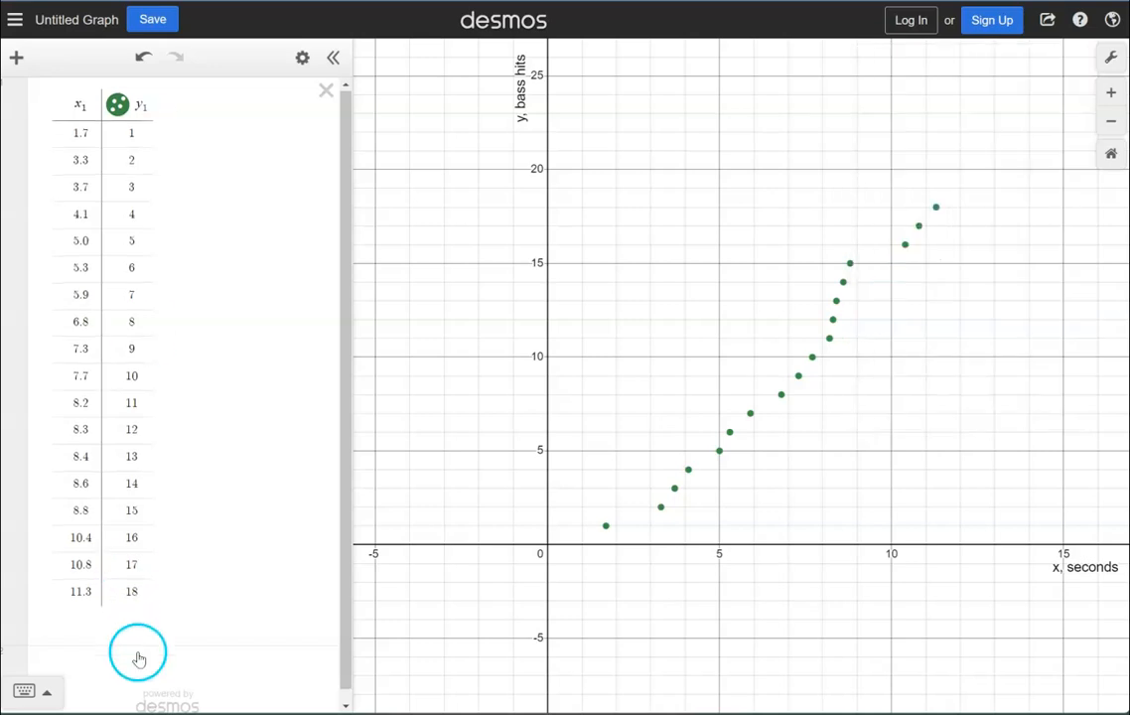
pyautogui.click(139, 658)
pyautogui.write('y₁')
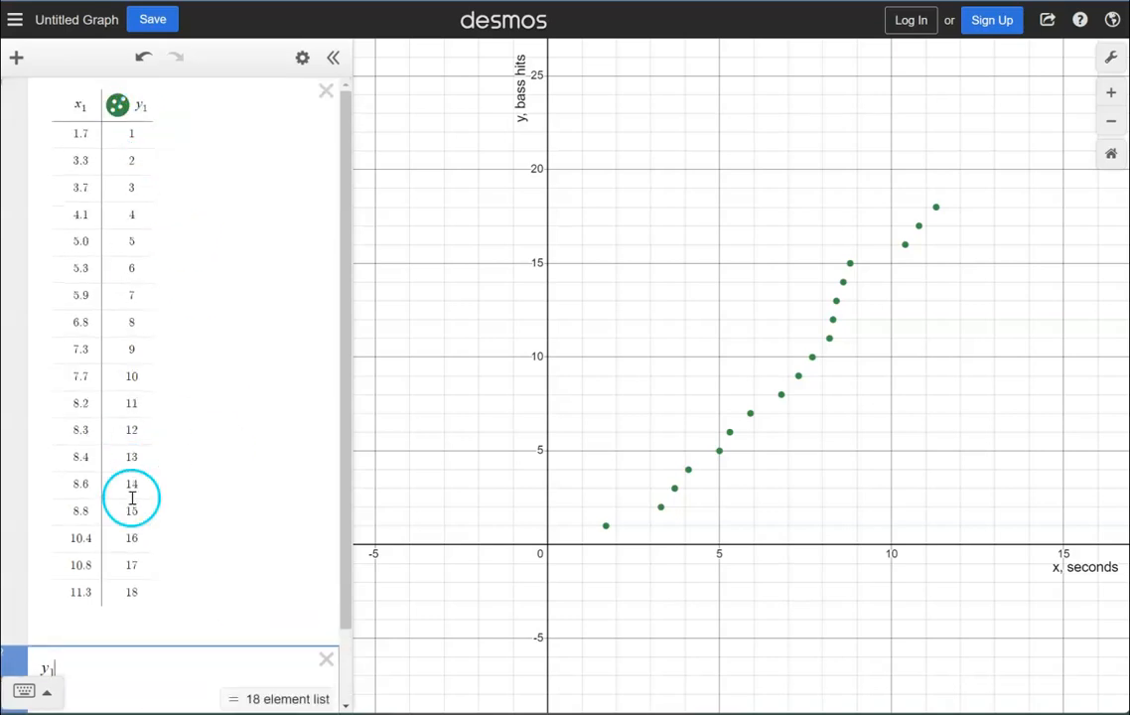
pyautogui.scroll(-3)
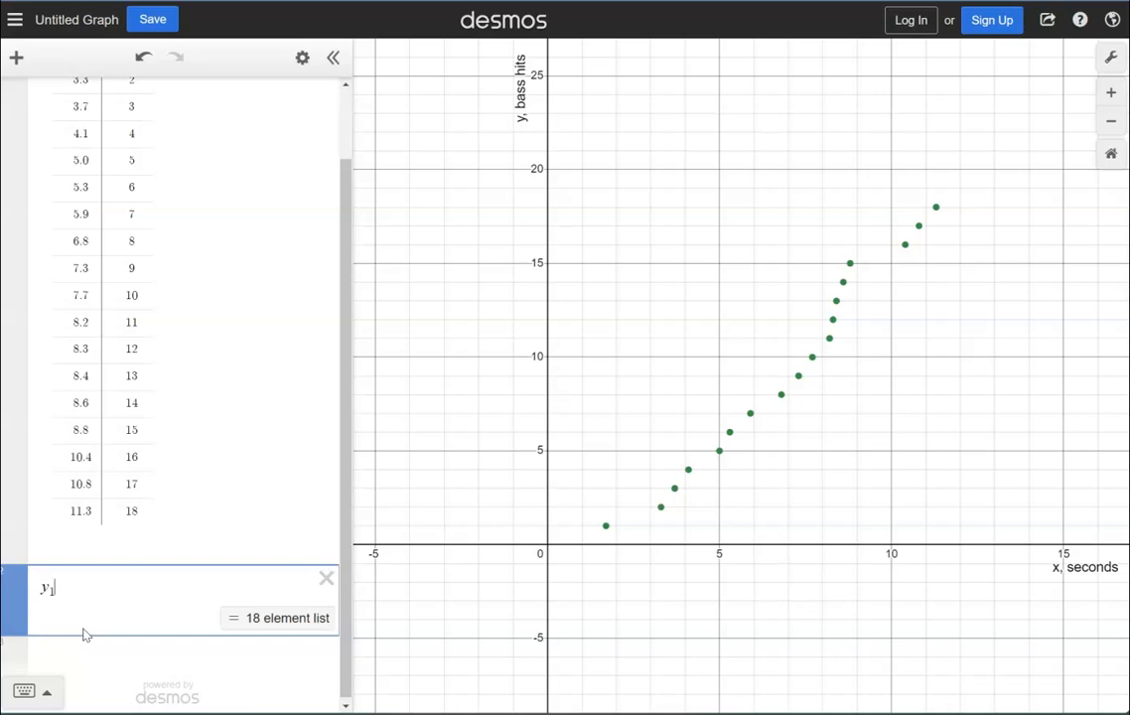
pyautogui.write('~')
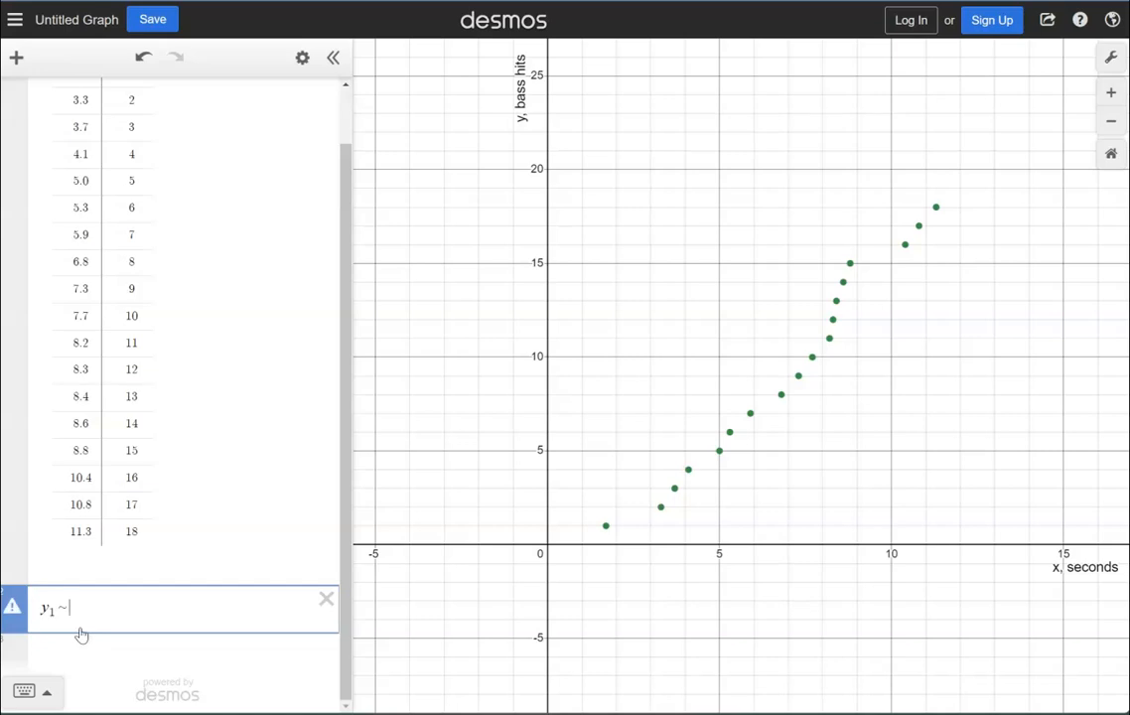
pyautogui.write('mx_1')
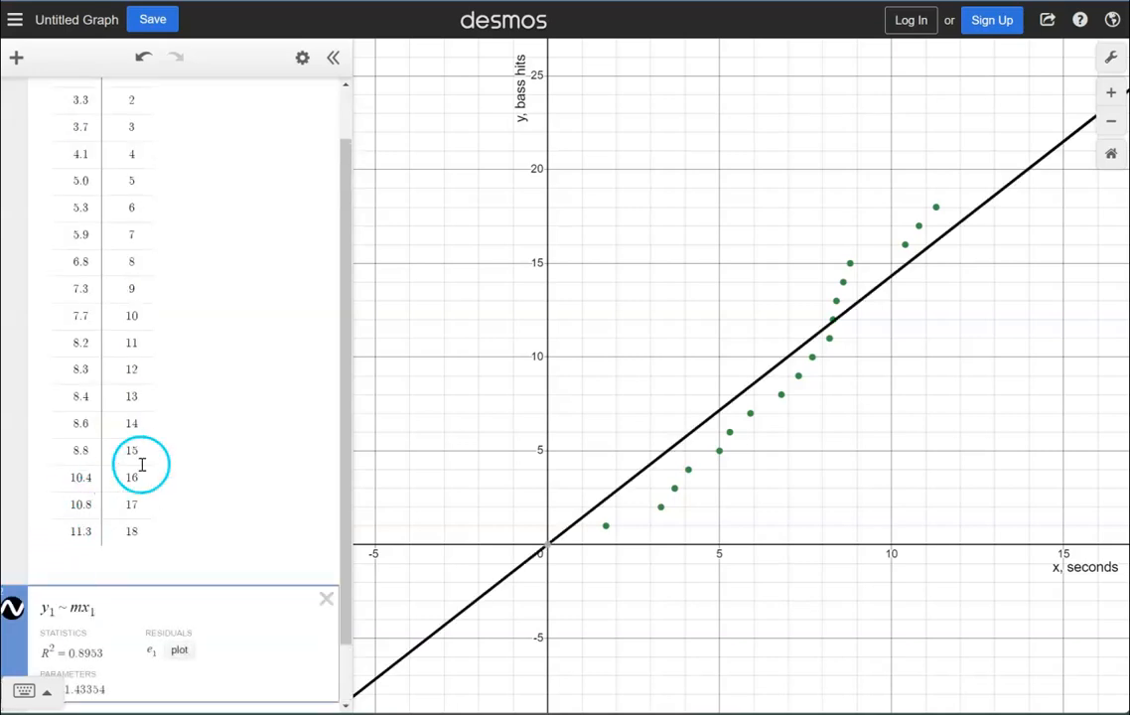
pyautogui.scroll(3)
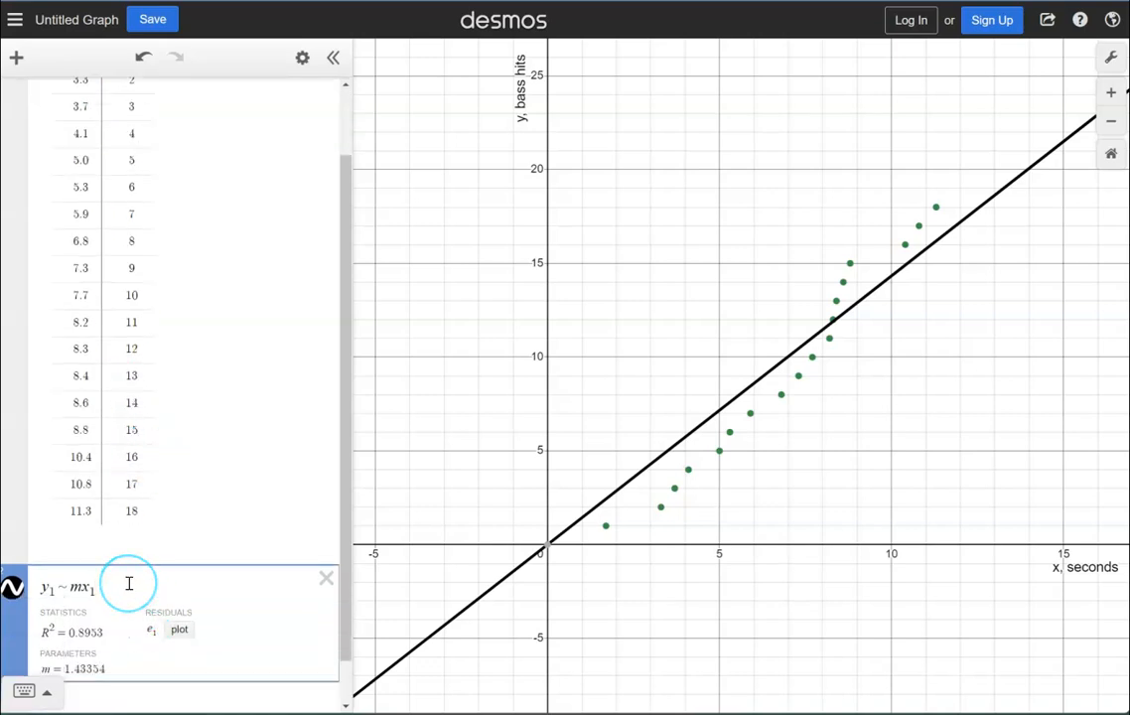
pyautogui.write('+ b')
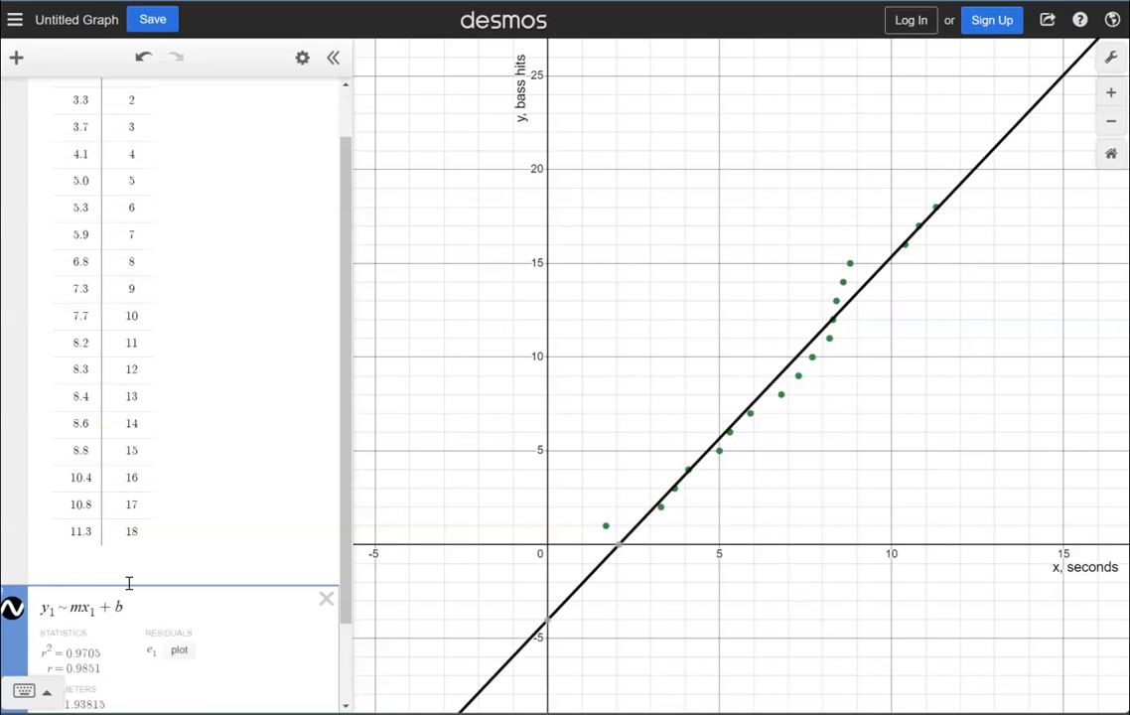
pyautogui.scroll(-3)
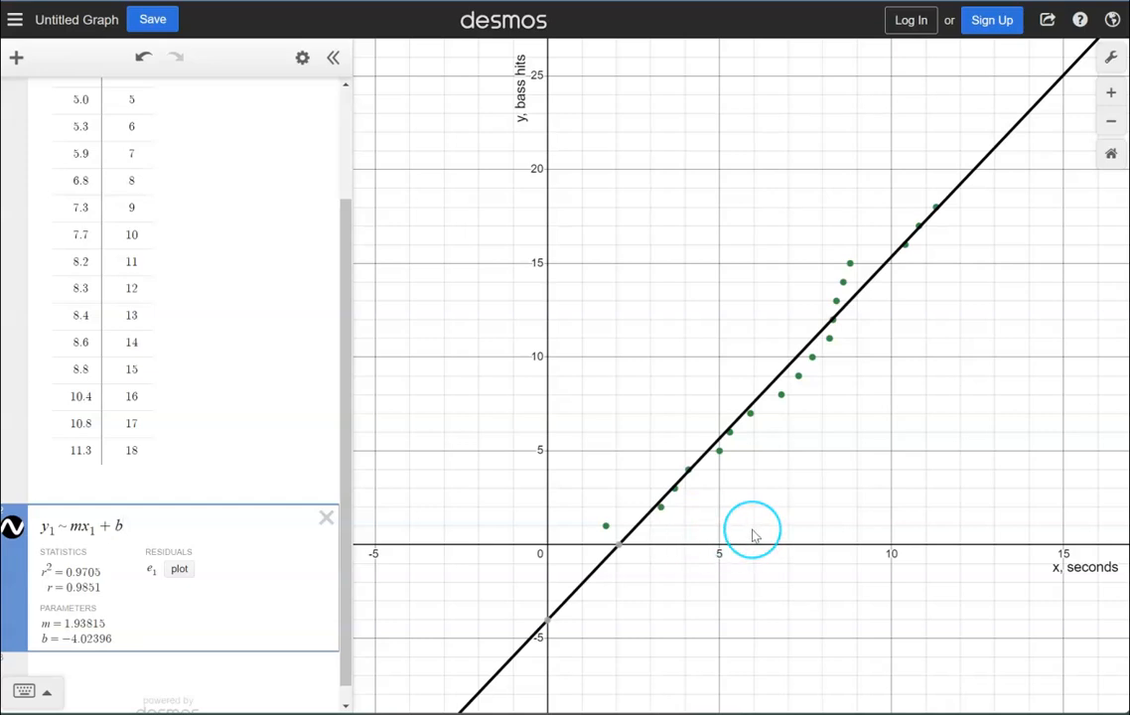
pyautogui.moveTo(1028, 111)
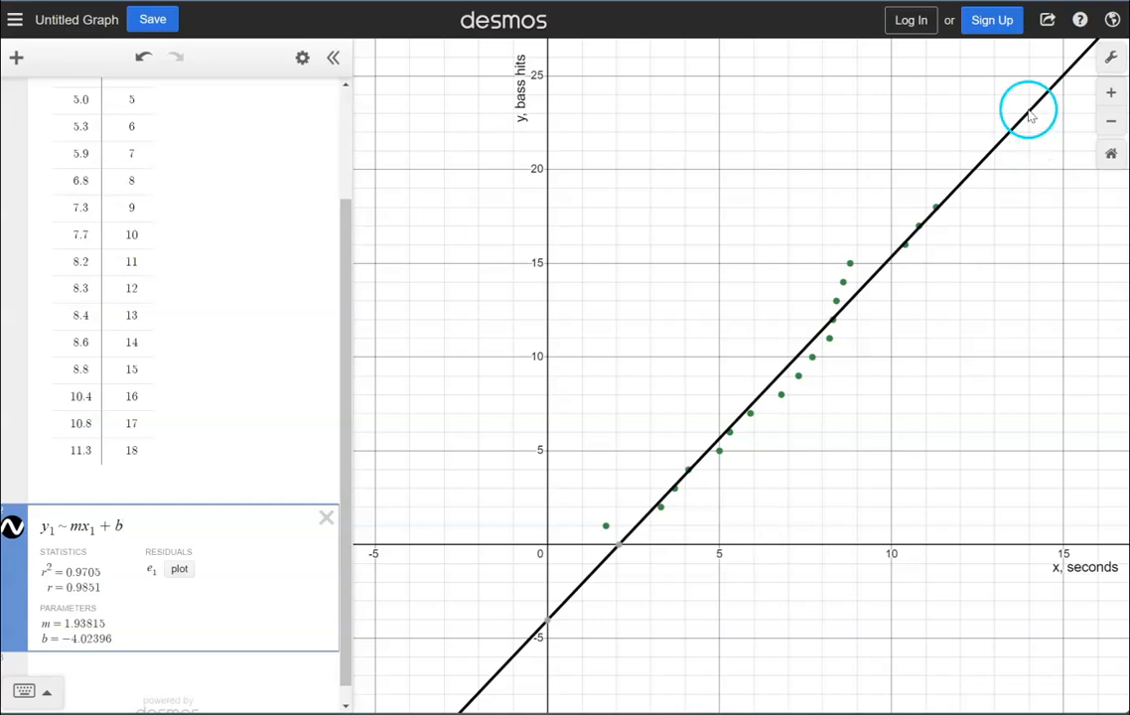
pyautogui.moveTo(1048, 19)
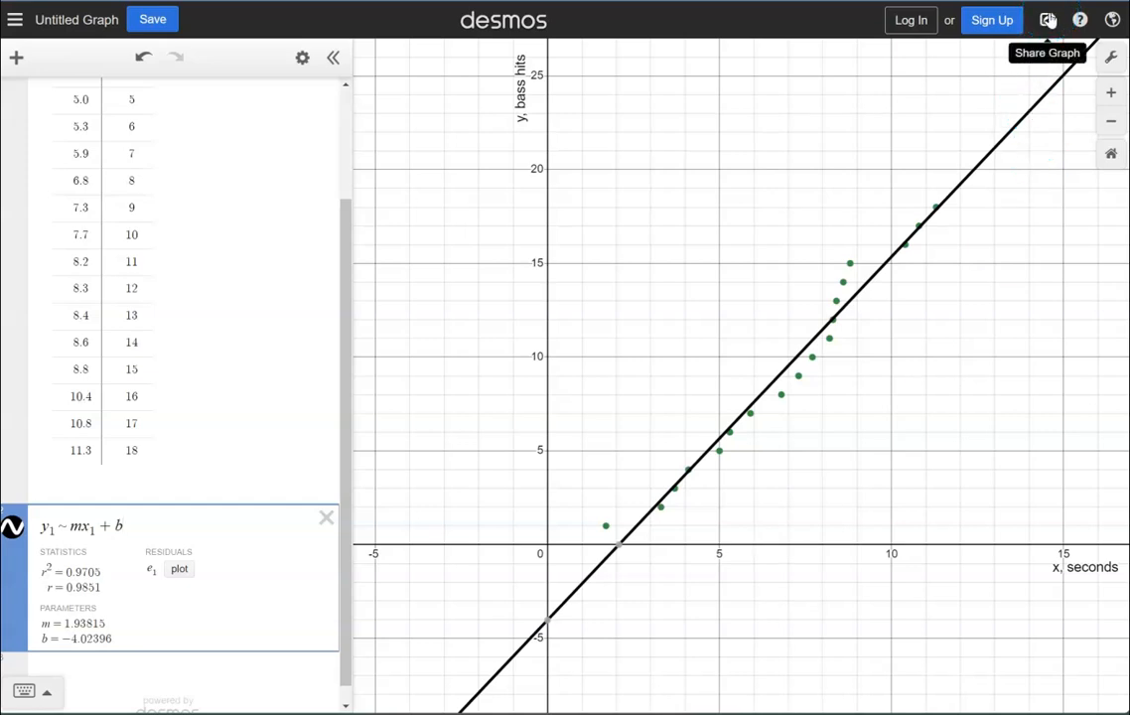
pyautogui.click(1048, 20)
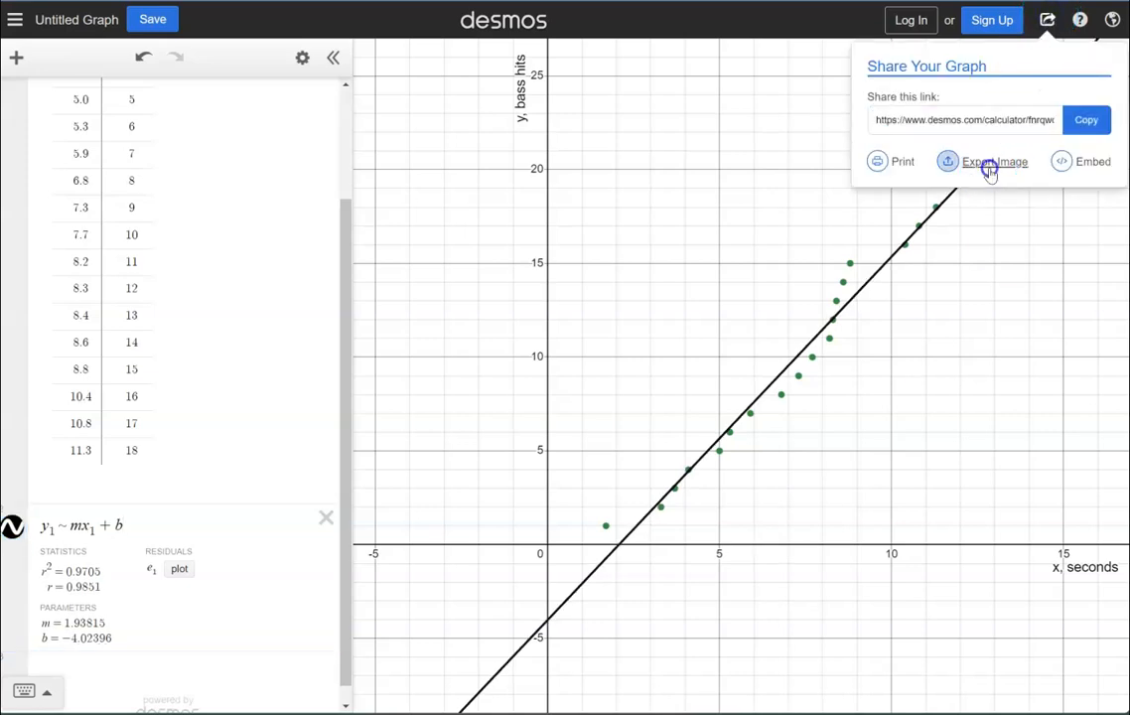
pyautogui.click(994, 161)
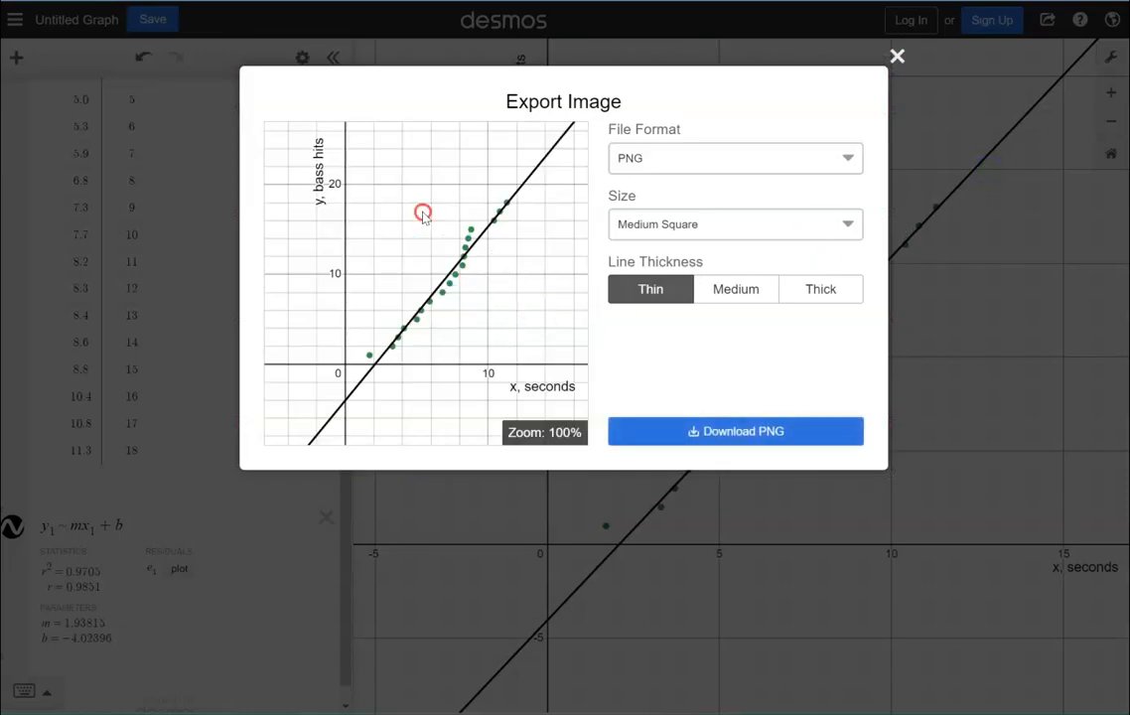
pyautogui.moveTo(381, 246)
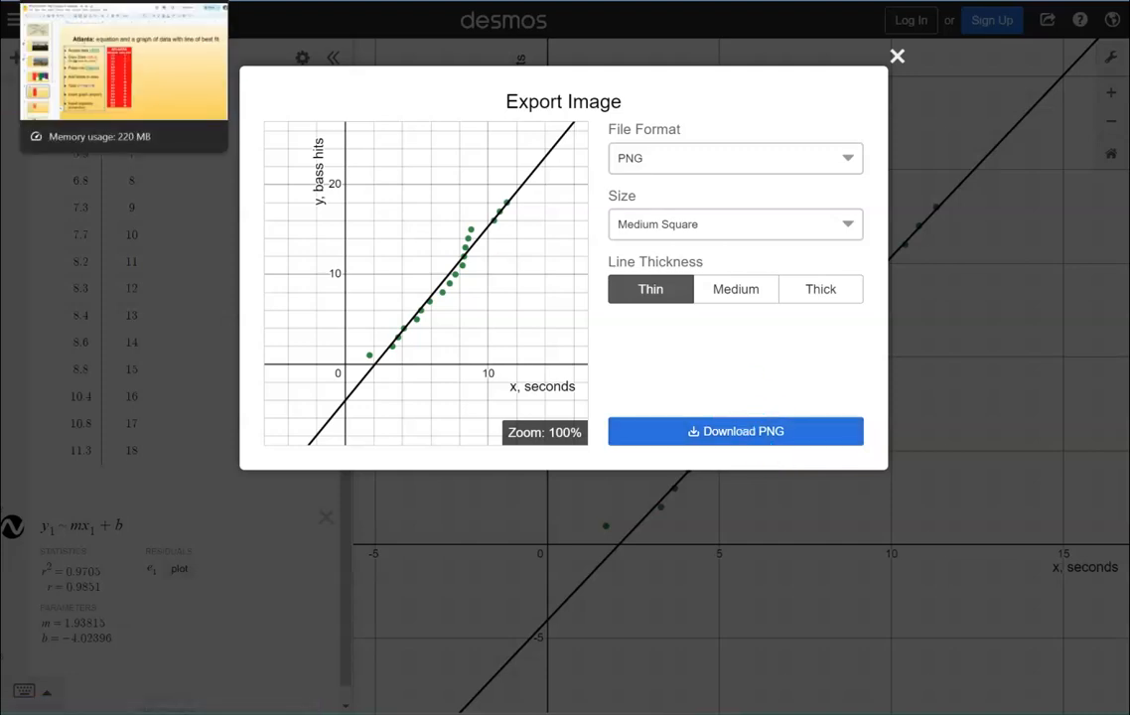
pyautogui.click(898, 56)
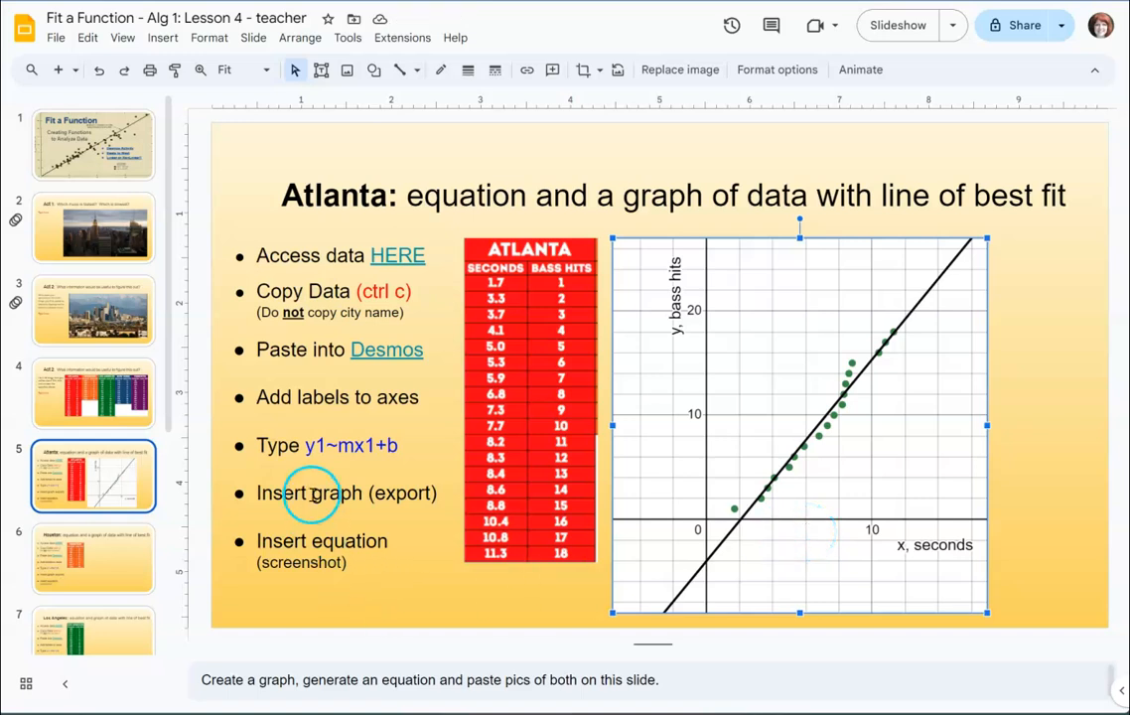
pyautogui.moveTo(334, 121)
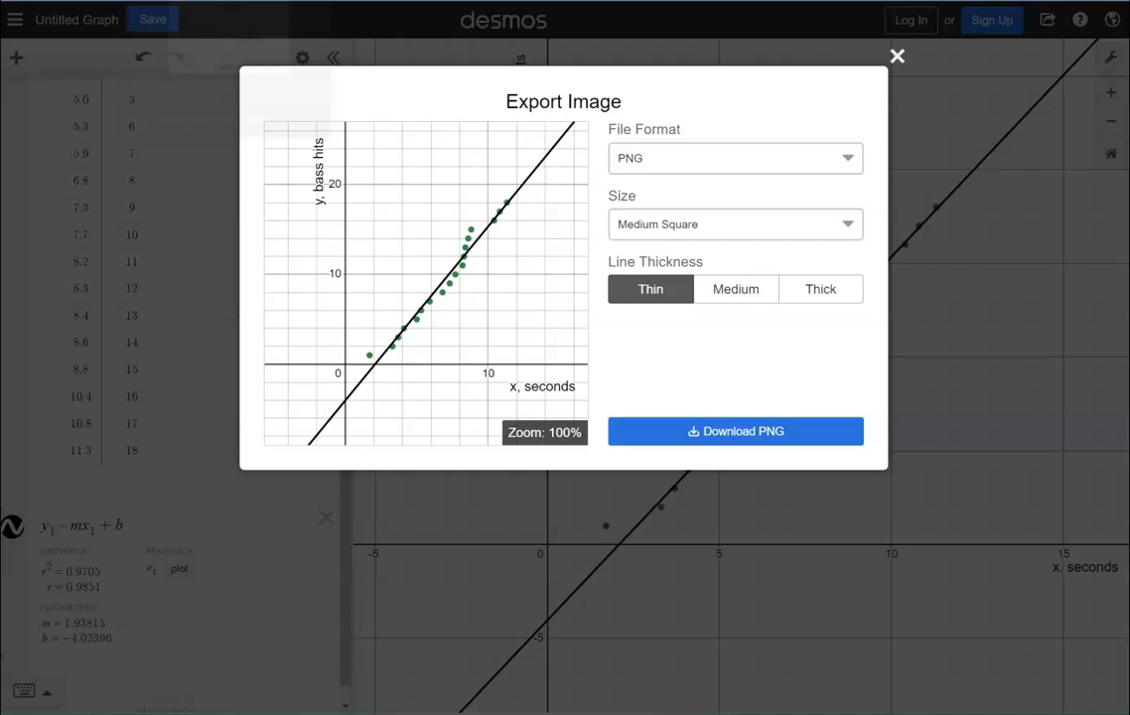
pyautogui.moveTo(897, 56)
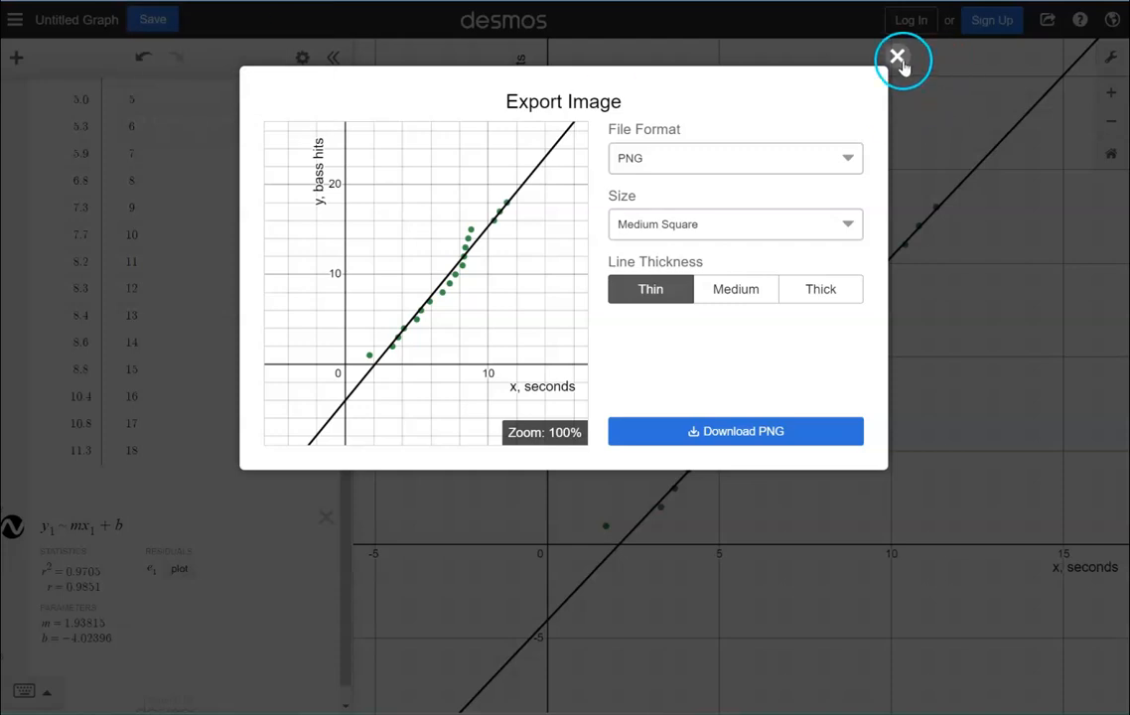
pyautogui.click(897, 55)
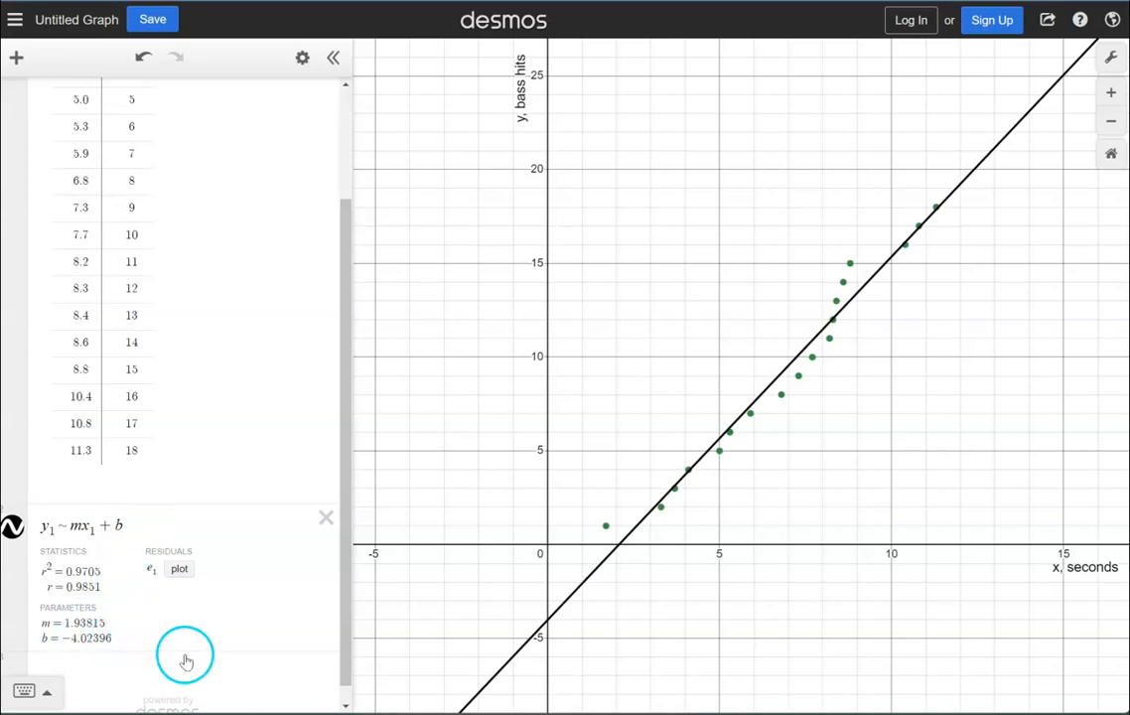
pyautogui.moveTo(186, 659)
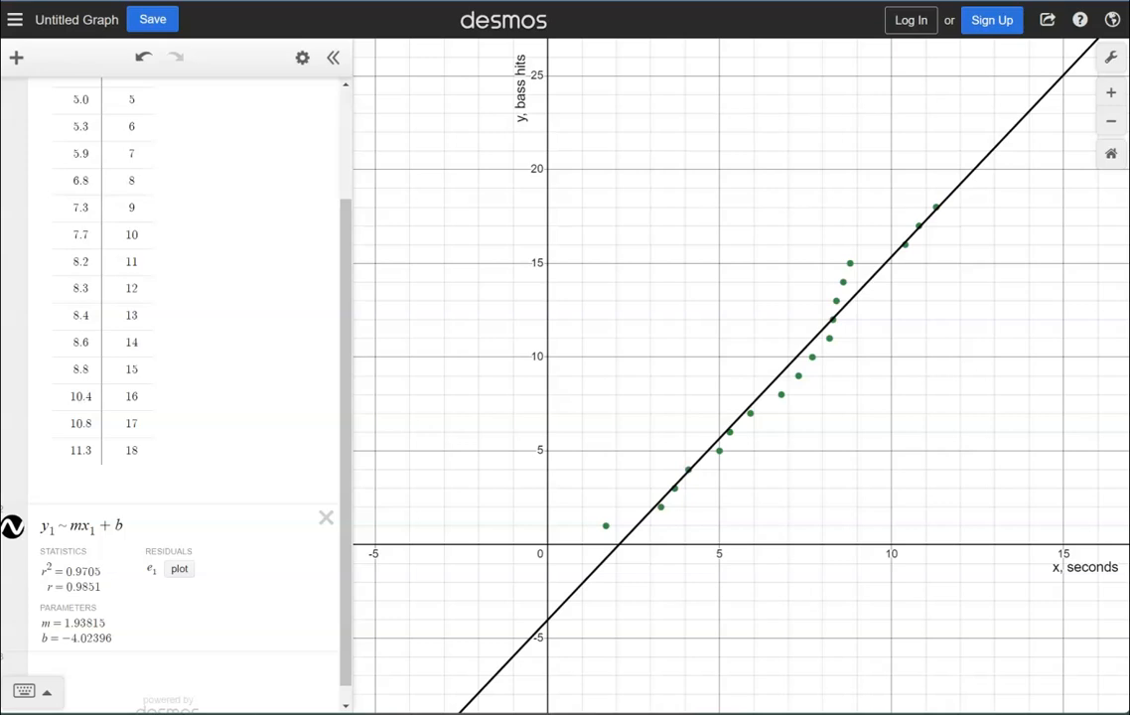
pyautogui.moveTo(1001, 452)
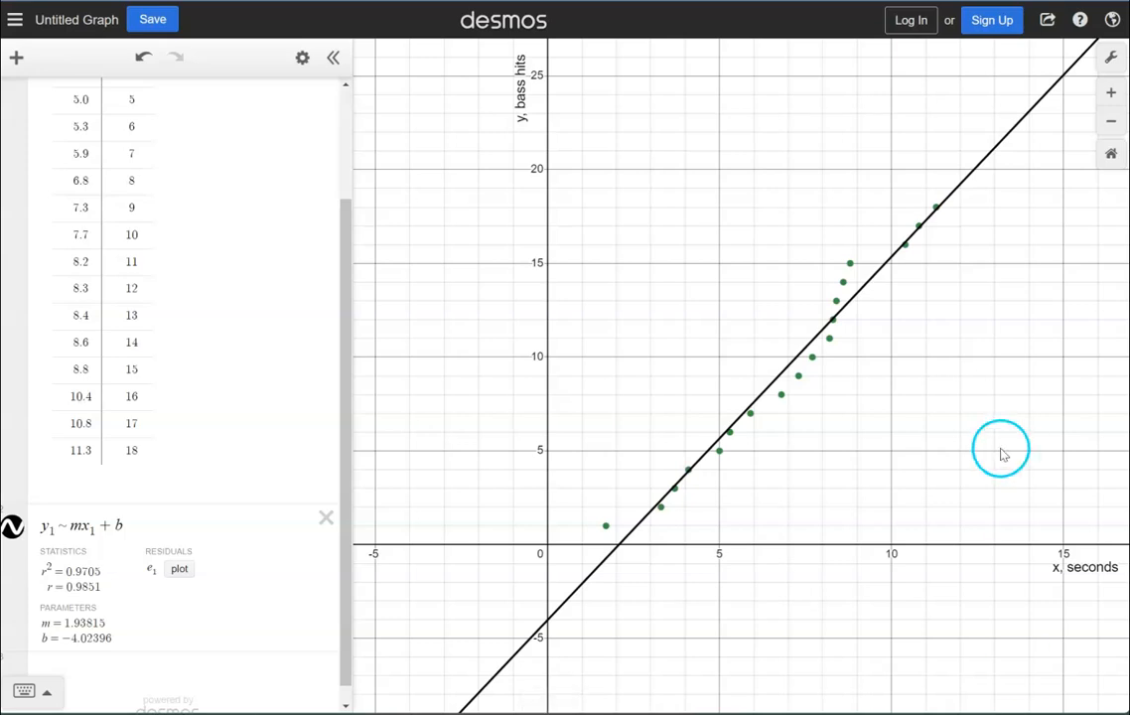
pyautogui.moveTo(1003, 453)
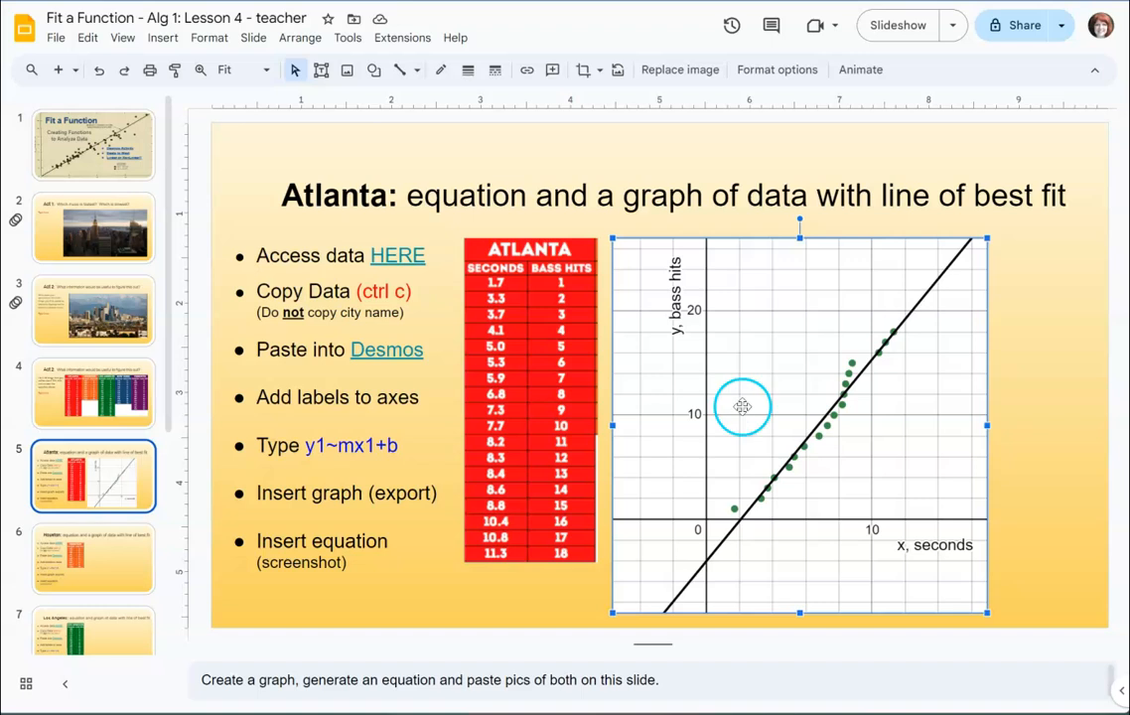
# - Shrink the pasted equation screenshot and place it over the graph's lower right
pyautogui.click(1006, 309)
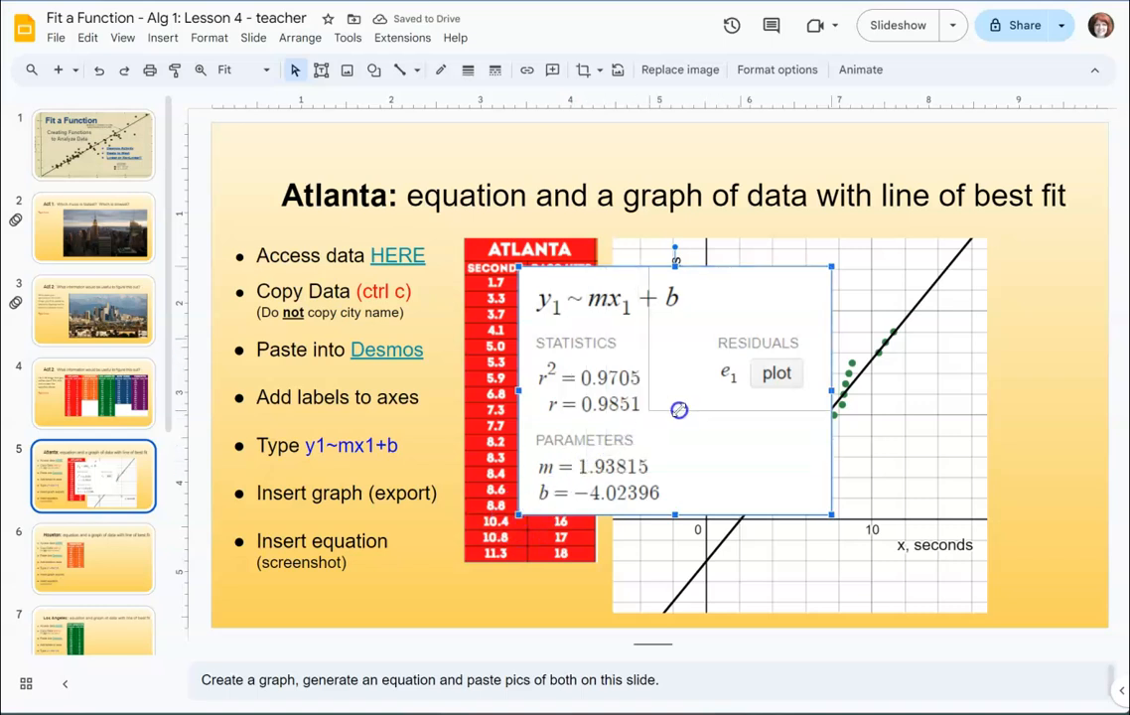
pyautogui.moveTo(676, 409); pyautogui.dragTo(754, 387)
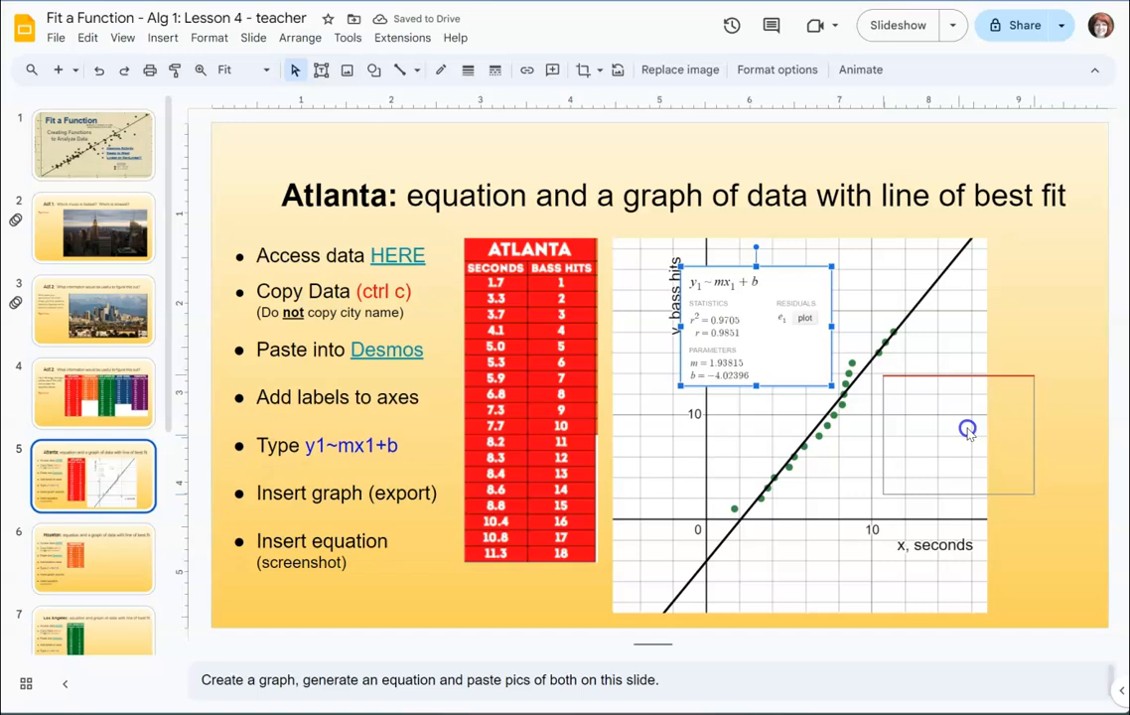
pyautogui.moveTo(755, 327); pyautogui.dragTo(957, 433)
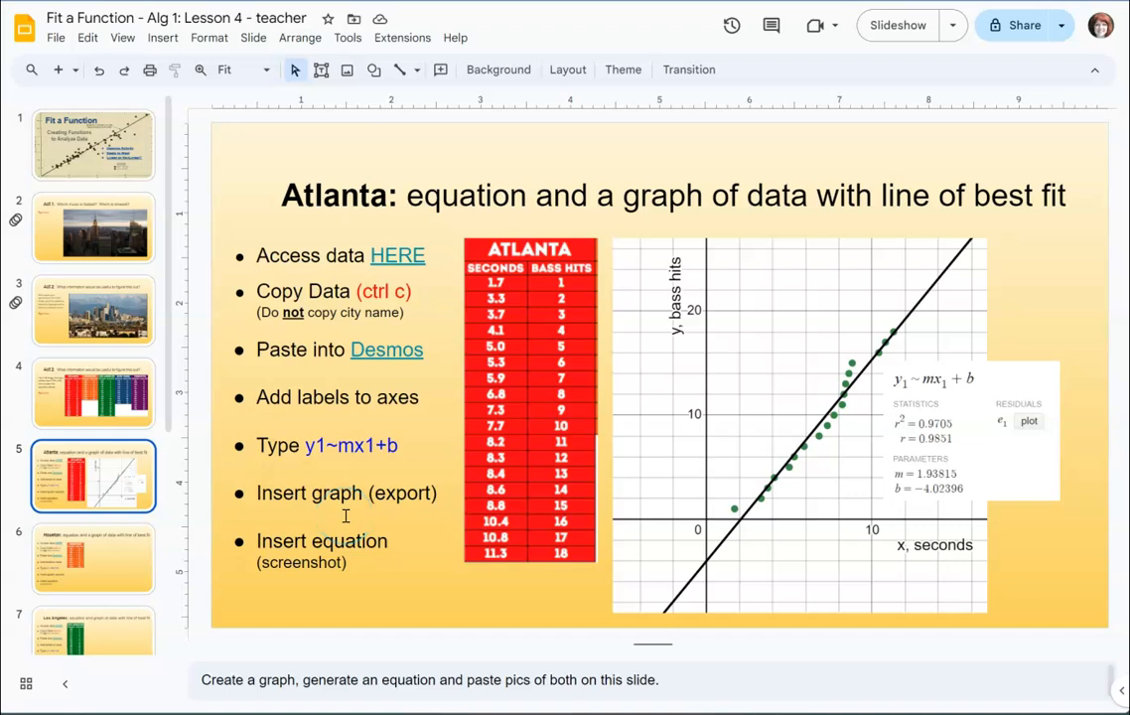
pyautogui.moveTo(203, 480)
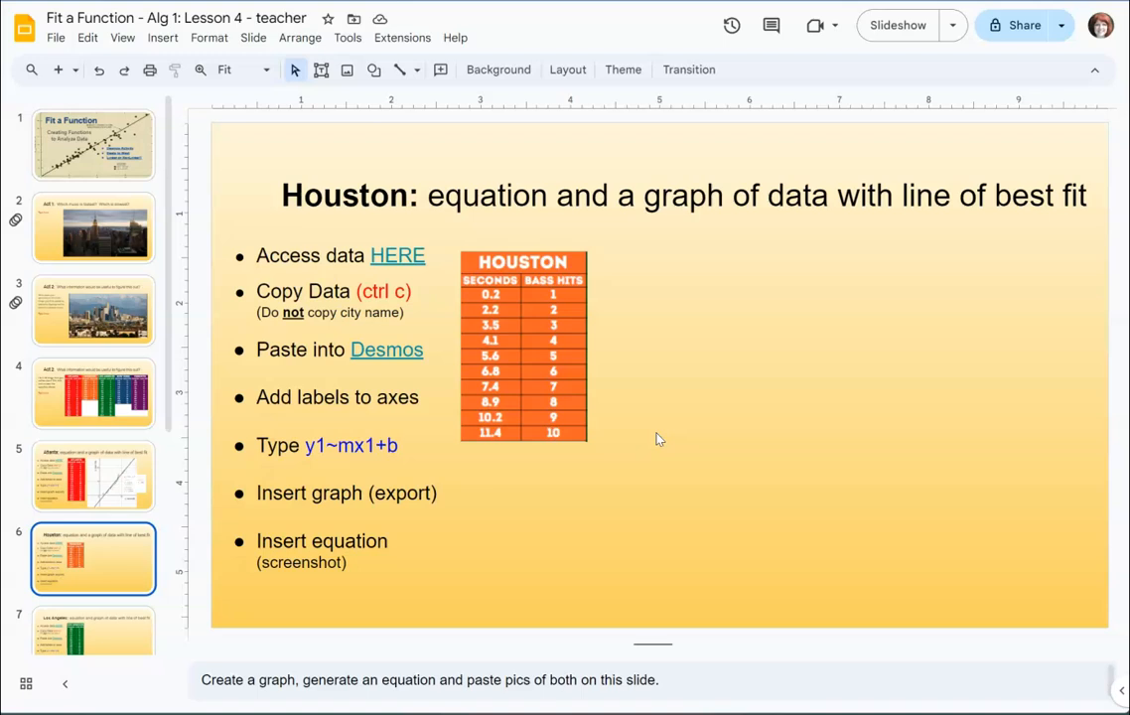
pyautogui.moveTo(596, 445)
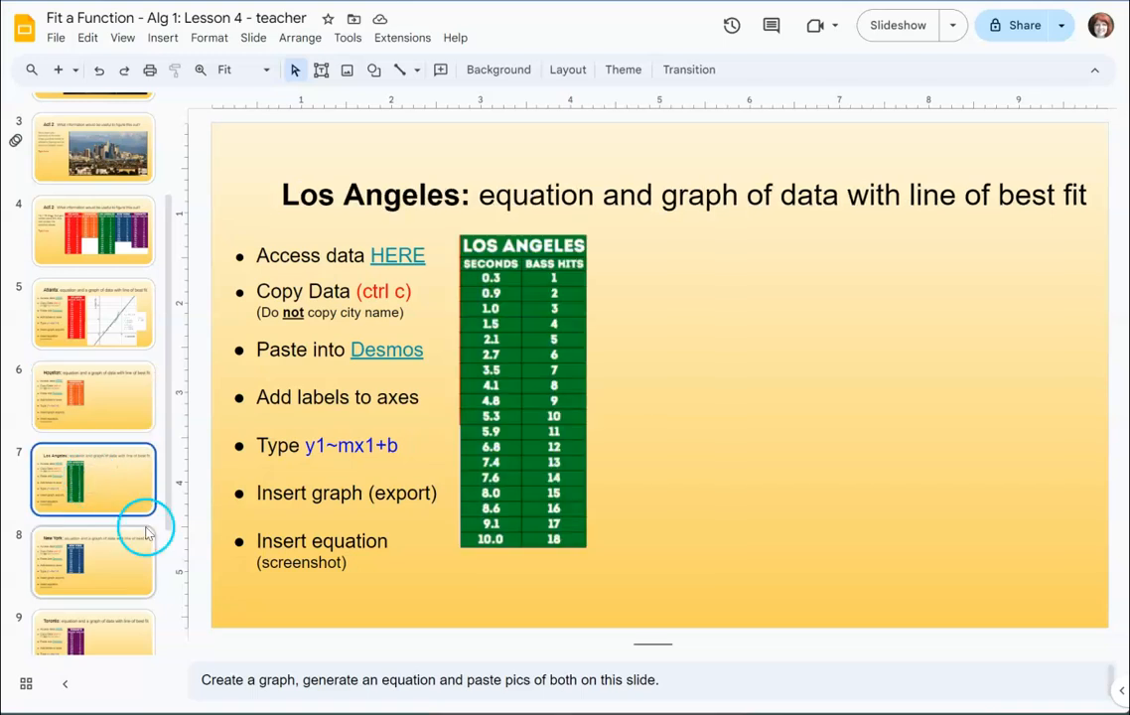
# - Advance past the Houston and Los Angeles slides to slide 9, Toronto
pyautogui.click(93, 560)
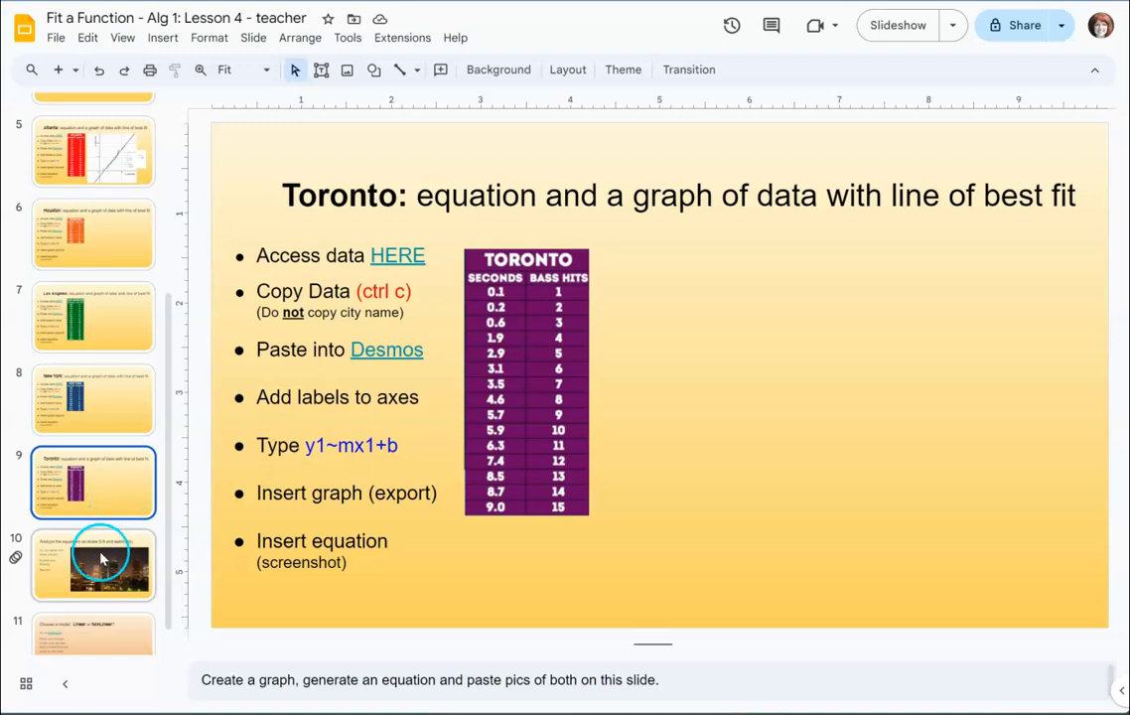
# - Show slide 10 on analyzing slides 5–9's equations, with its speaker notes in view
pyautogui.click(93, 564)
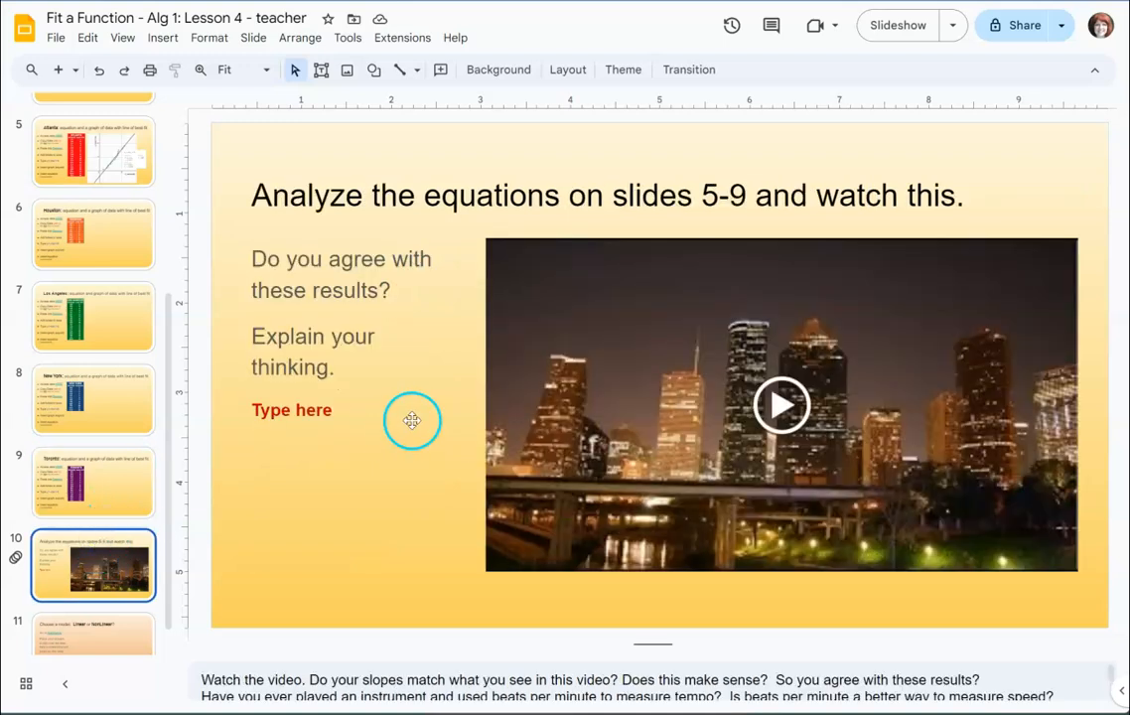
pyautogui.moveTo(542, 465)
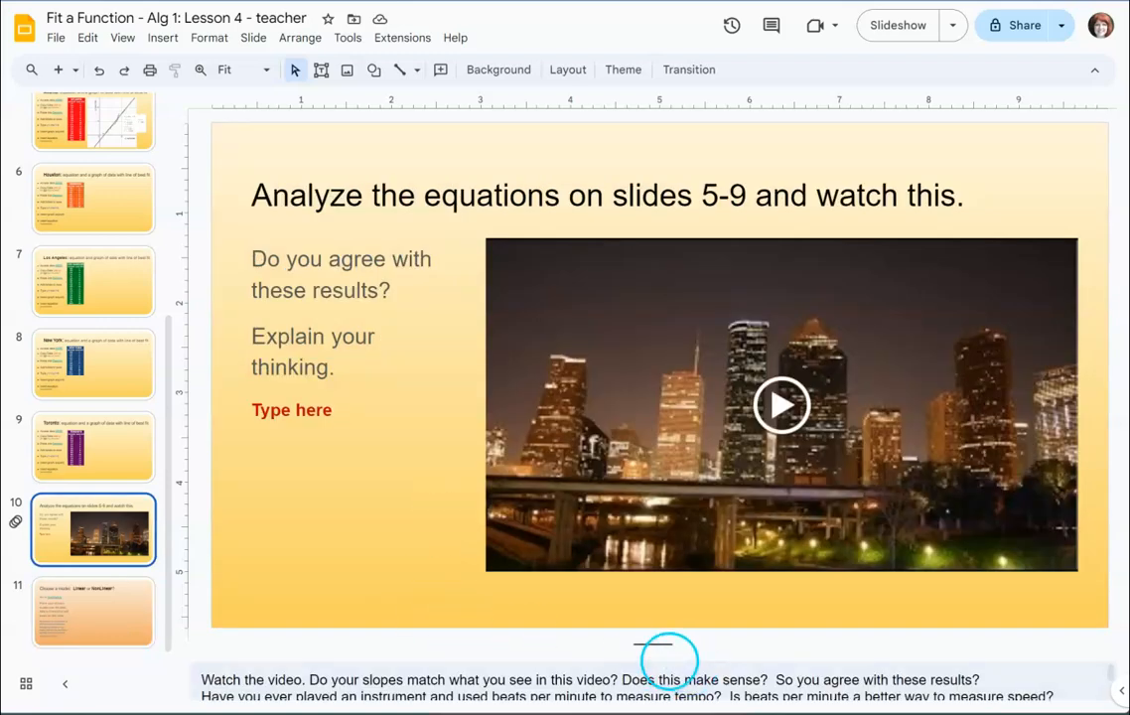
pyautogui.scroll(-3)
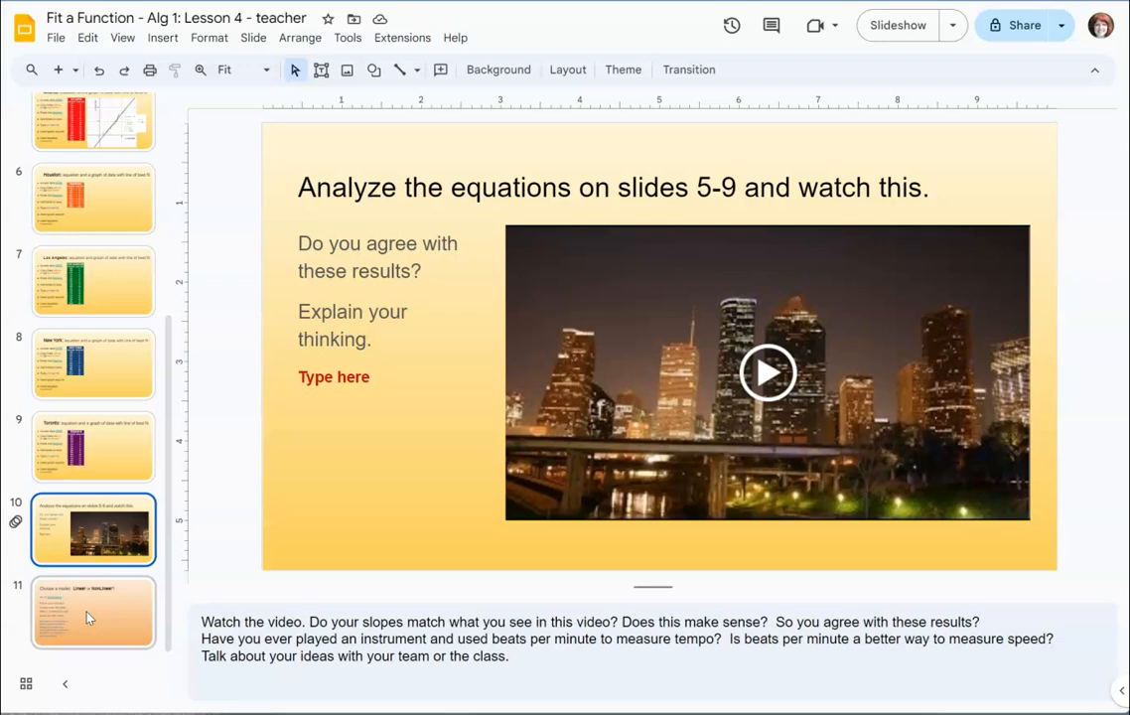
# - Show slide 11, Linear or NonLinear model, and follow its link to GeoGebra's Fitting functions to data page
pyautogui.click(92, 611)
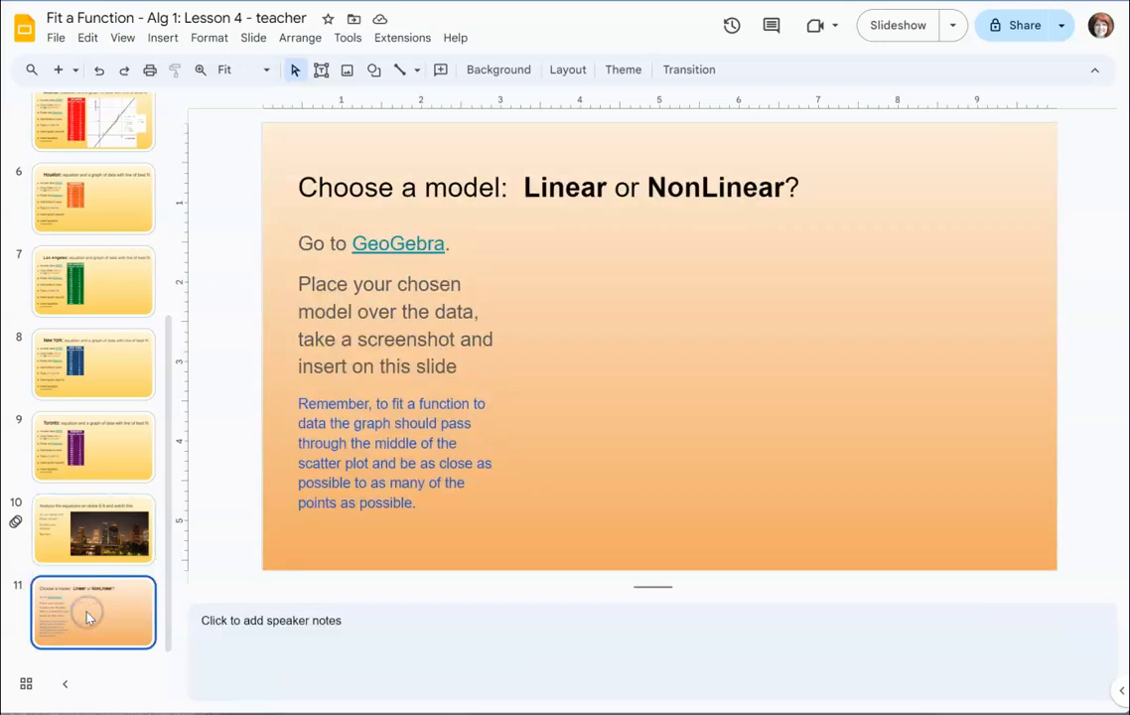
pyautogui.moveTo(663, 505)
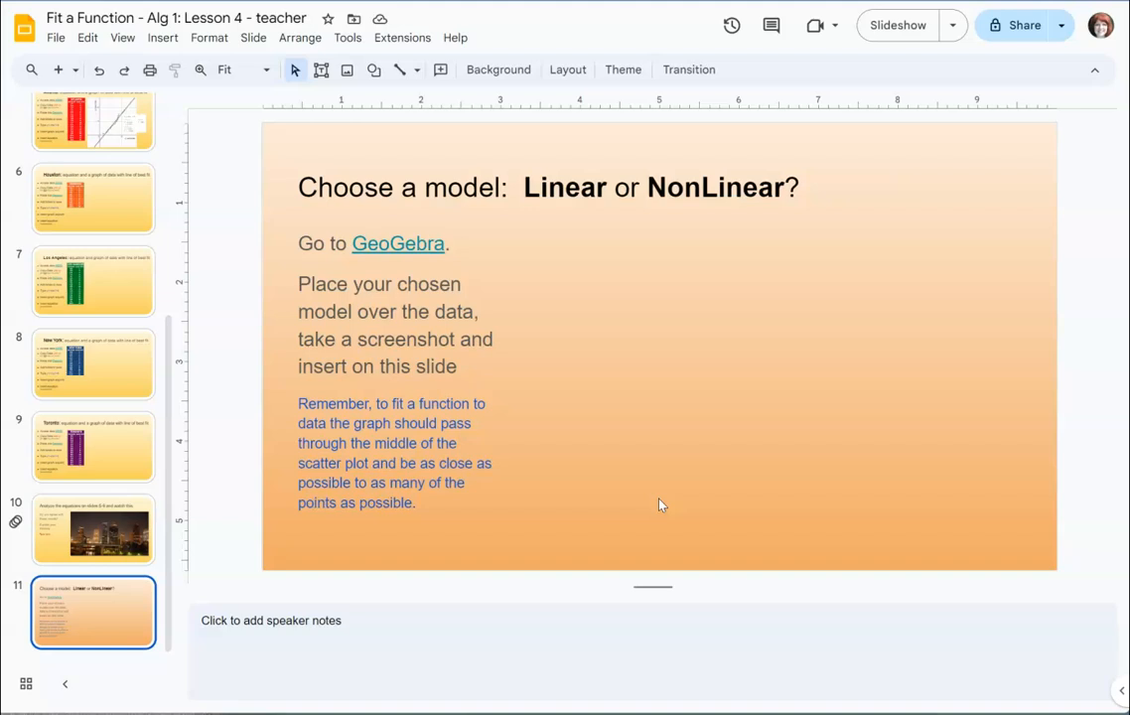
pyautogui.click(398, 242)
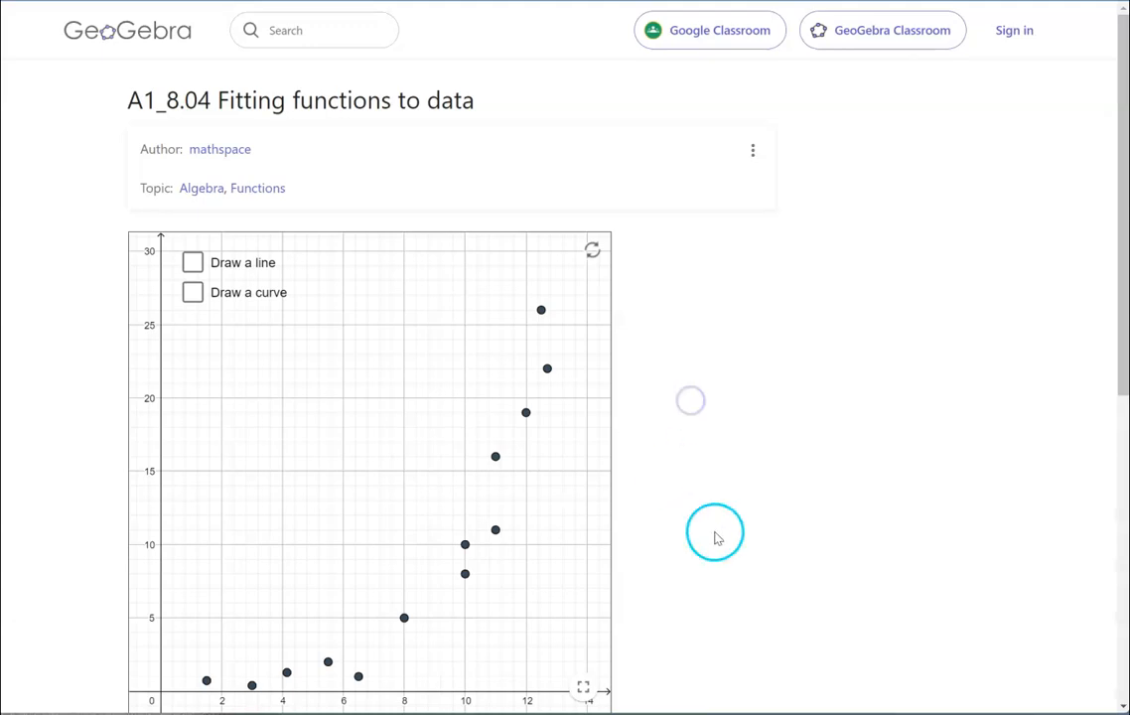
# - Turn on Draw a line and drag its two points until the line runs through the scatter data
pyautogui.scroll(-3)
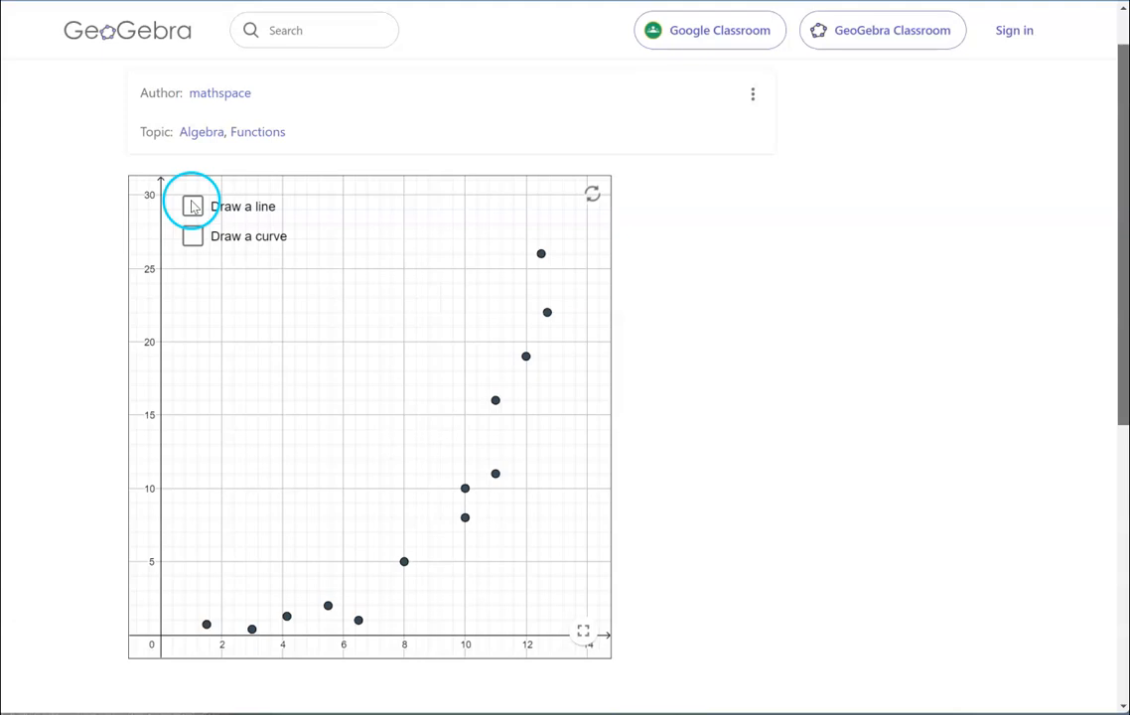
pyautogui.click(191, 205)
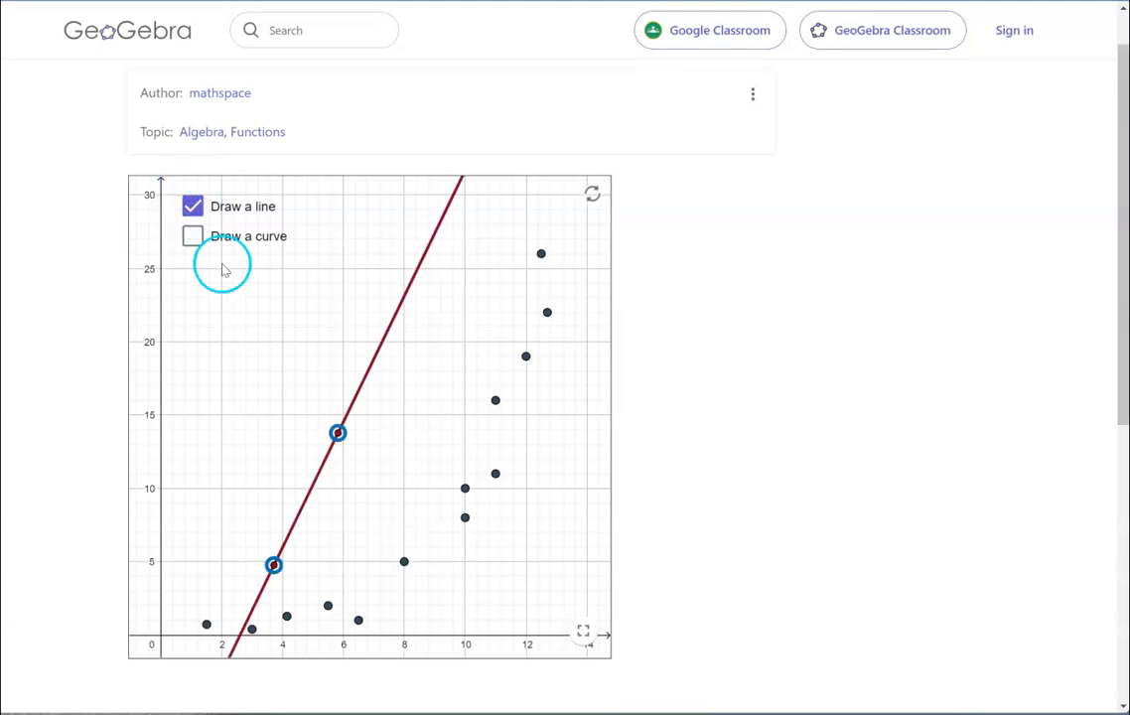
pyautogui.moveTo(338, 432); pyautogui.dragTo(497, 353)
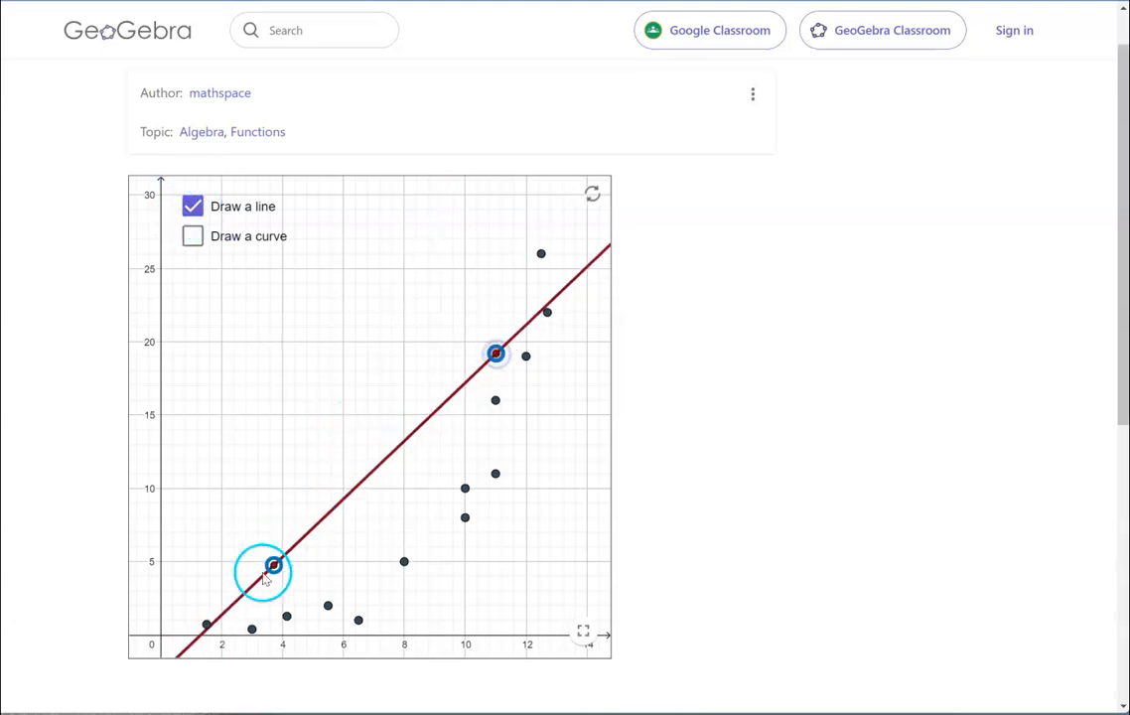
pyautogui.moveTo(274, 572); pyautogui.dragTo(361, 576)
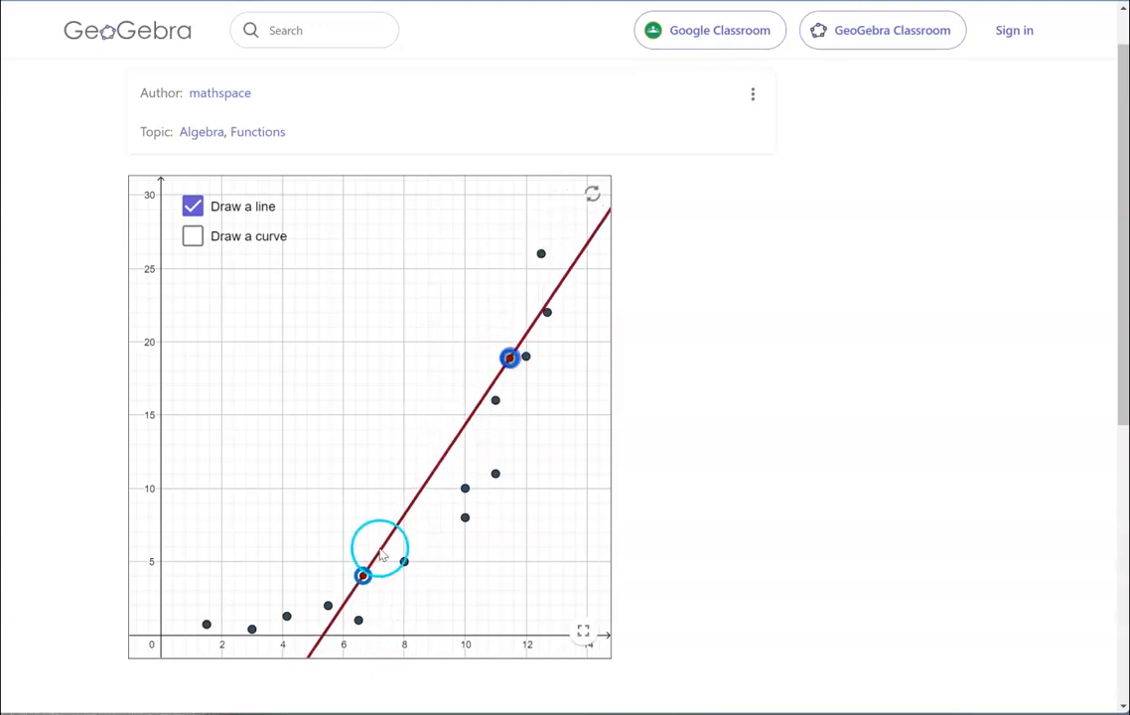
pyautogui.moveTo(362, 576); pyautogui.dragTo(322, 582)
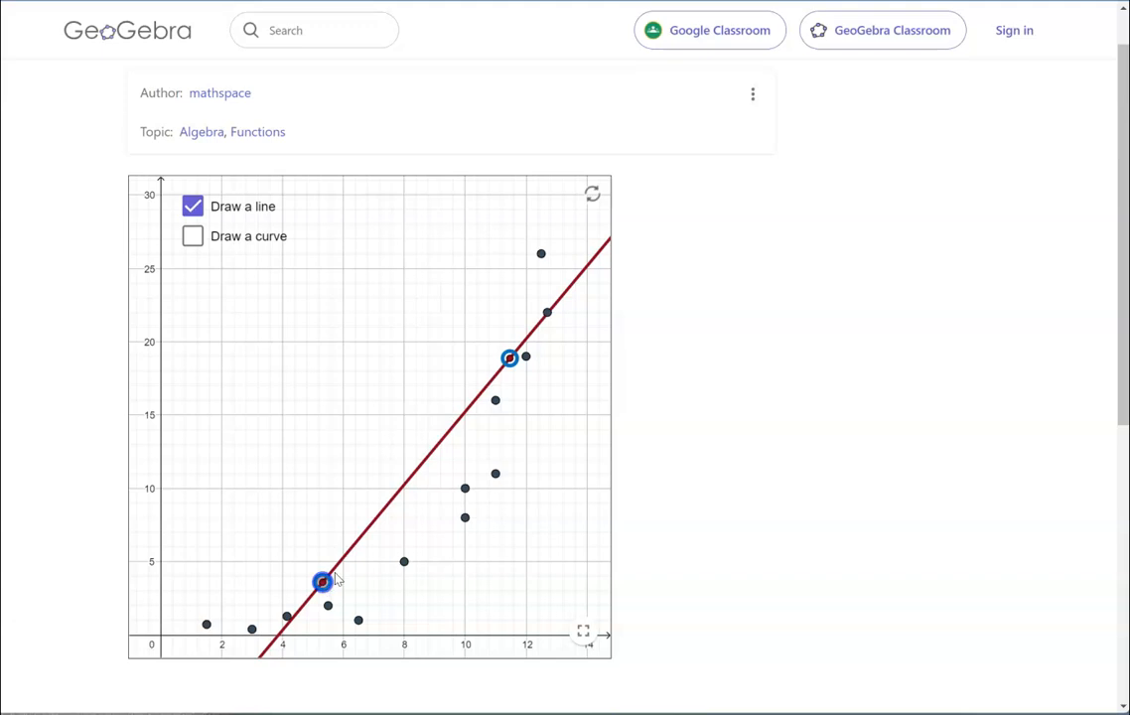
pyautogui.moveTo(508, 357); pyautogui.dragTo(509, 350)
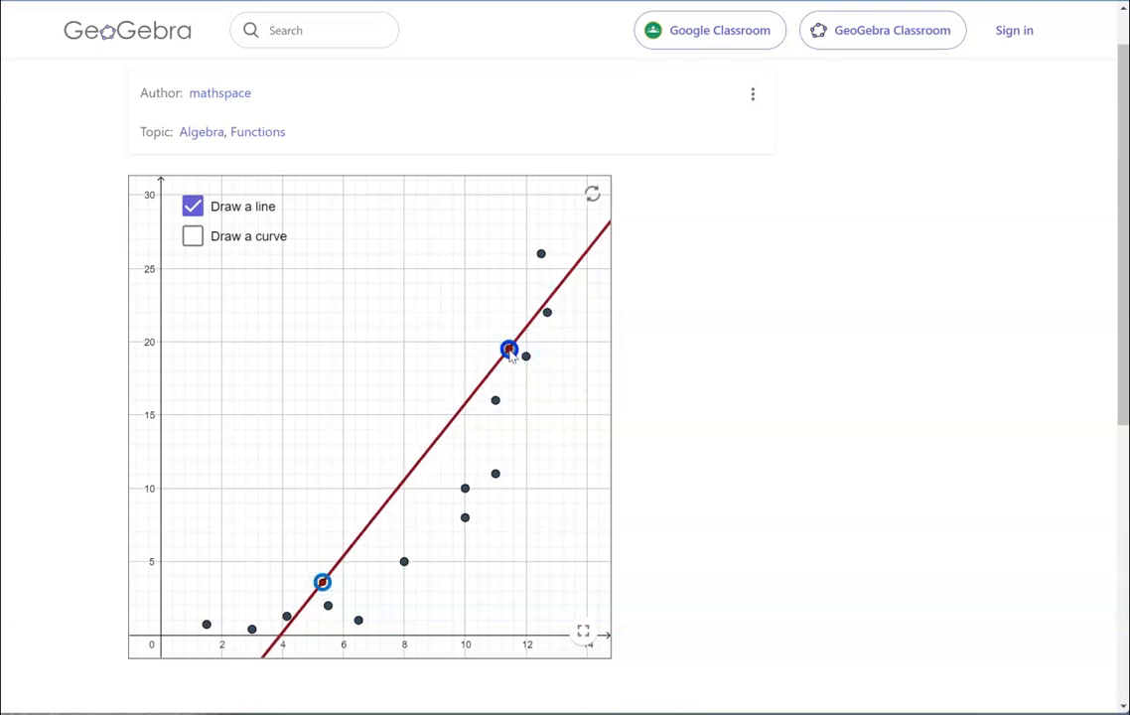
pyautogui.moveTo(508, 350); pyautogui.dragTo(508, 342)
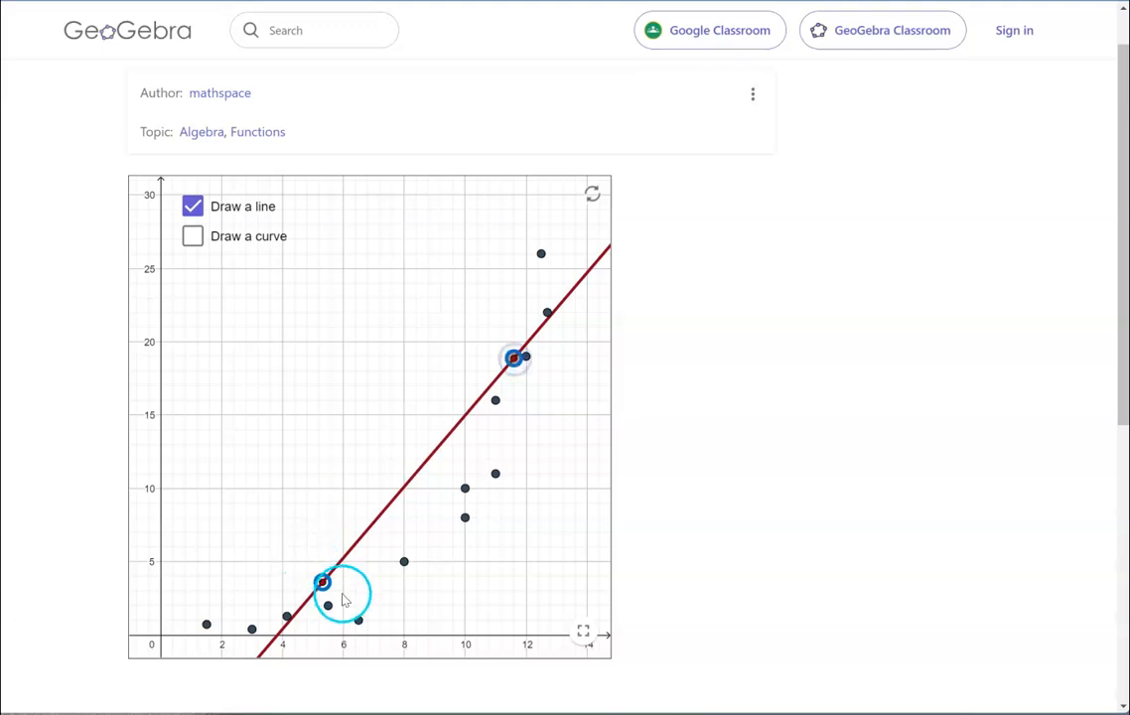
pyautogui.moveTo(321, 584); pyautogui.dragTo(338, 596)
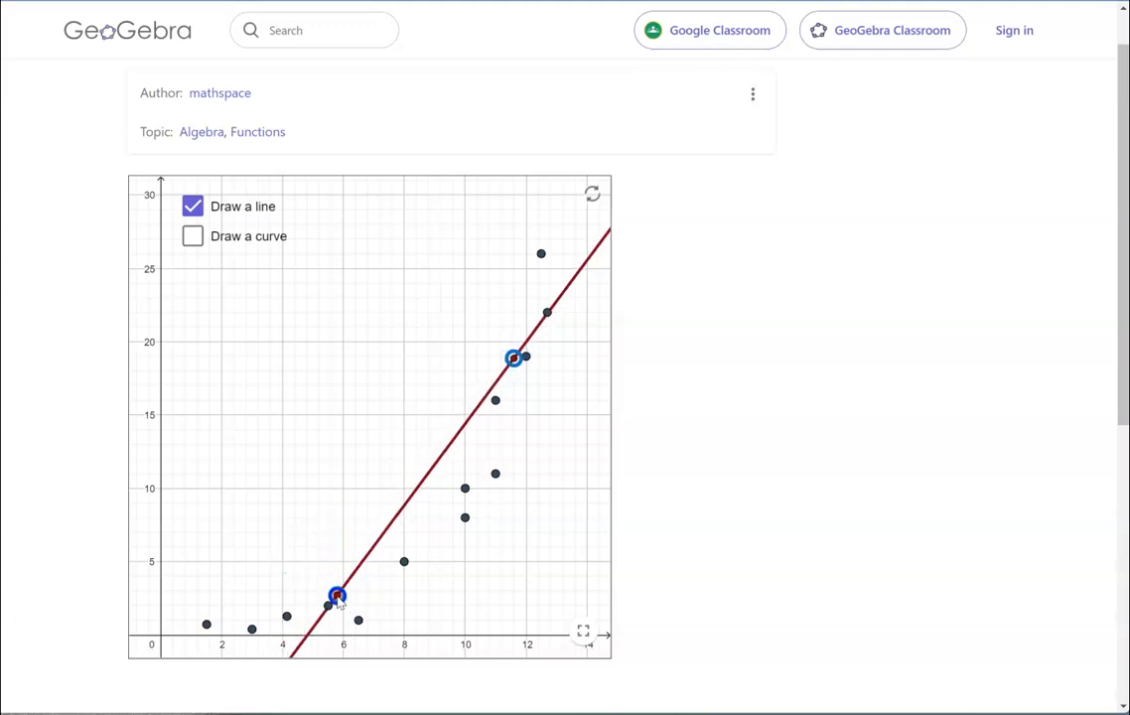
pyautogui.moveTo(512, 357); pyautogui.dragTo(517, 369)
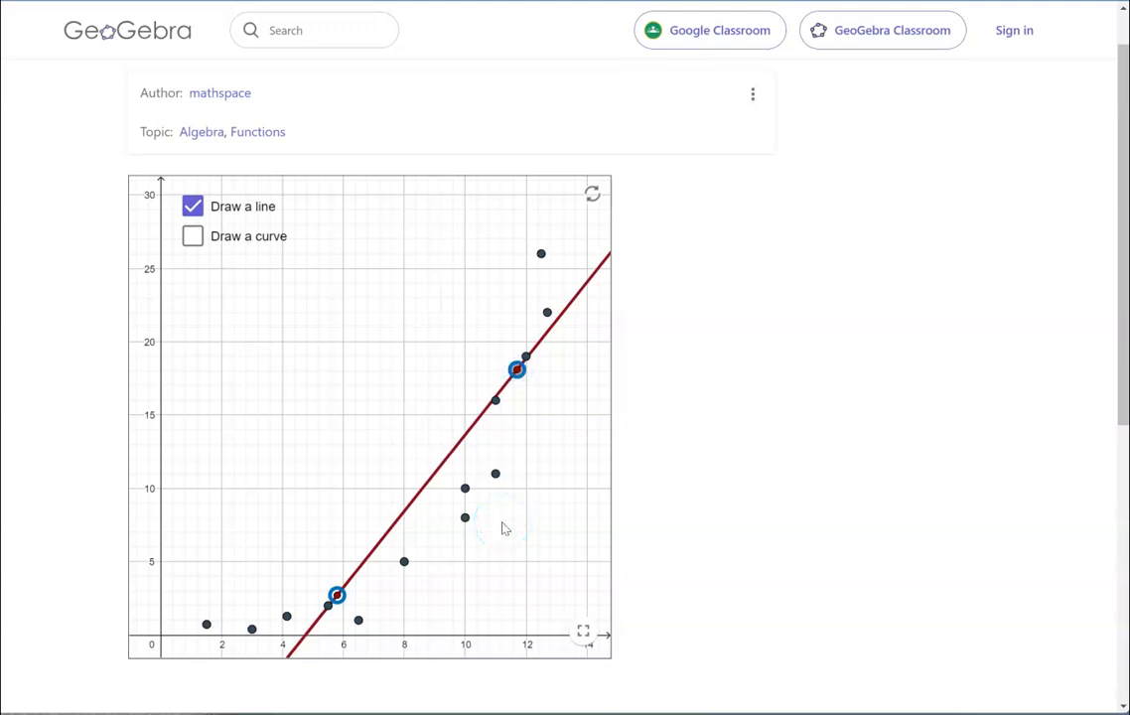
# - Swap 'Draw a line' for 'Draw a curve' and drag the exponential curve through the rising scatter points
pyautogui.click(193, 236)
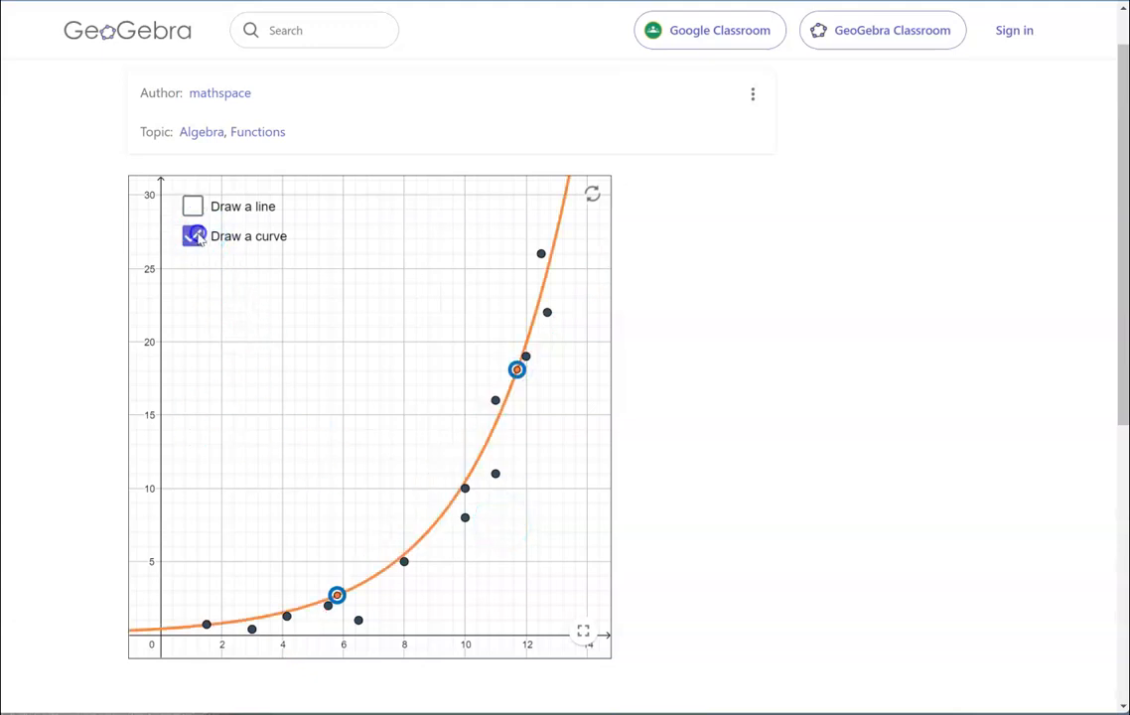
pyautogui.click(191, 236)
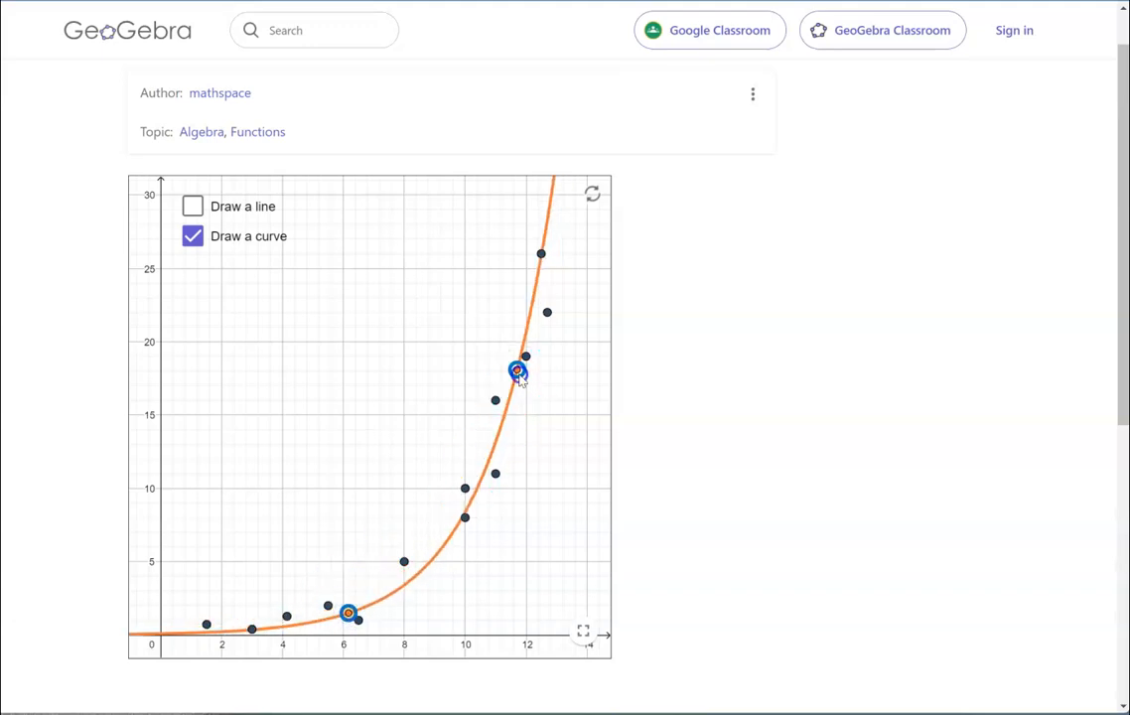
pyautogui.moveTo(516, 373); pyautogui.dragTo(526, 341)
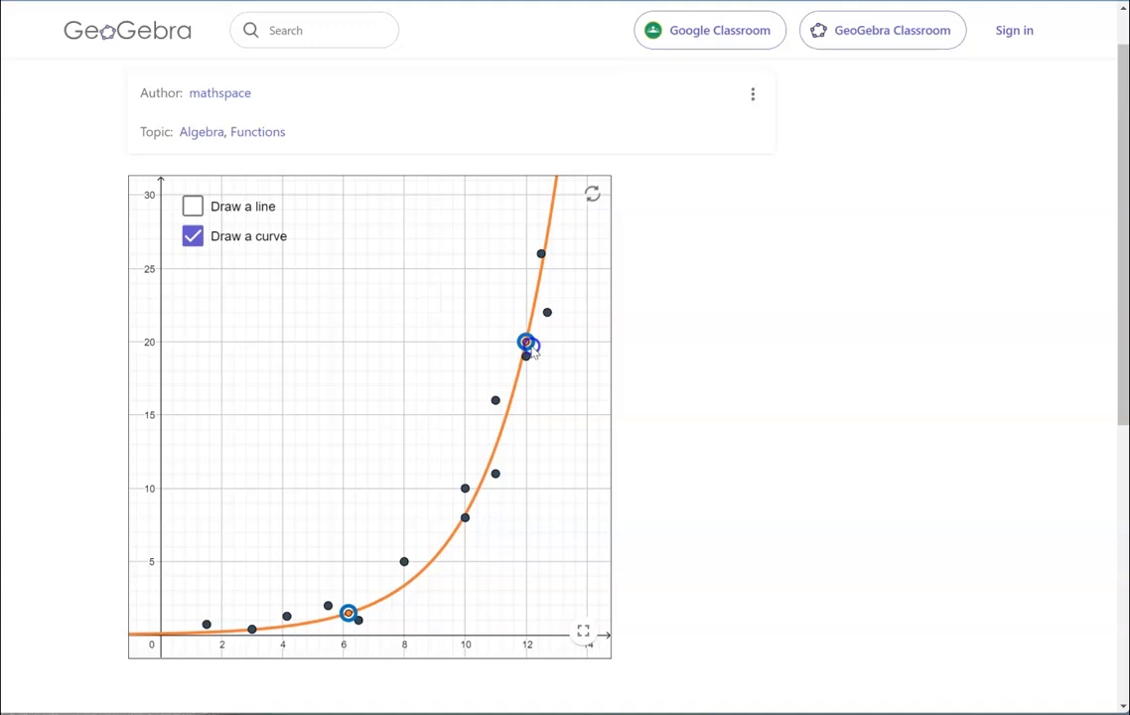
pyautogui.moveTo(528, 341); pyautogui.dragTo(497, 441)
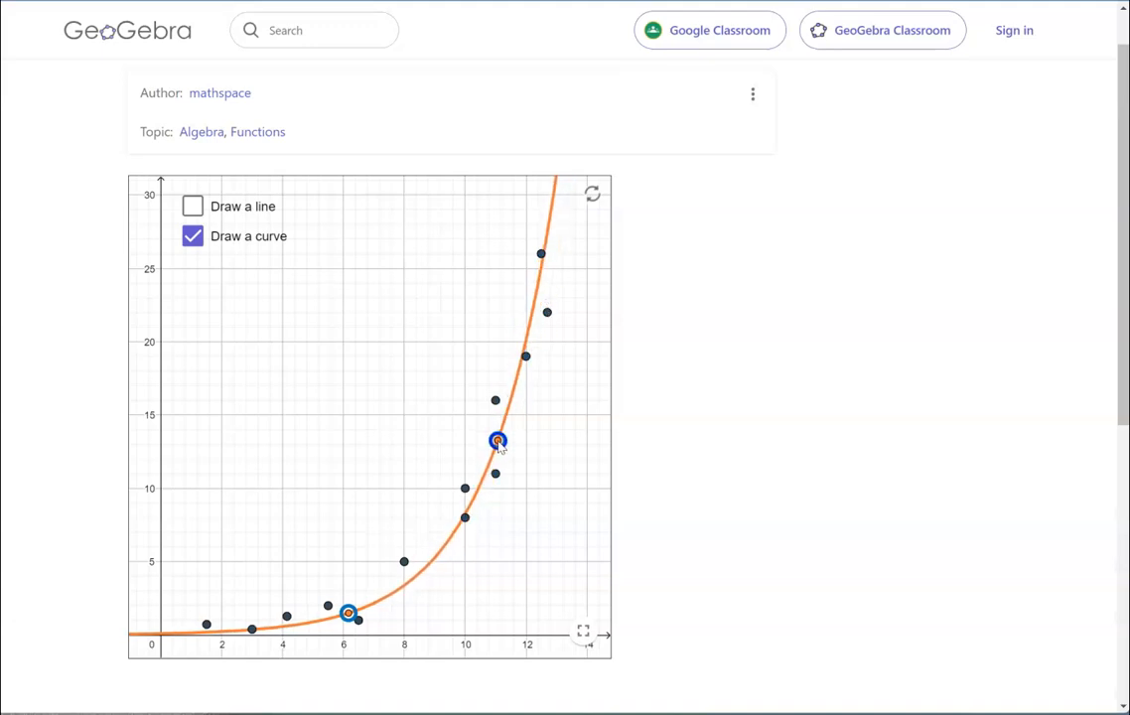
pyautogui.moveTo(497, 441); pyautogui.dragTo(500, 429)
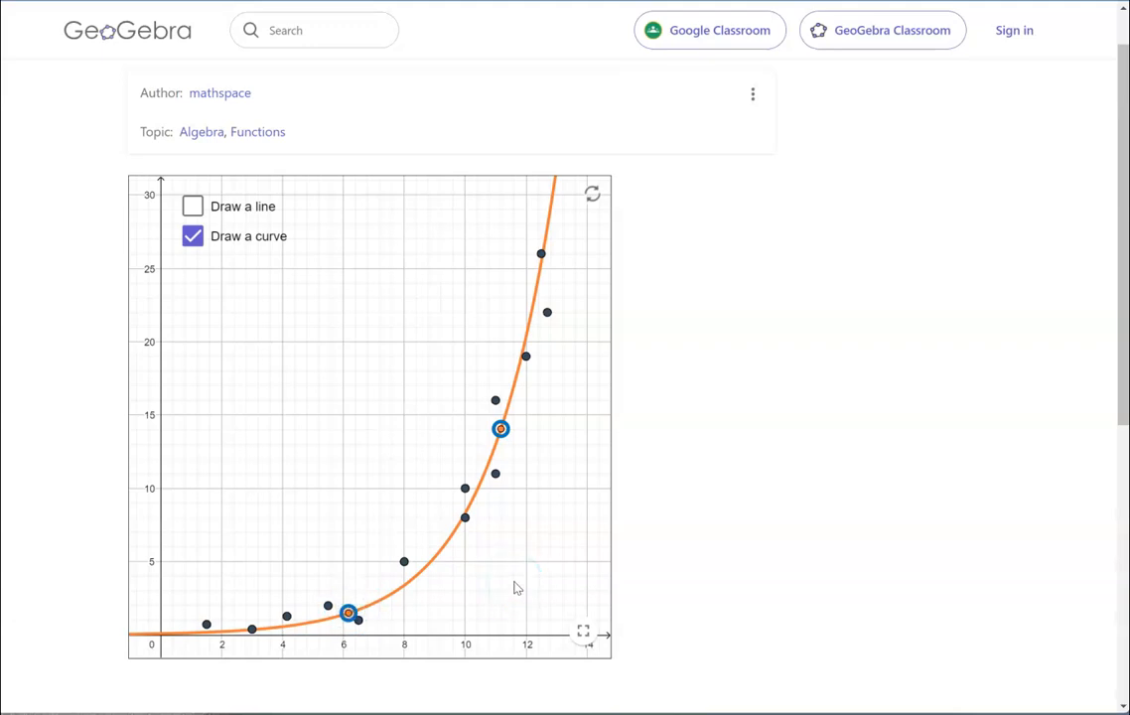
pyautogui.moveTo(830, 516)
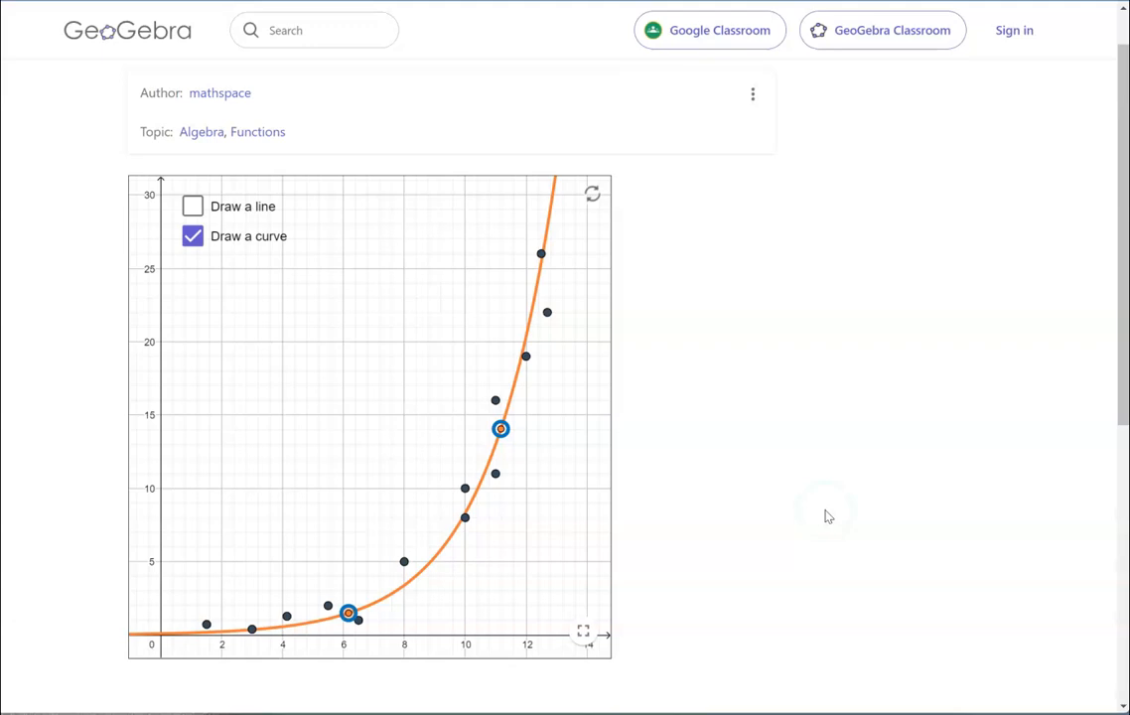
pyautogui.click(445, 563)
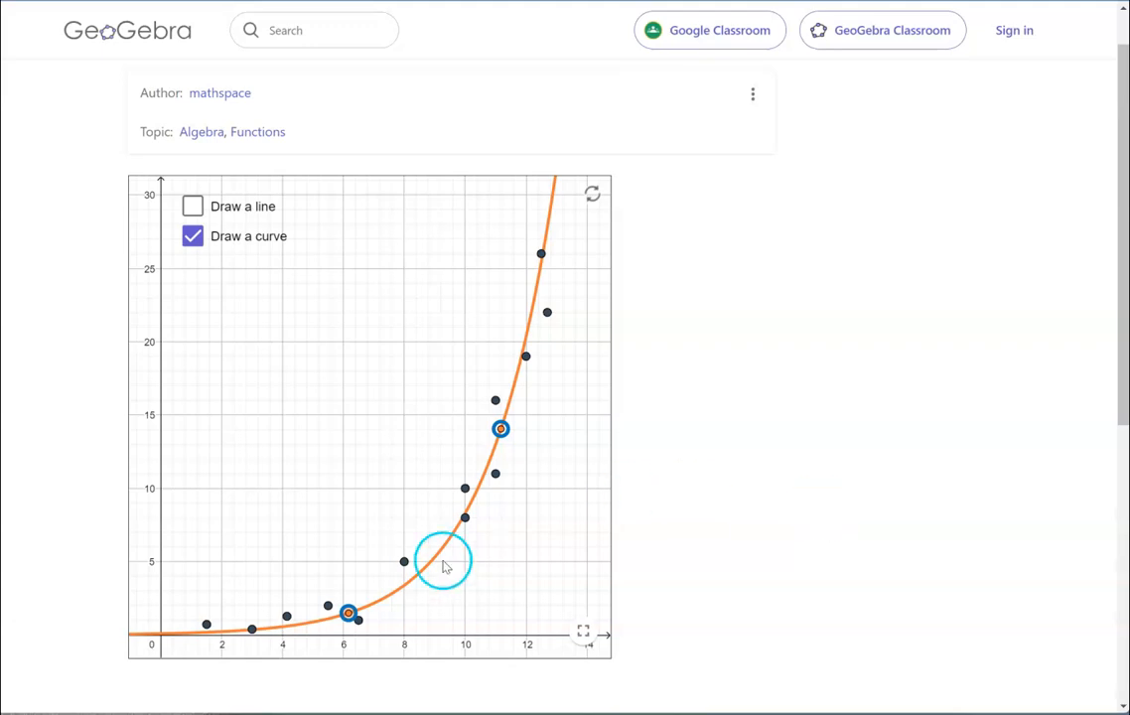
pyautogui.moveTo(504, 322)
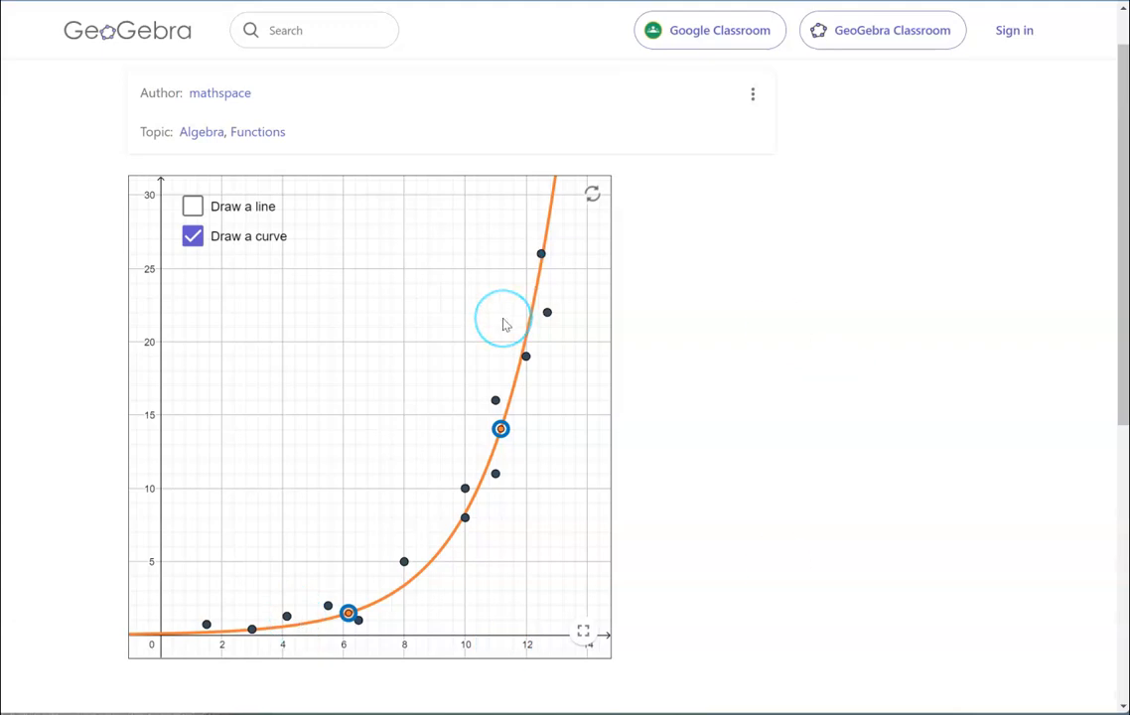
pyautogui.moveTo(8, 695)
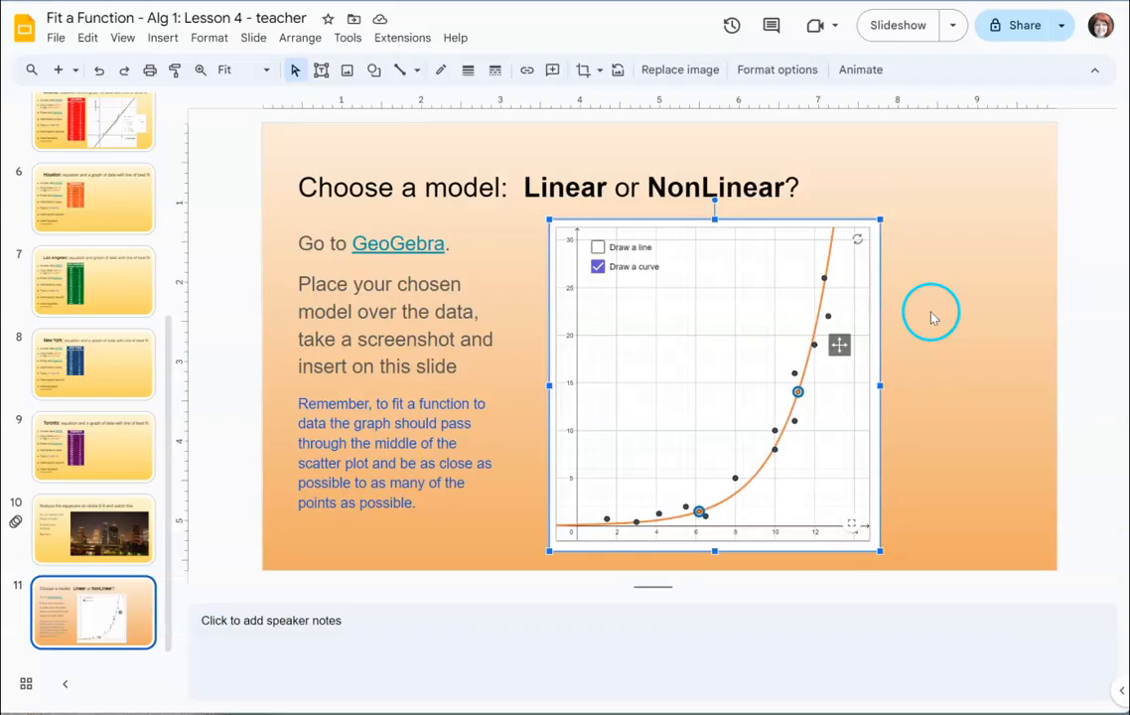
pyautogui.moveTo(651, 186)
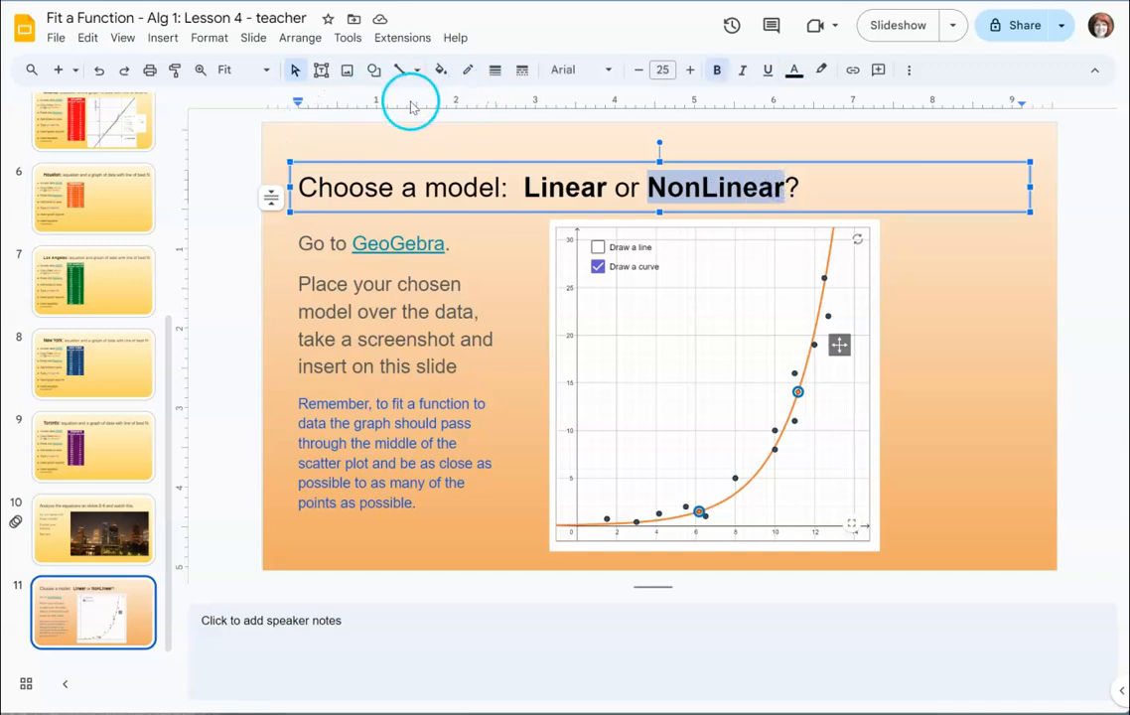
pyautogui.moveTo(360, 110)
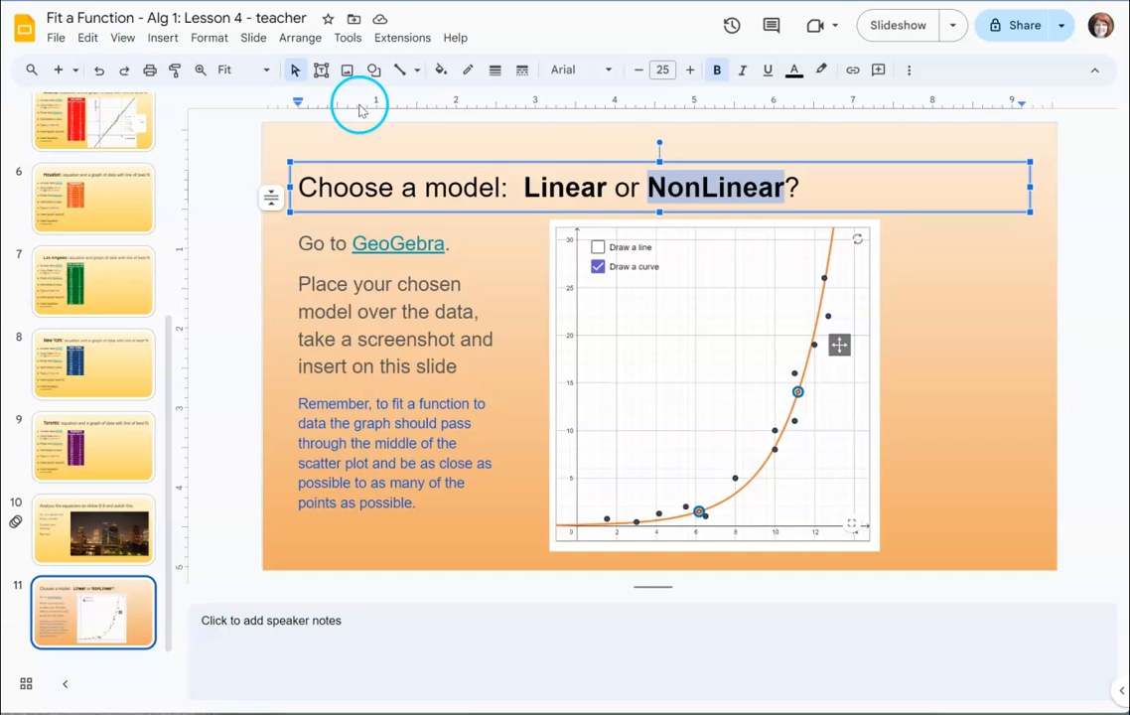
pyautogui.moveTo(767, 70)
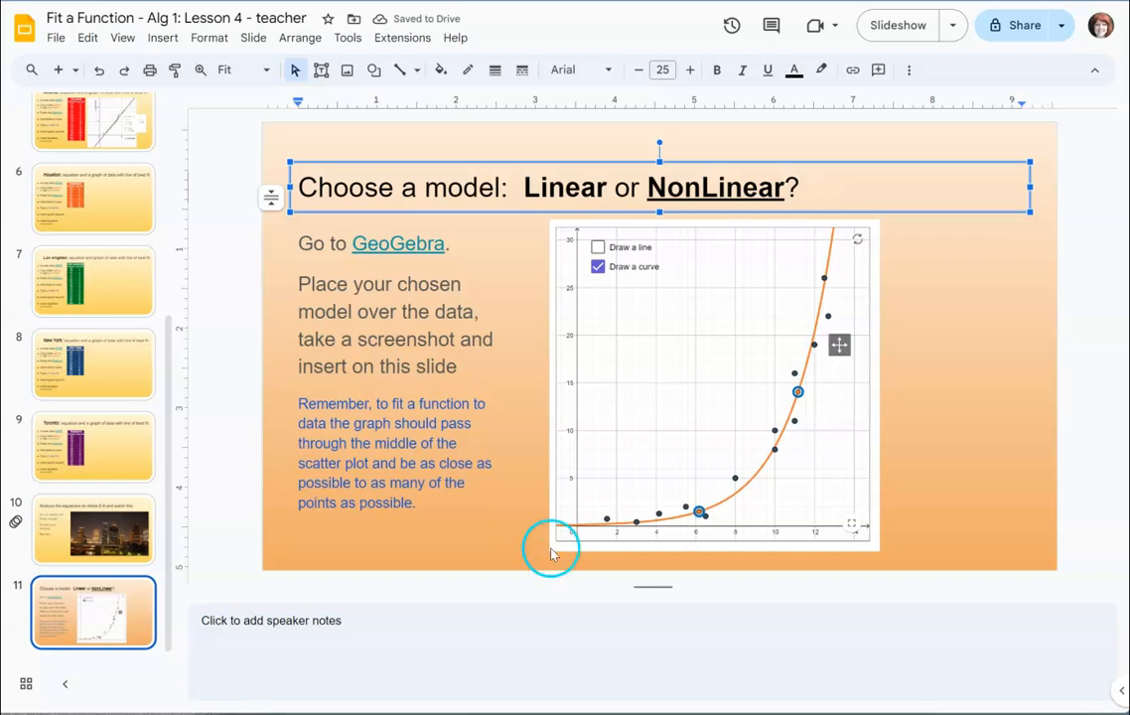
pyautogui.moveTo(812, 532)
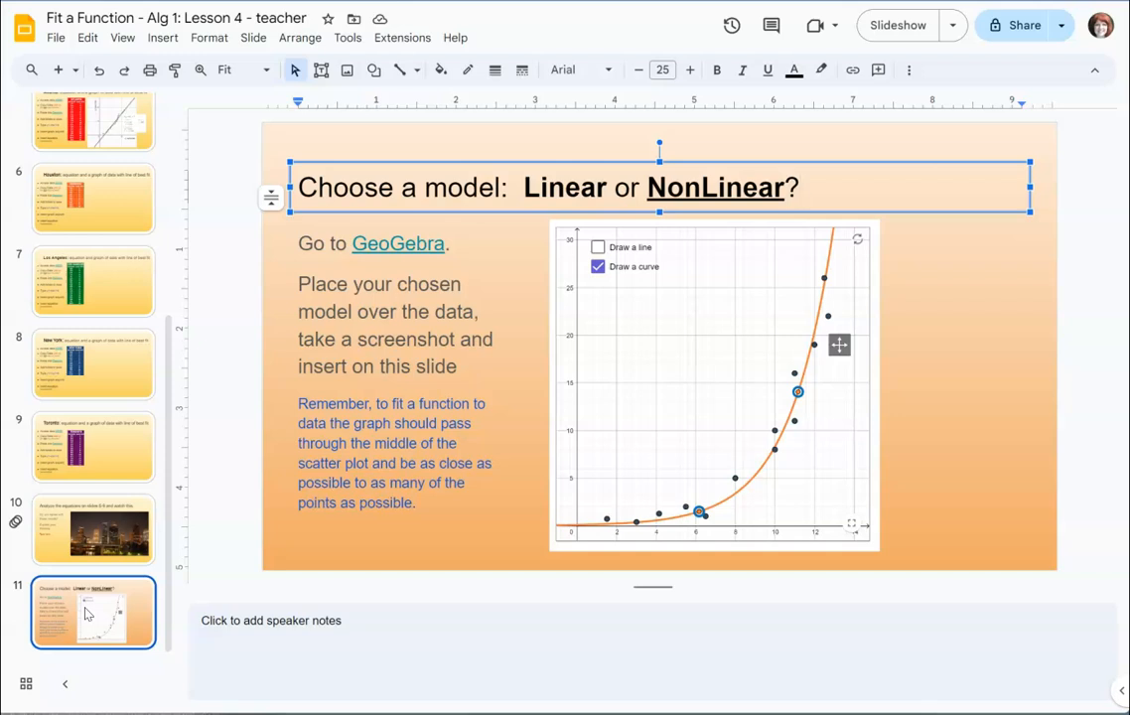
# - Scroll the filmstrip back up and return to slide 1, the title slide with credits
pyautogui.scroll(3)
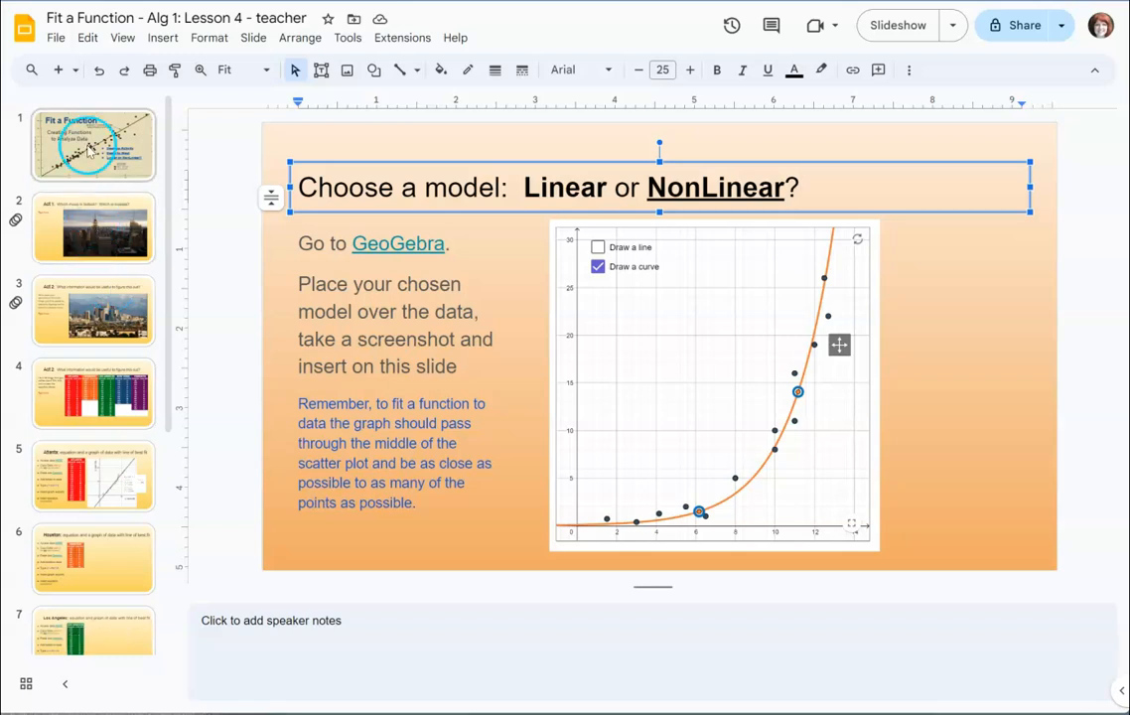
pyautogui.click(91, 143)
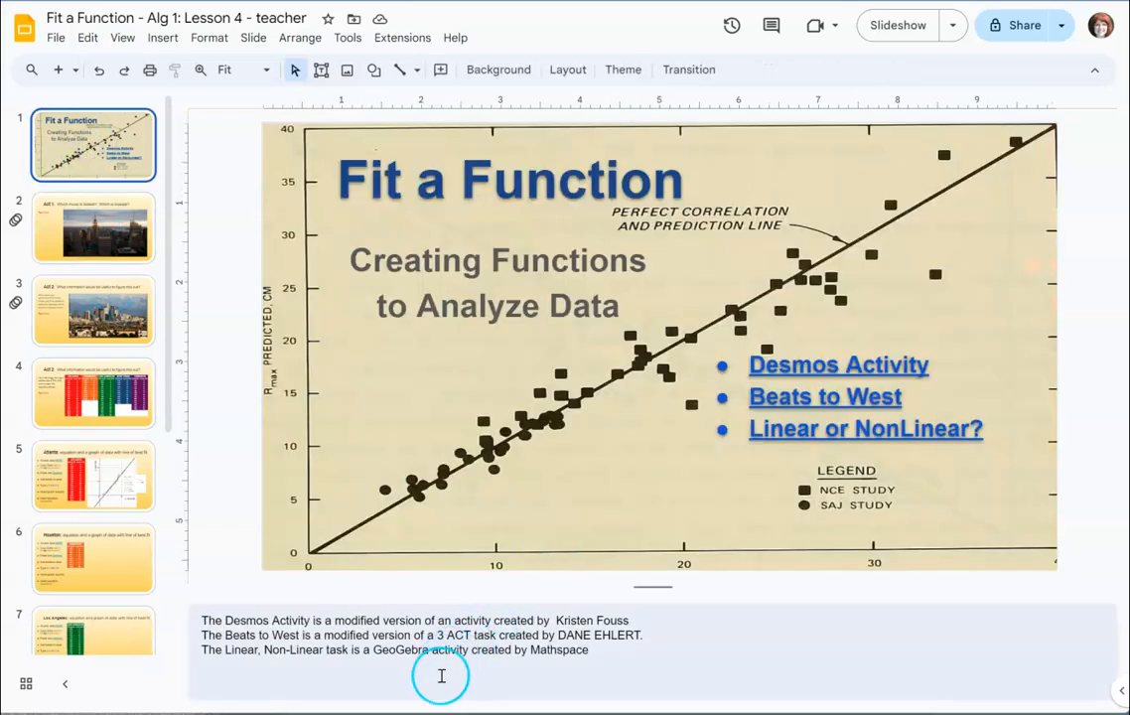